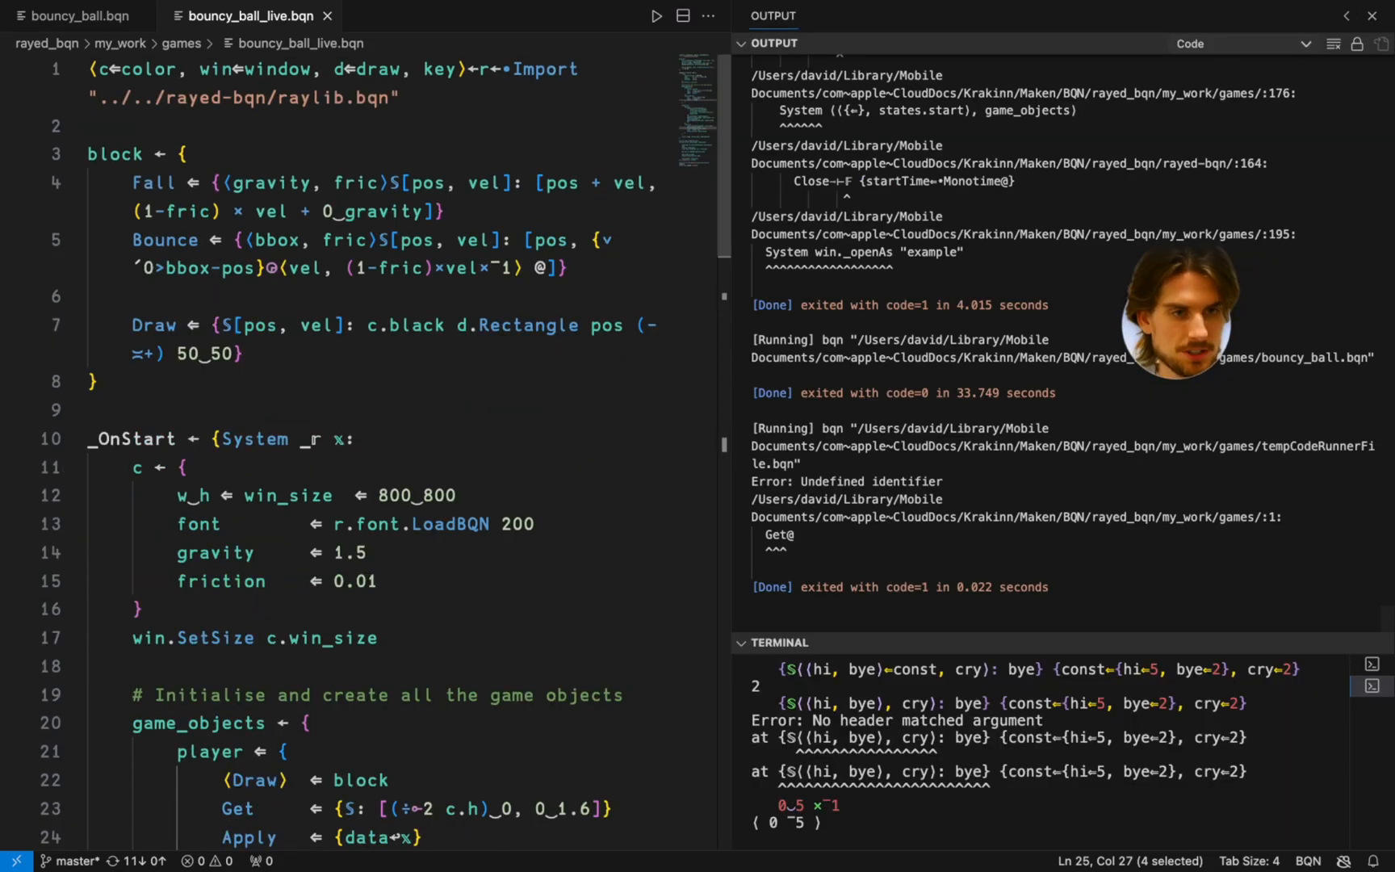
# Close the Output and Terminal panels so bouncy_ball_live.bqn fills the editor.
pyautogui.click(654, 15)
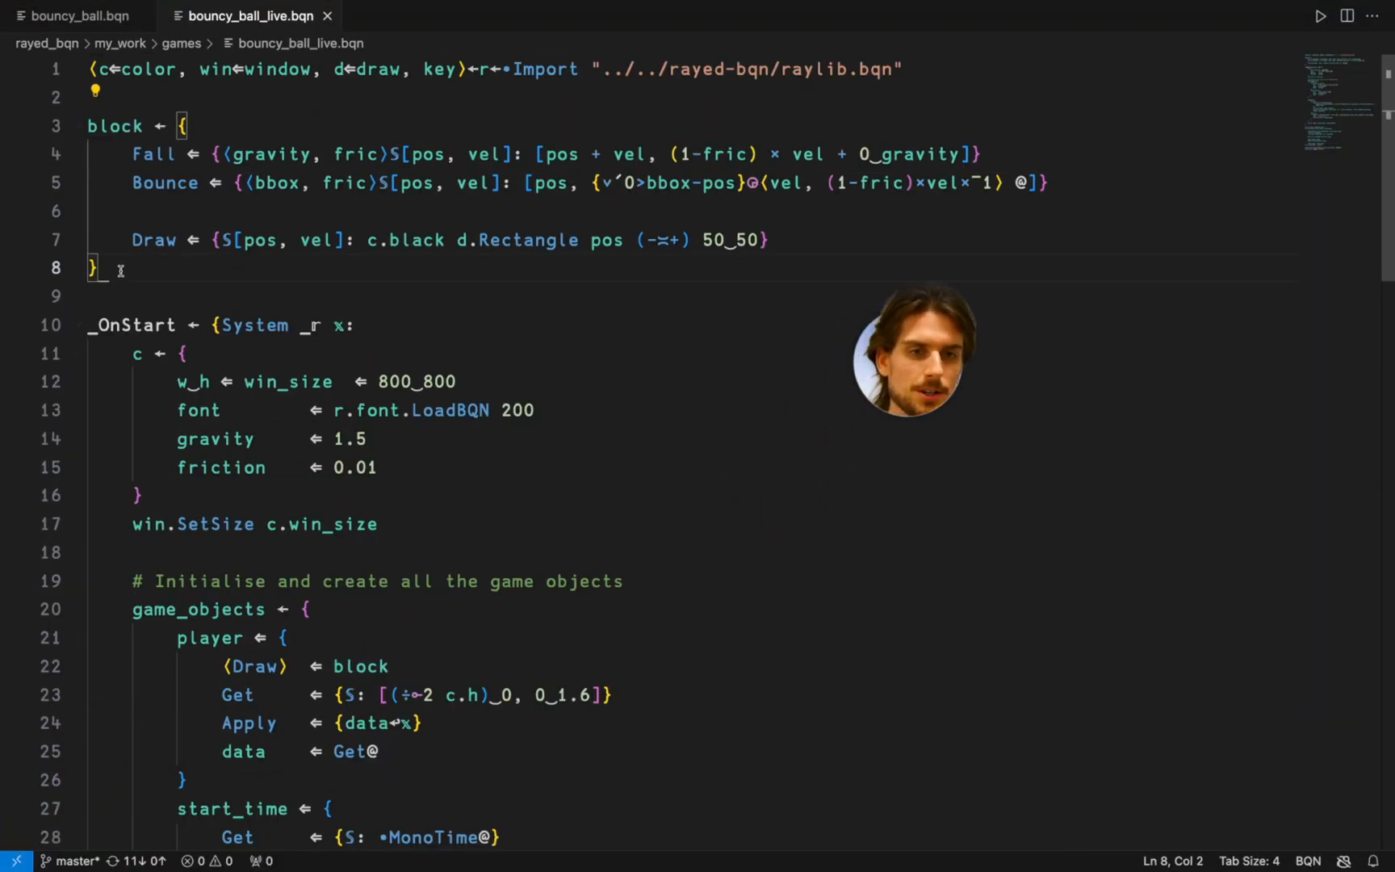
pyautogui.click(277, 125)
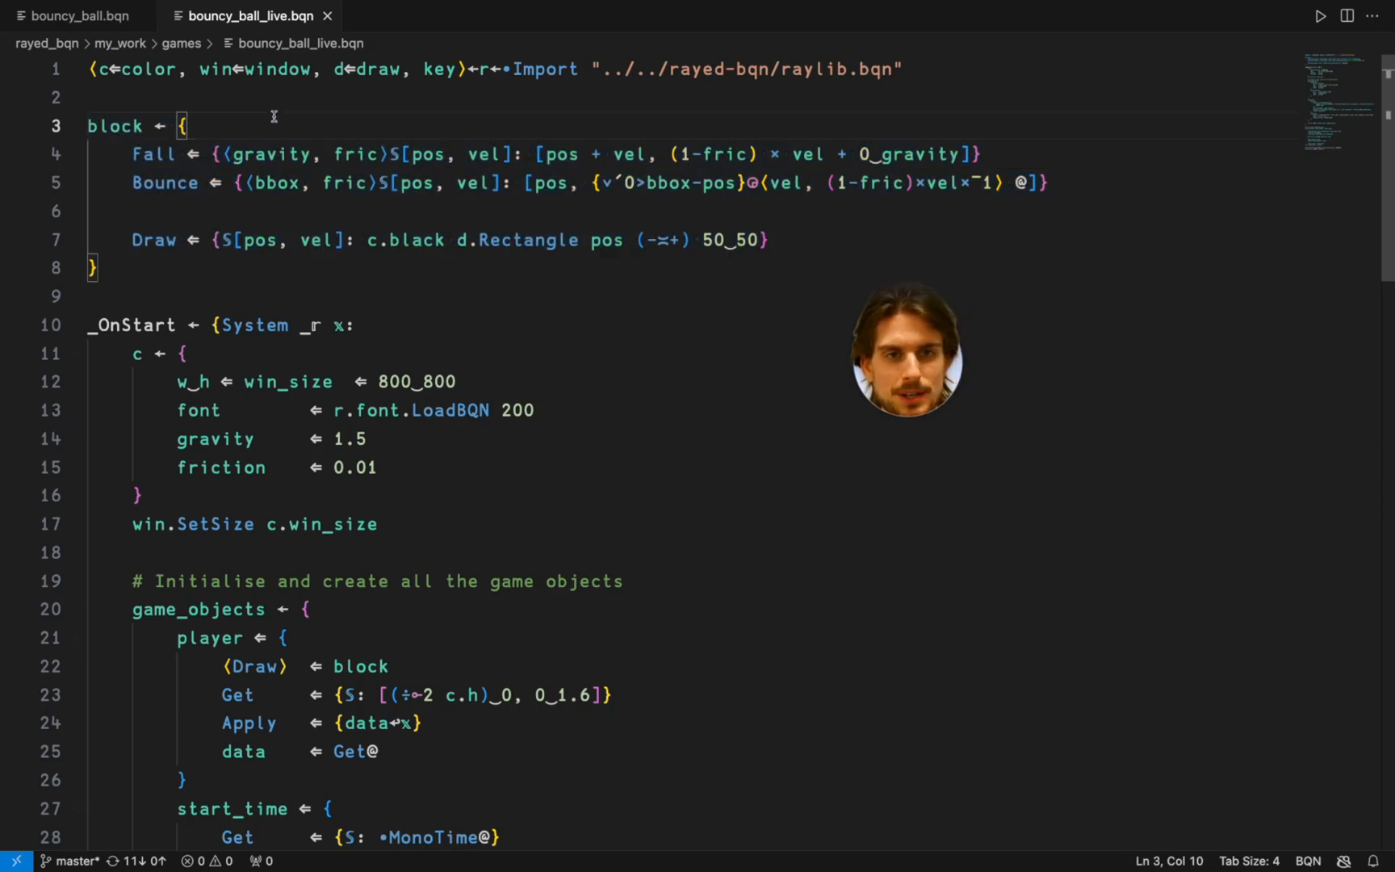
pyautogui.doubleClick(113, 125)
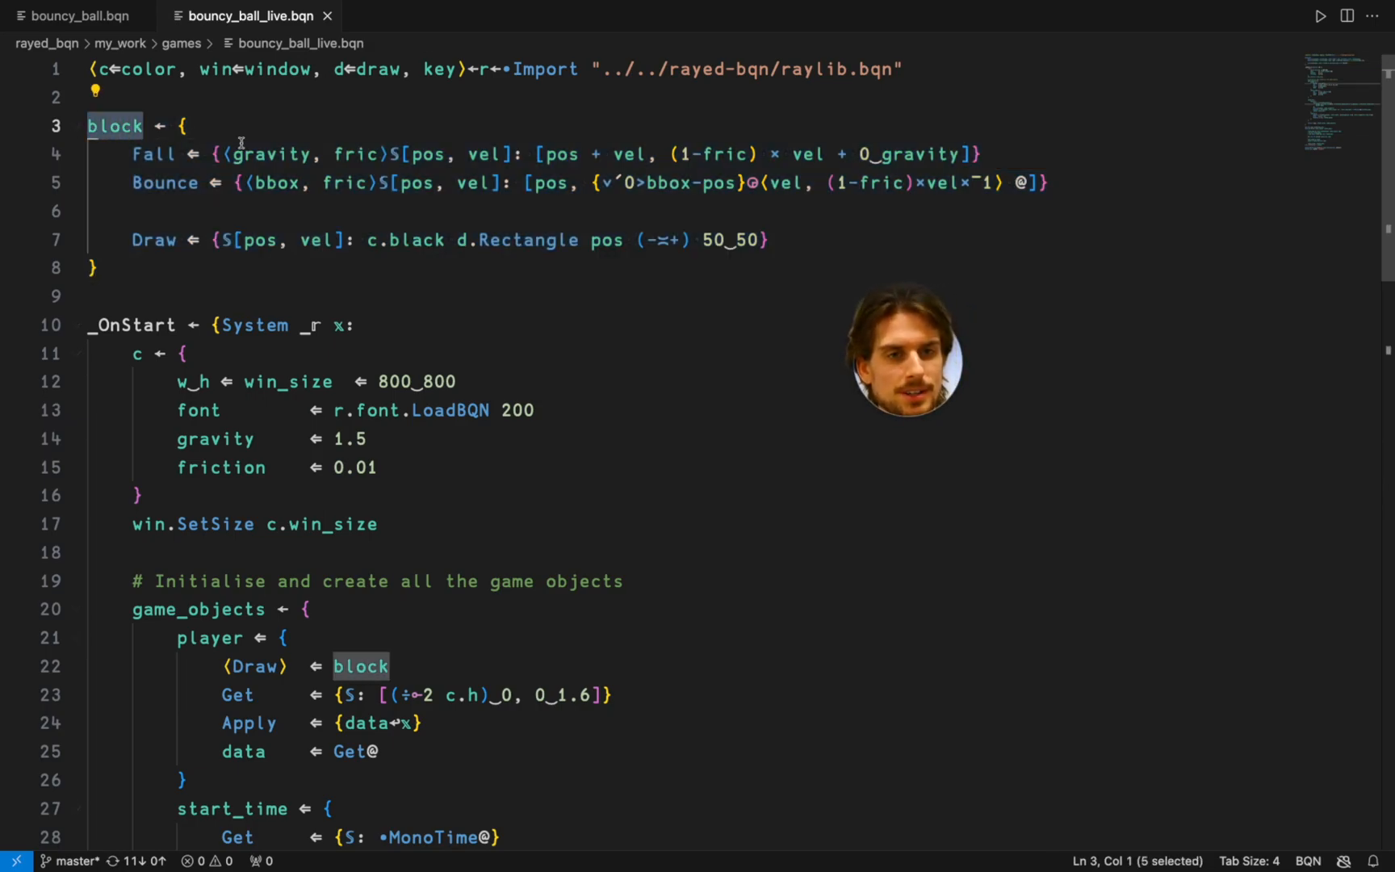
pyautogui.click(184, 125)
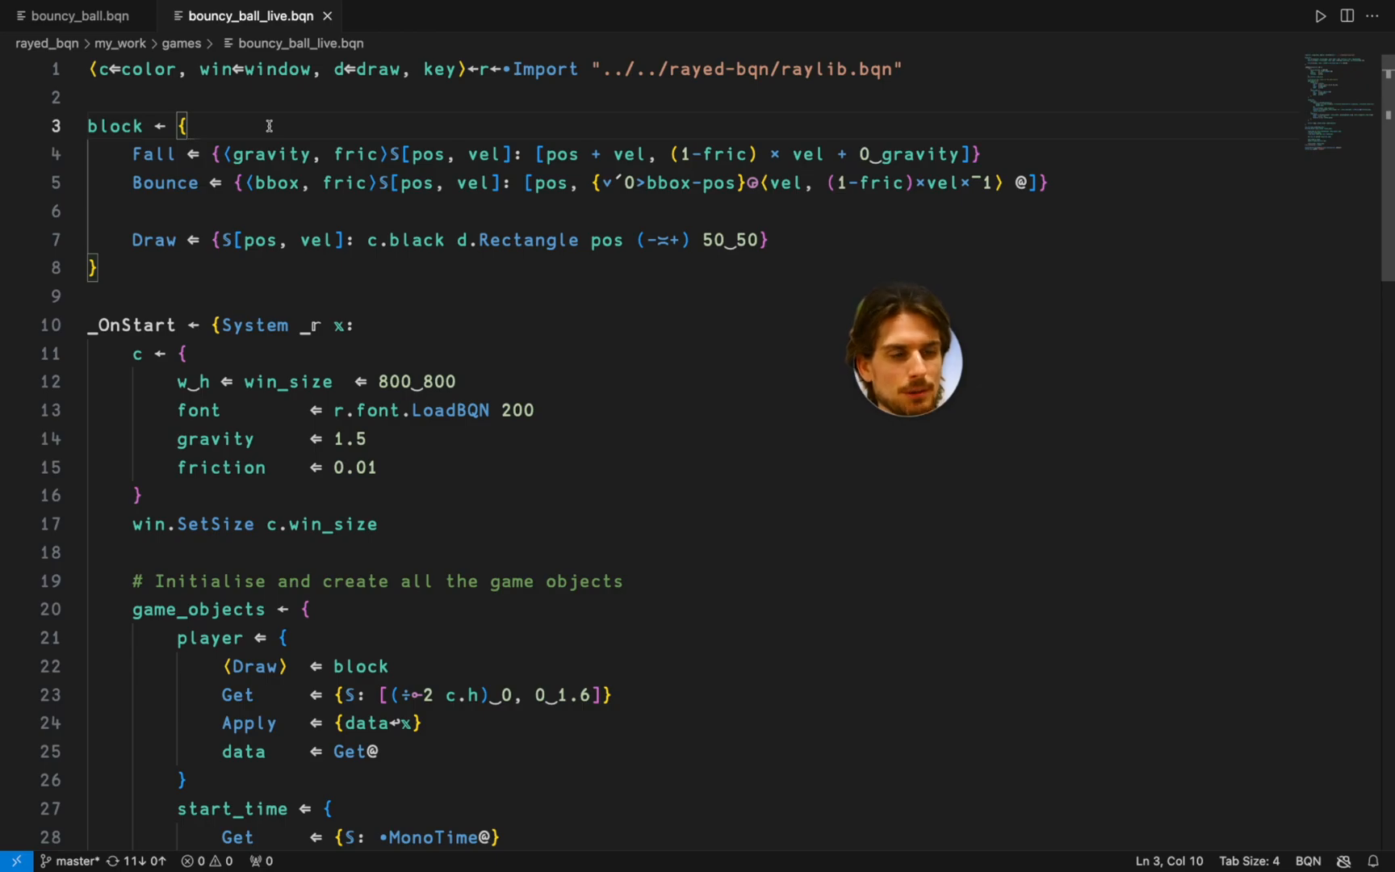
pyautogui.moveTo(133, 155); pyautogui.dragTo(982, 154)
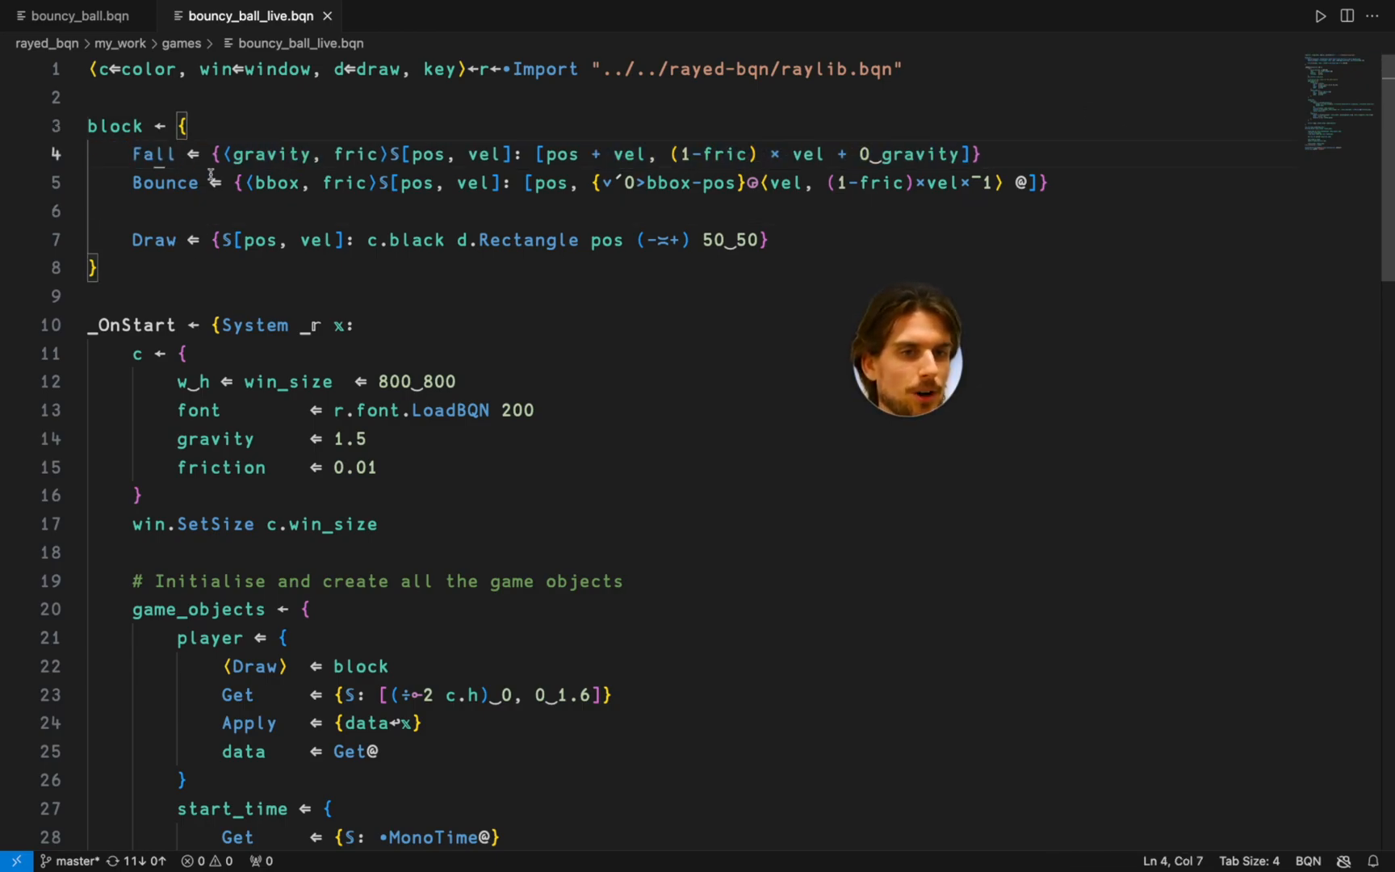
pyautogui.doubleClick(165, 182)
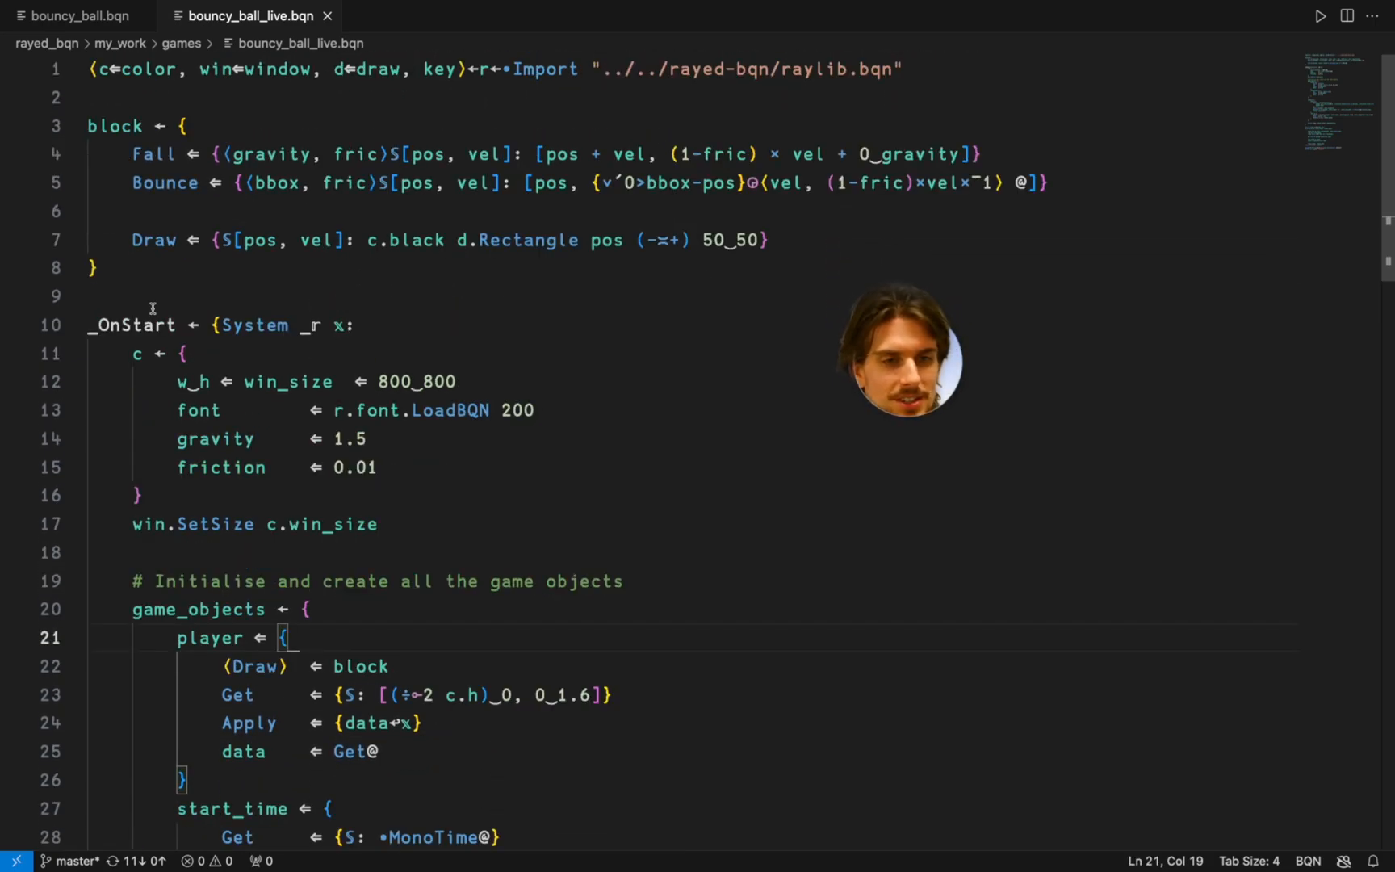
pyautogui.doubleClick(131, 324)
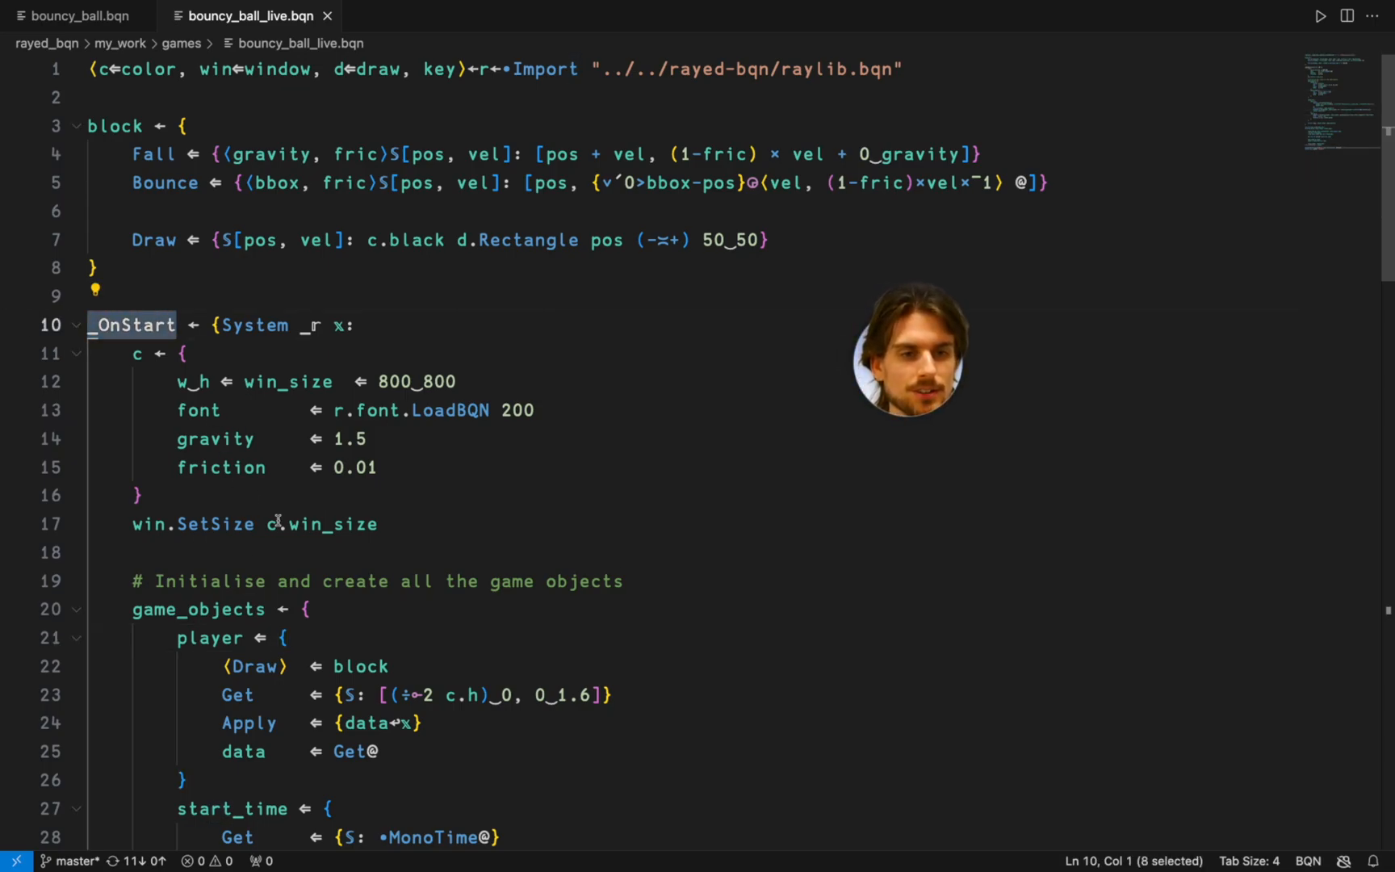
pyautogui.scroll(-3)
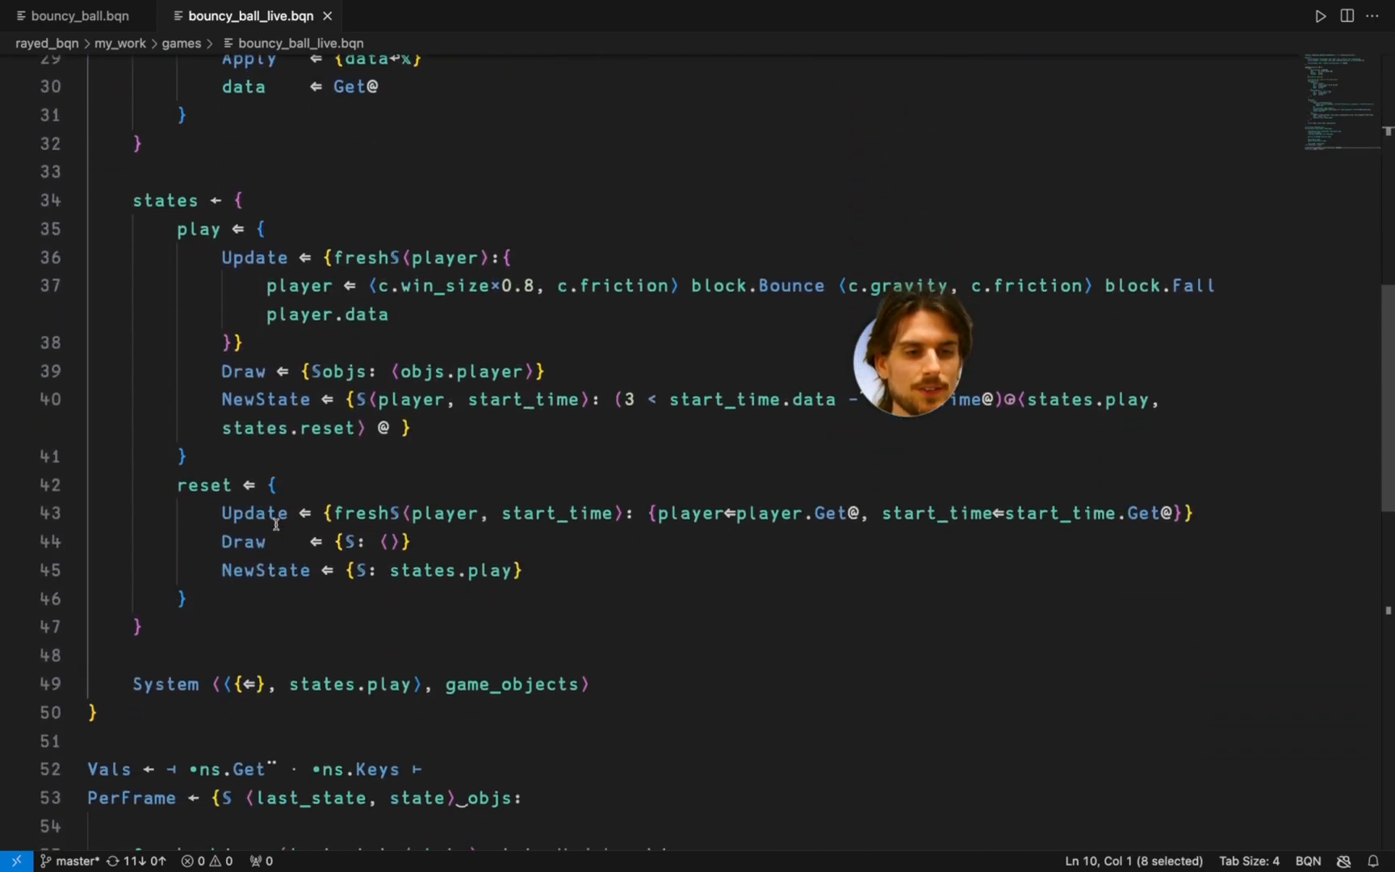
pyautogui.scroll(-3)
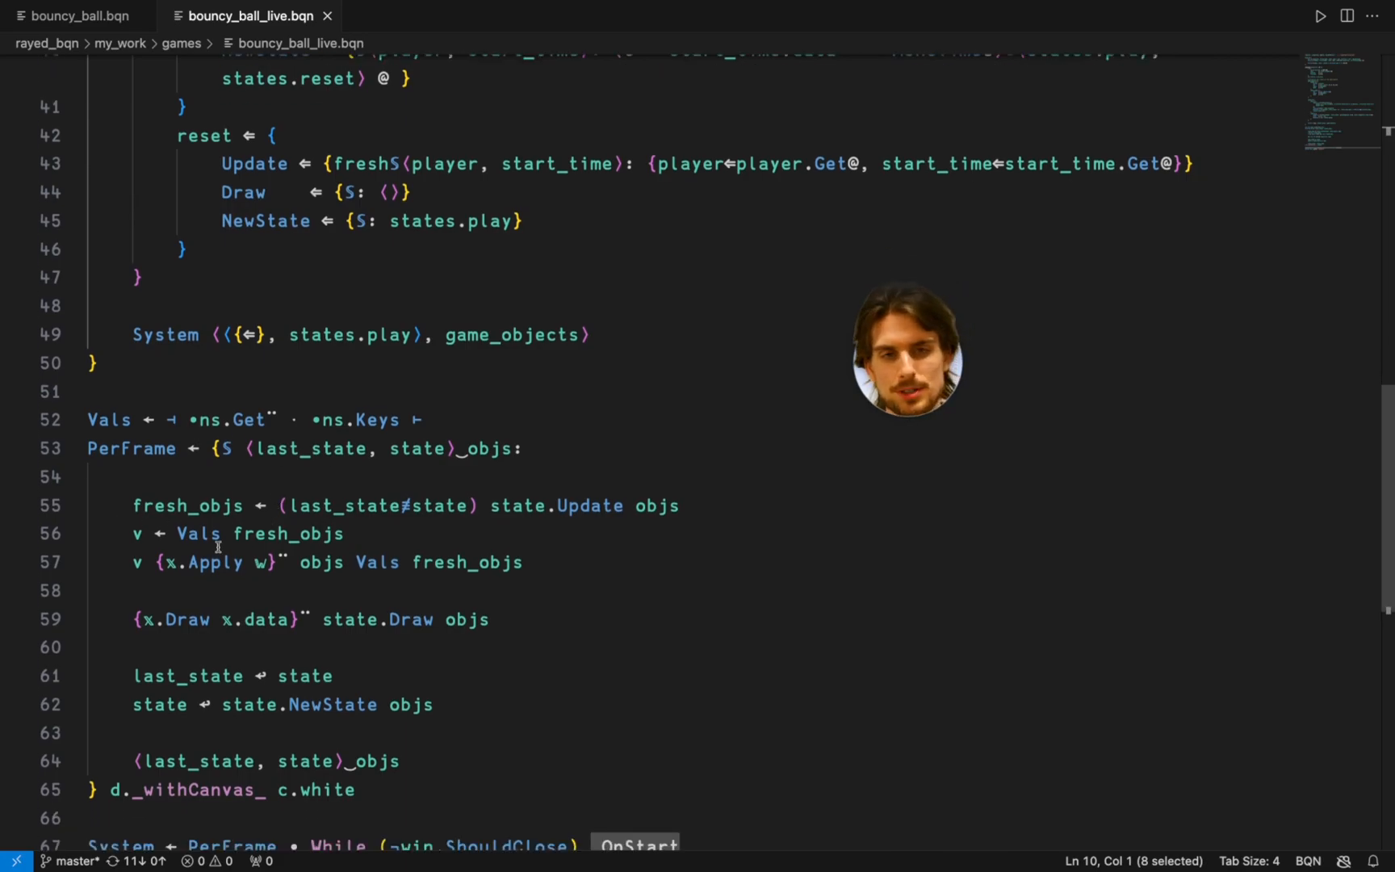
pyautogui.scroll(-3)
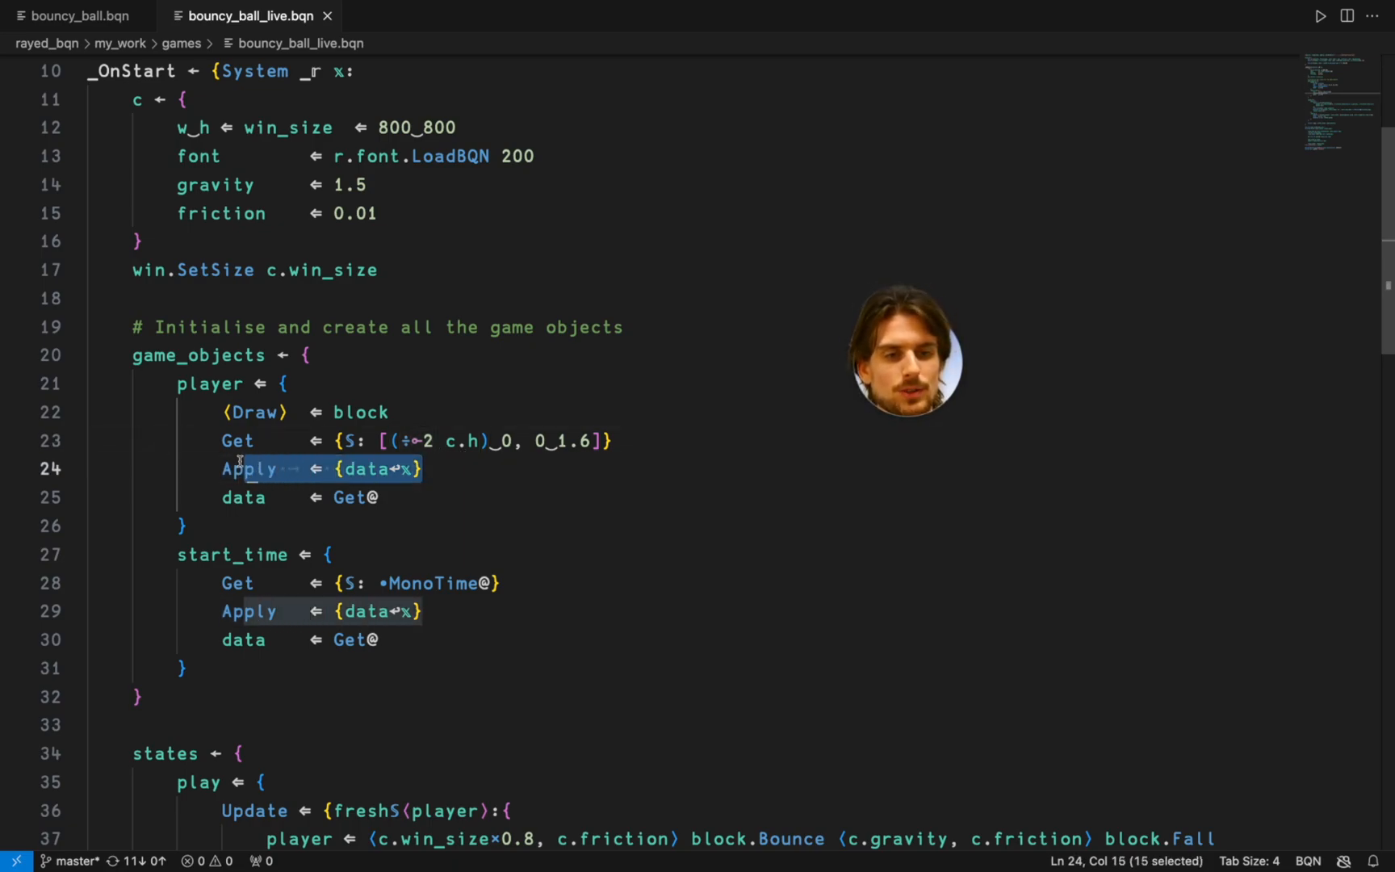
pyautogui.click(422, 470)
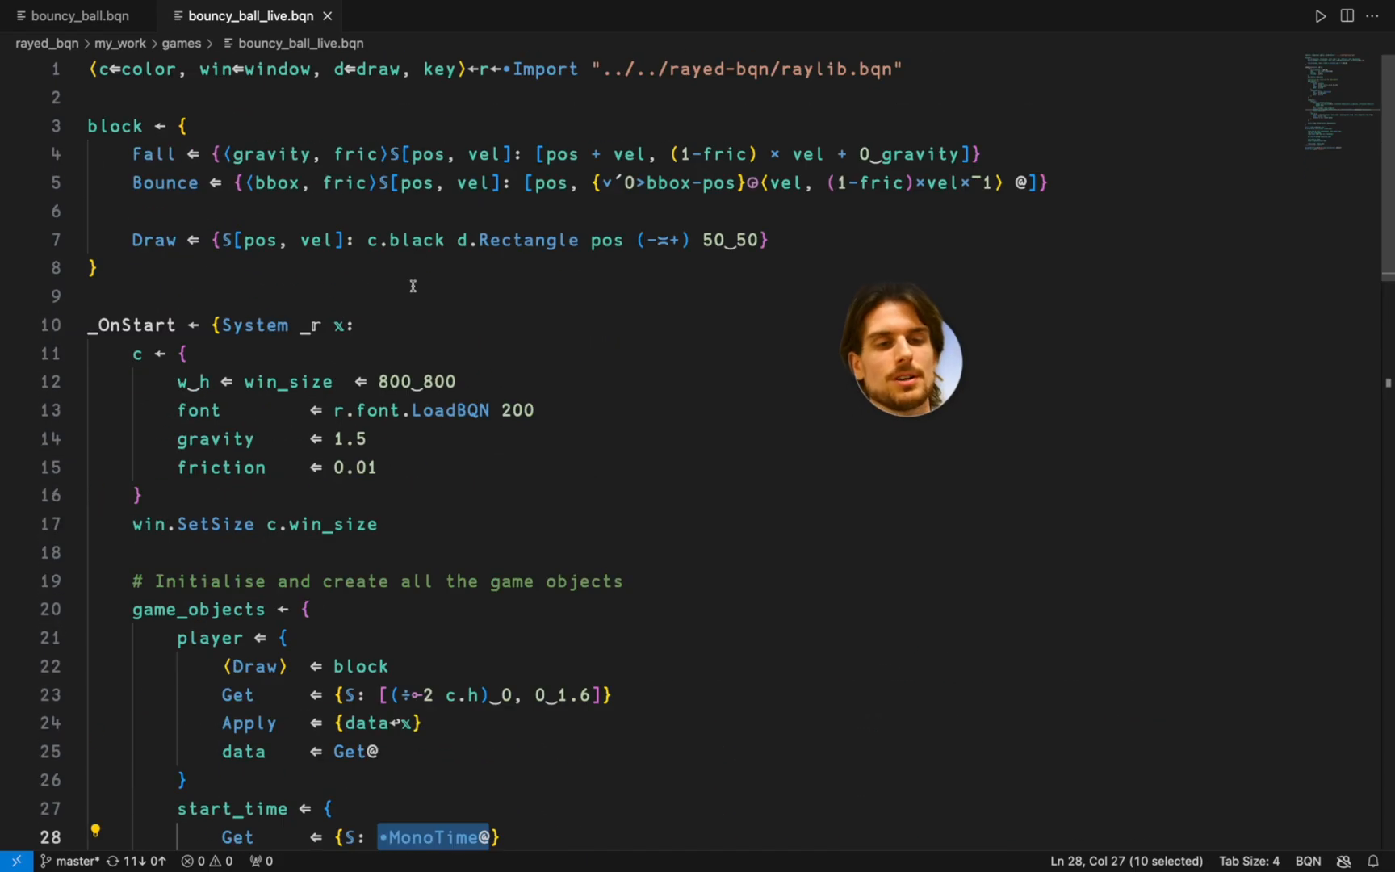
# Remove the 'fresh' argument from both Update headers and make PerFrame use 'state.Update objs'.
pyautogui.scroll(-3)
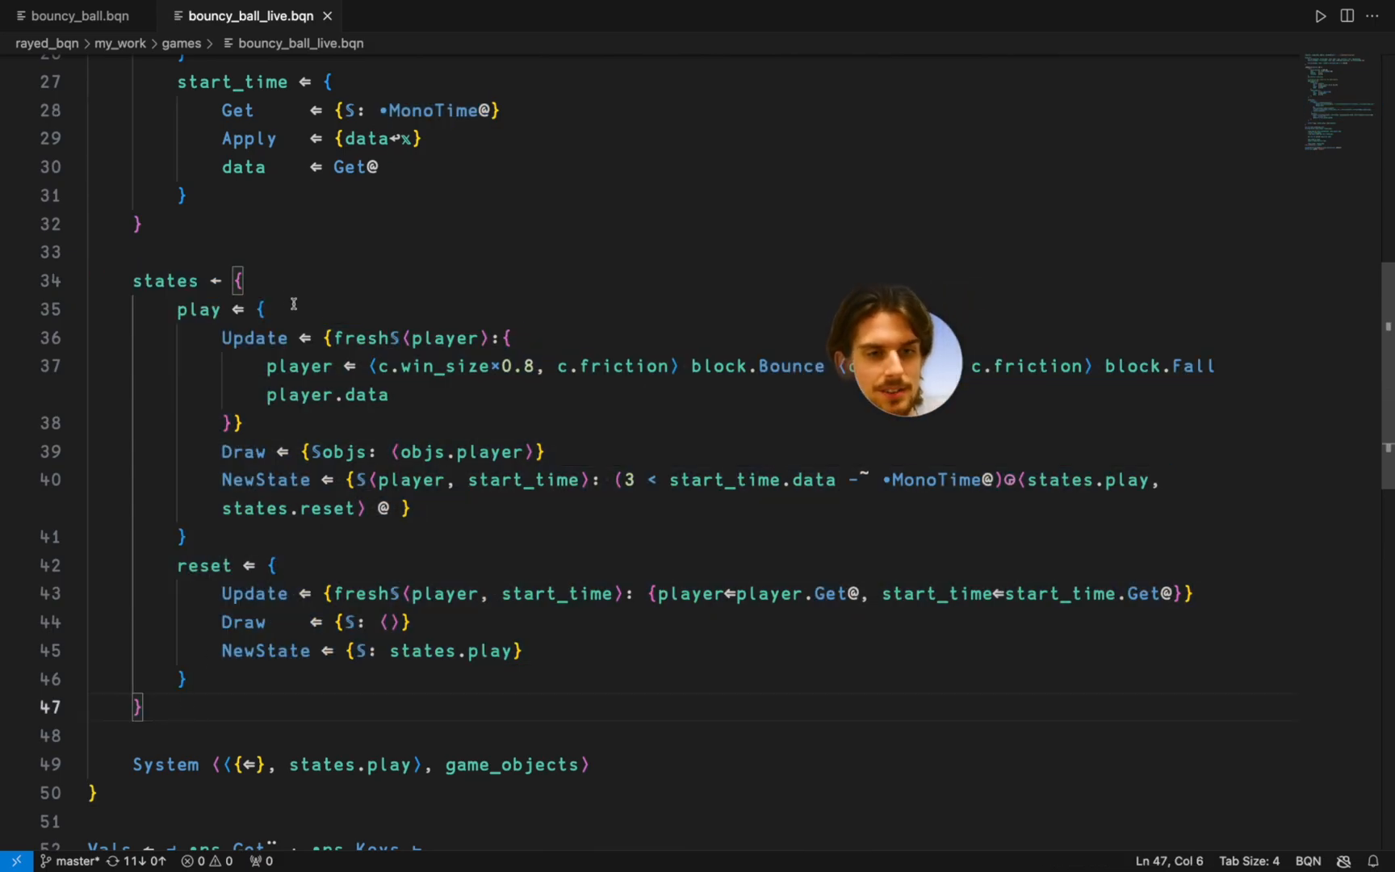
pyautogui.click(261, 309)
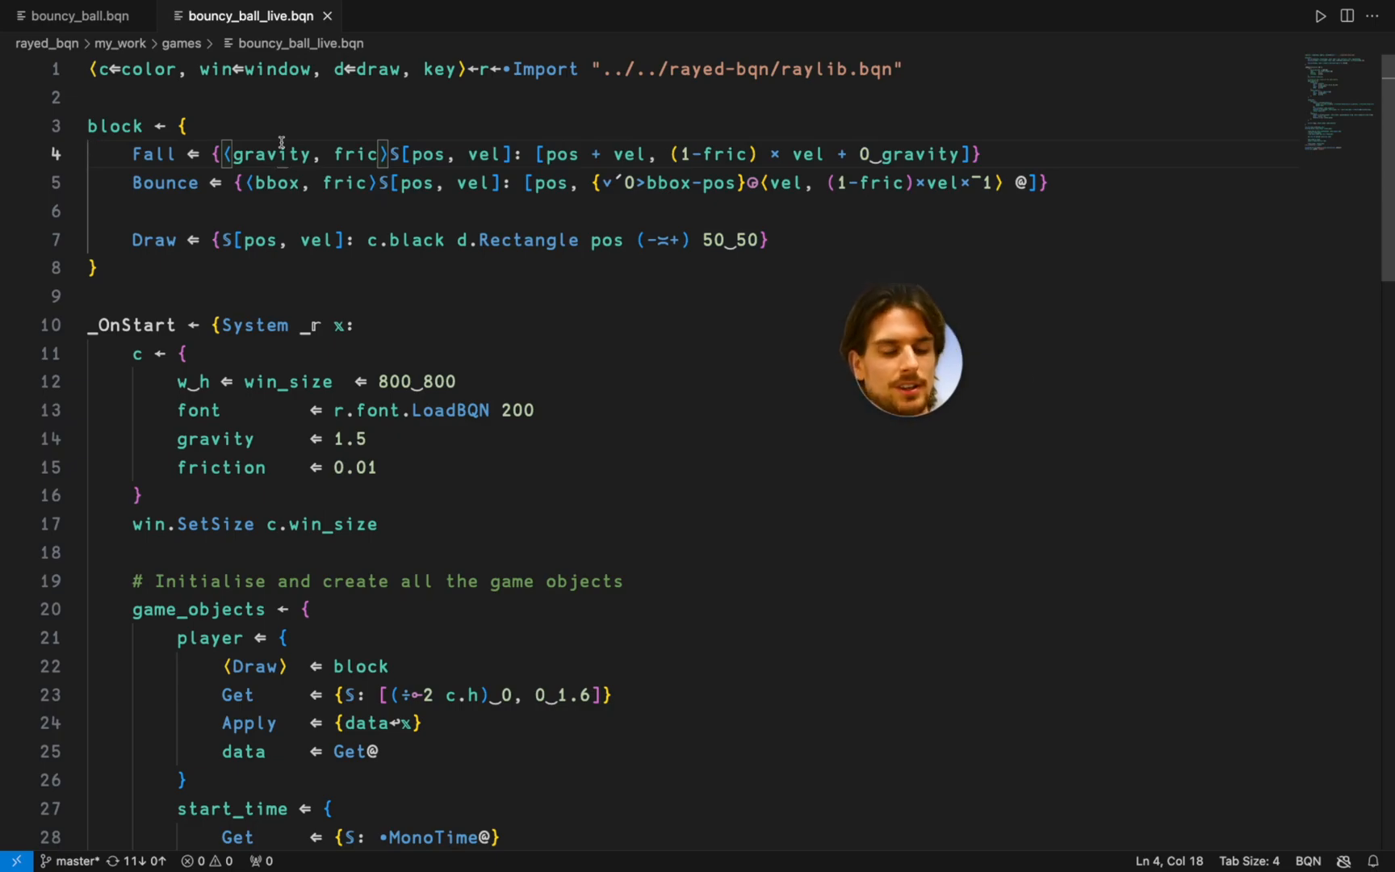
pyautogui.scroll(-3)
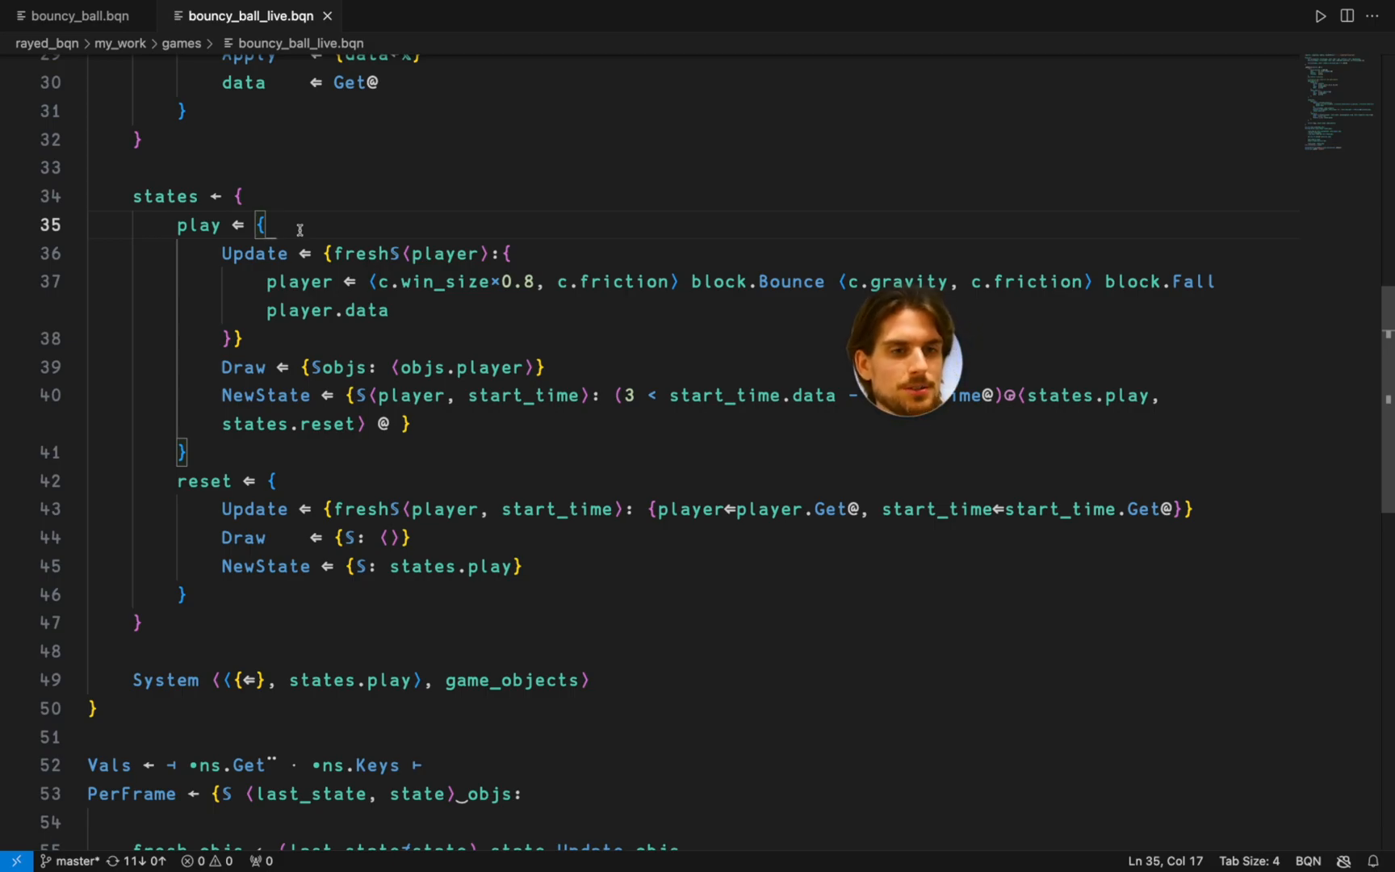
pyautogui.moveTo(263, 224); pyautogui.dragTo(186, 594)
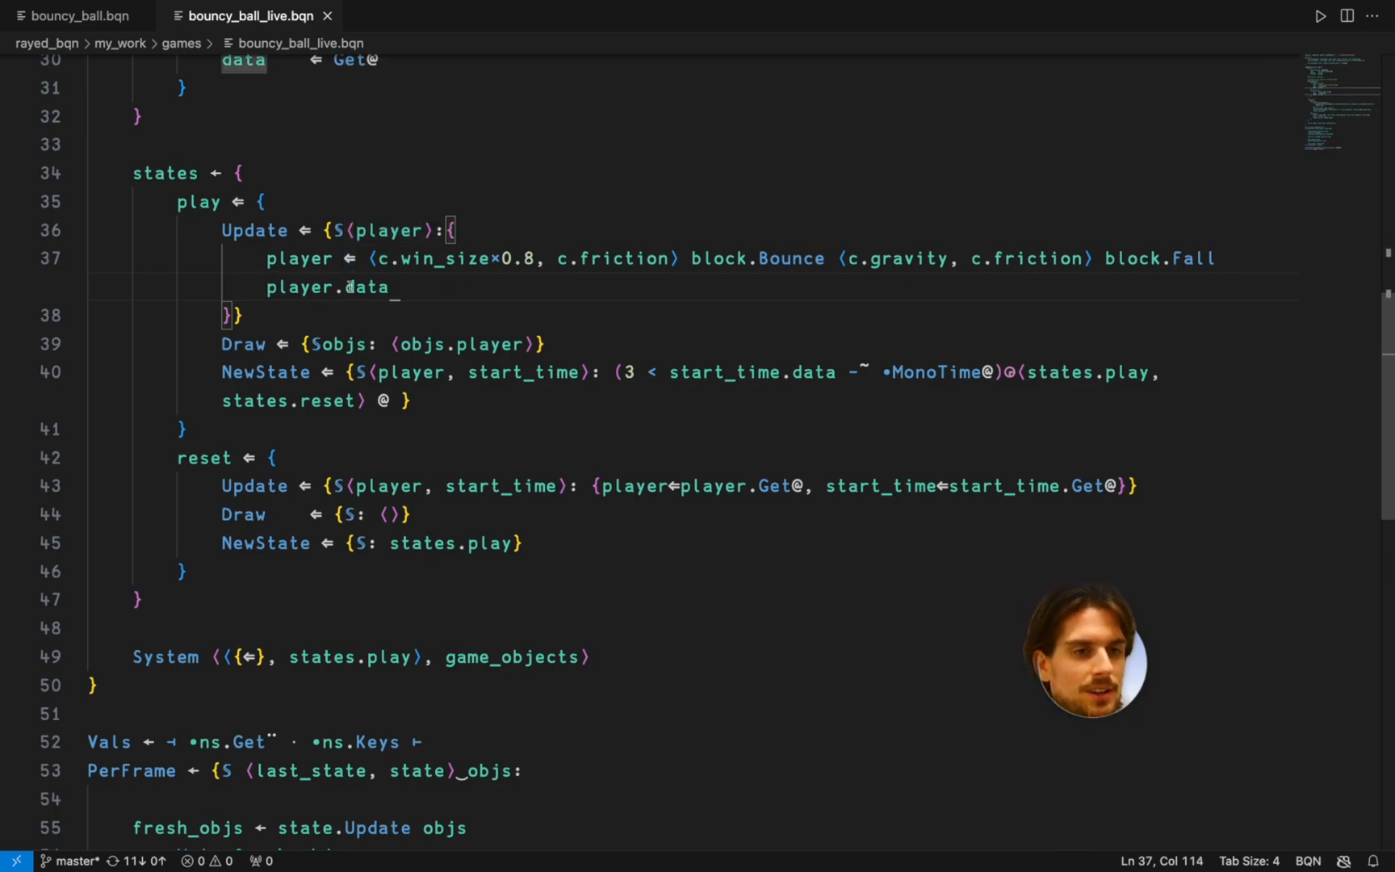
pyautogui.moveTo(442, 230)
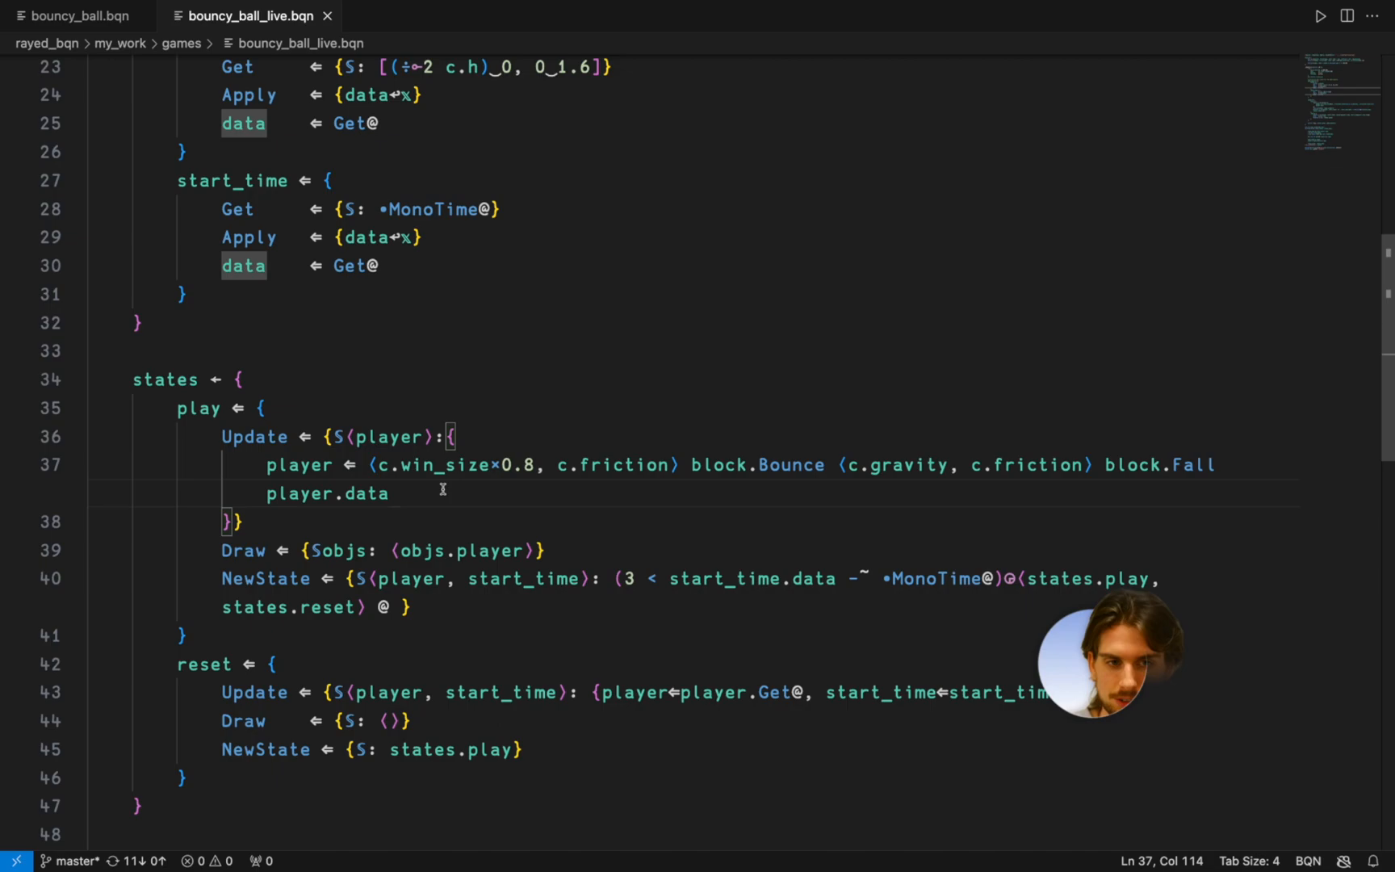
pyautogui.scroll(-3)
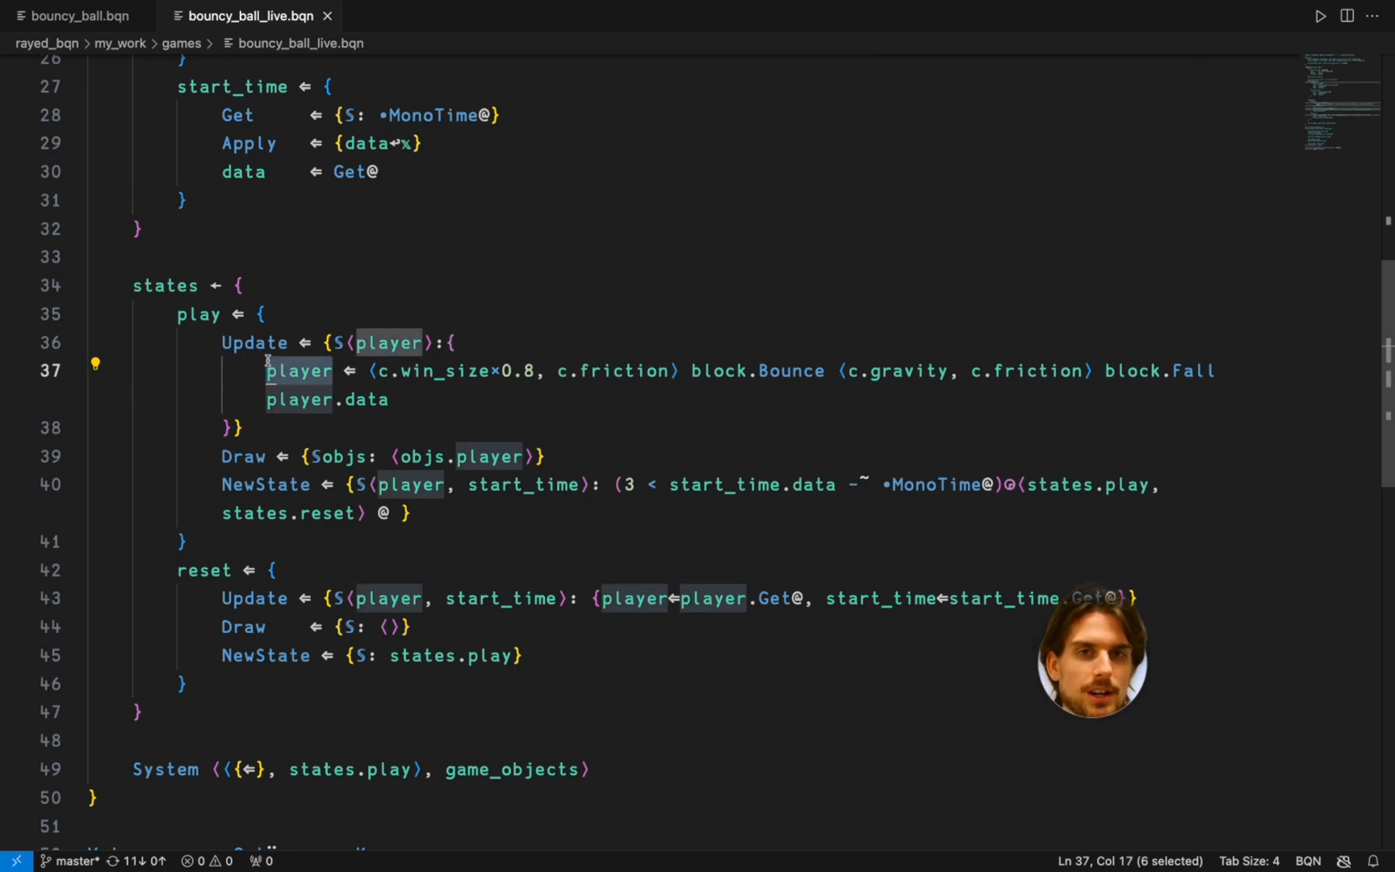
pyautogui.scroll(-3)
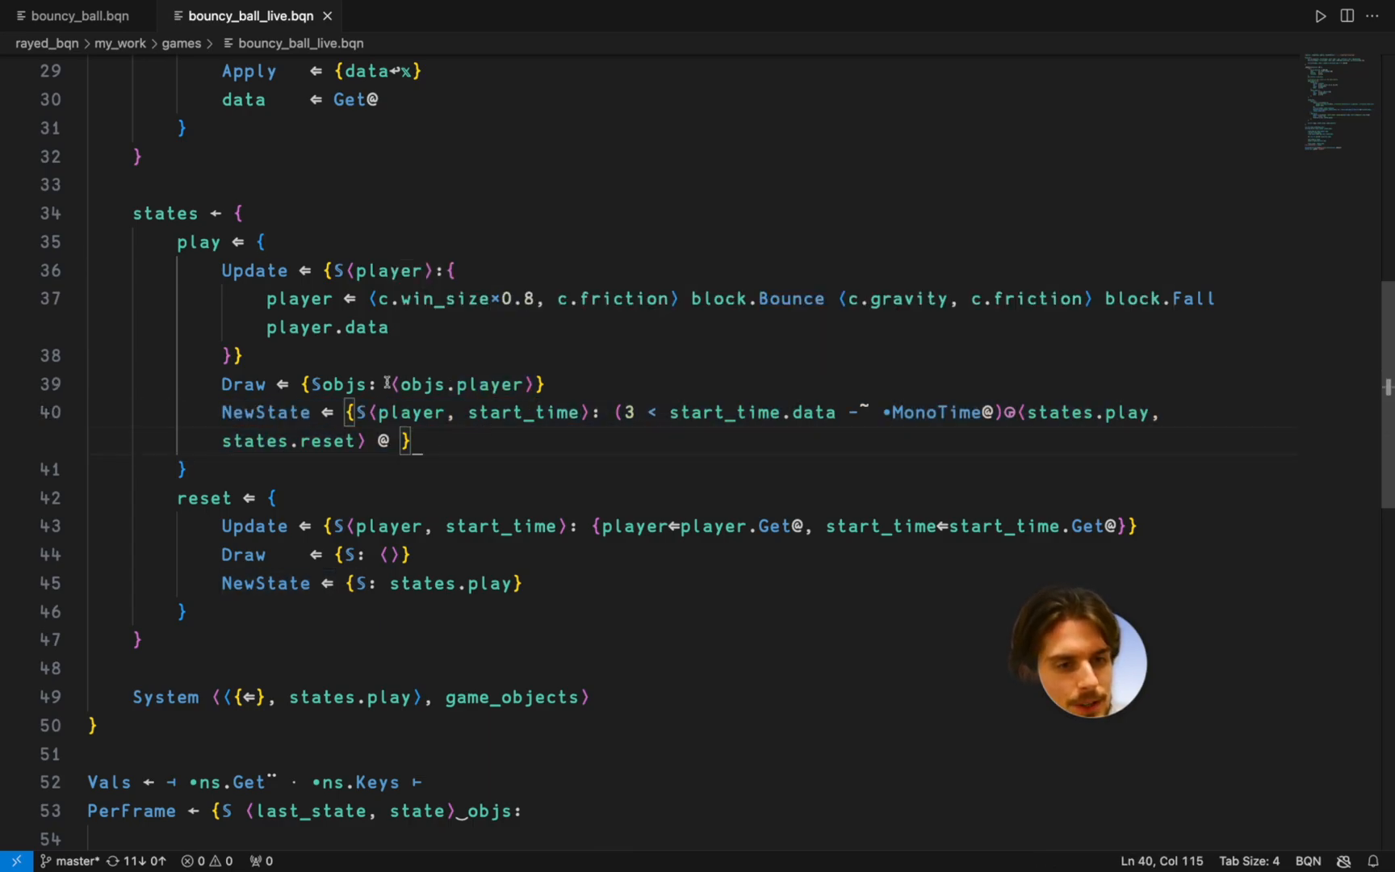
pyautogui.moveTo(365, 412); pyautogui.dragTo(596, 412)
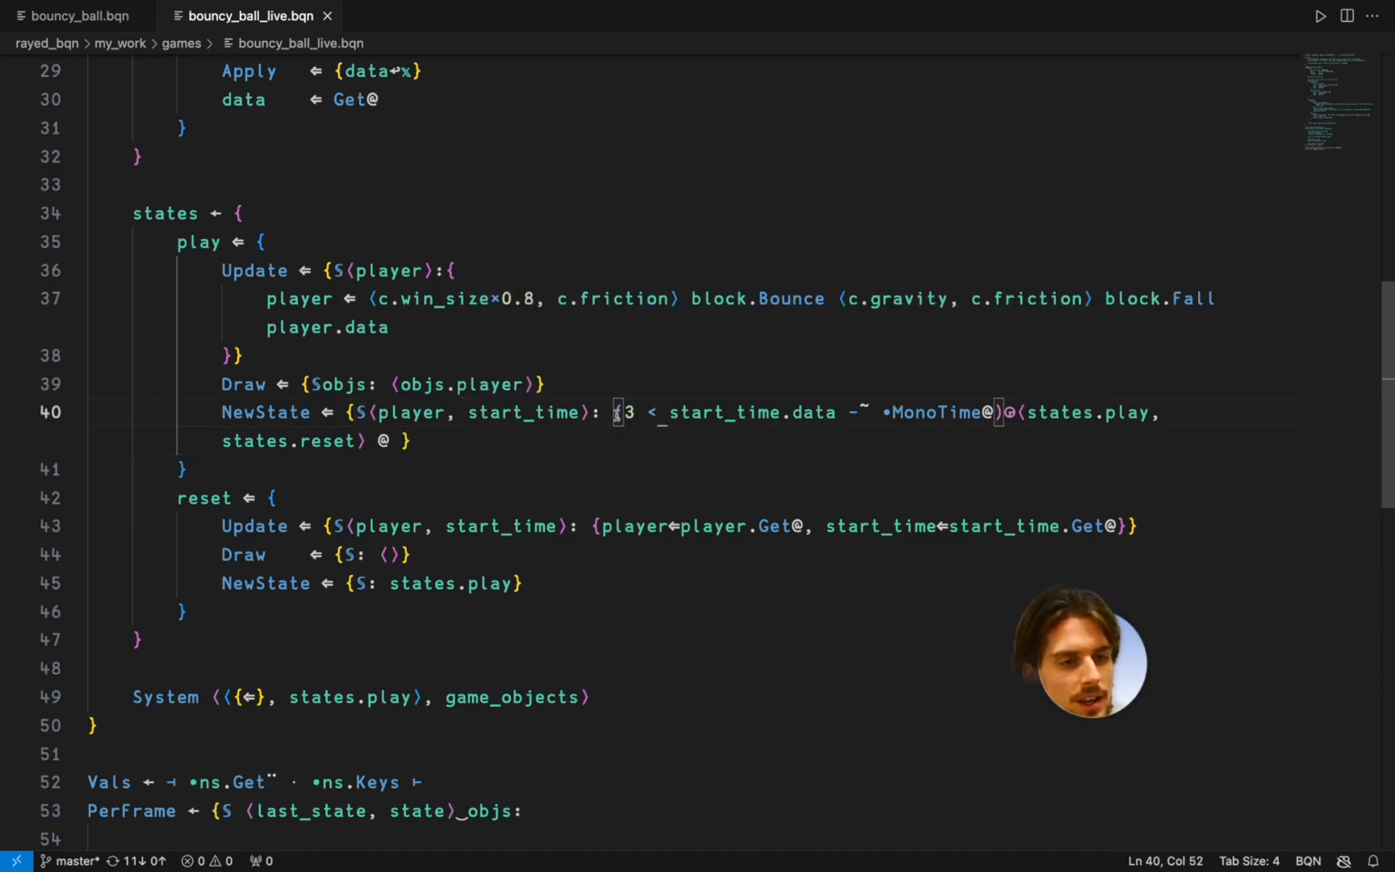
pyautogui.moveTo(614, 412); pyautogui.dragTo(1005, 412)
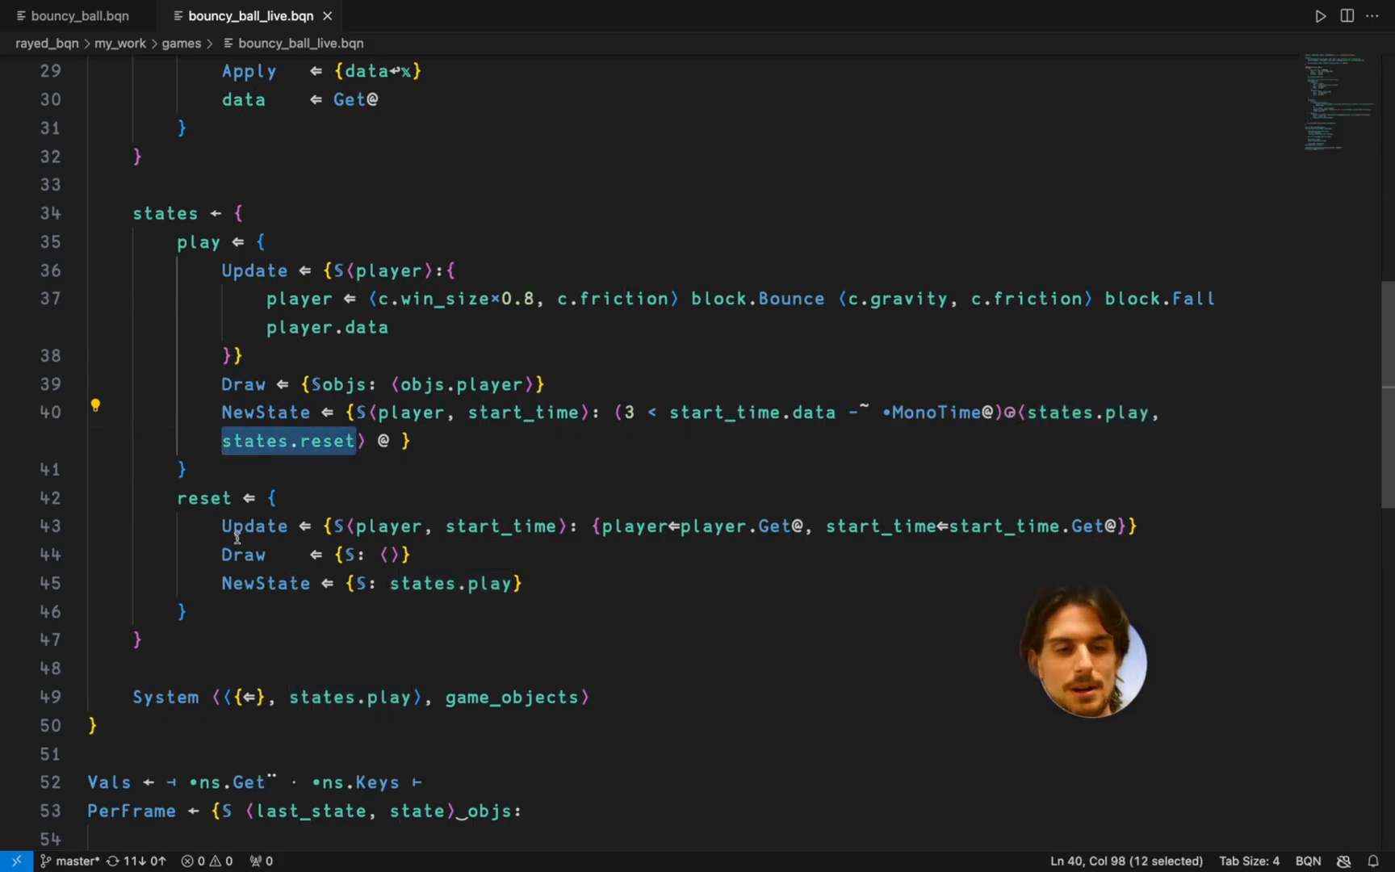
pyautogui.click(223, 614)
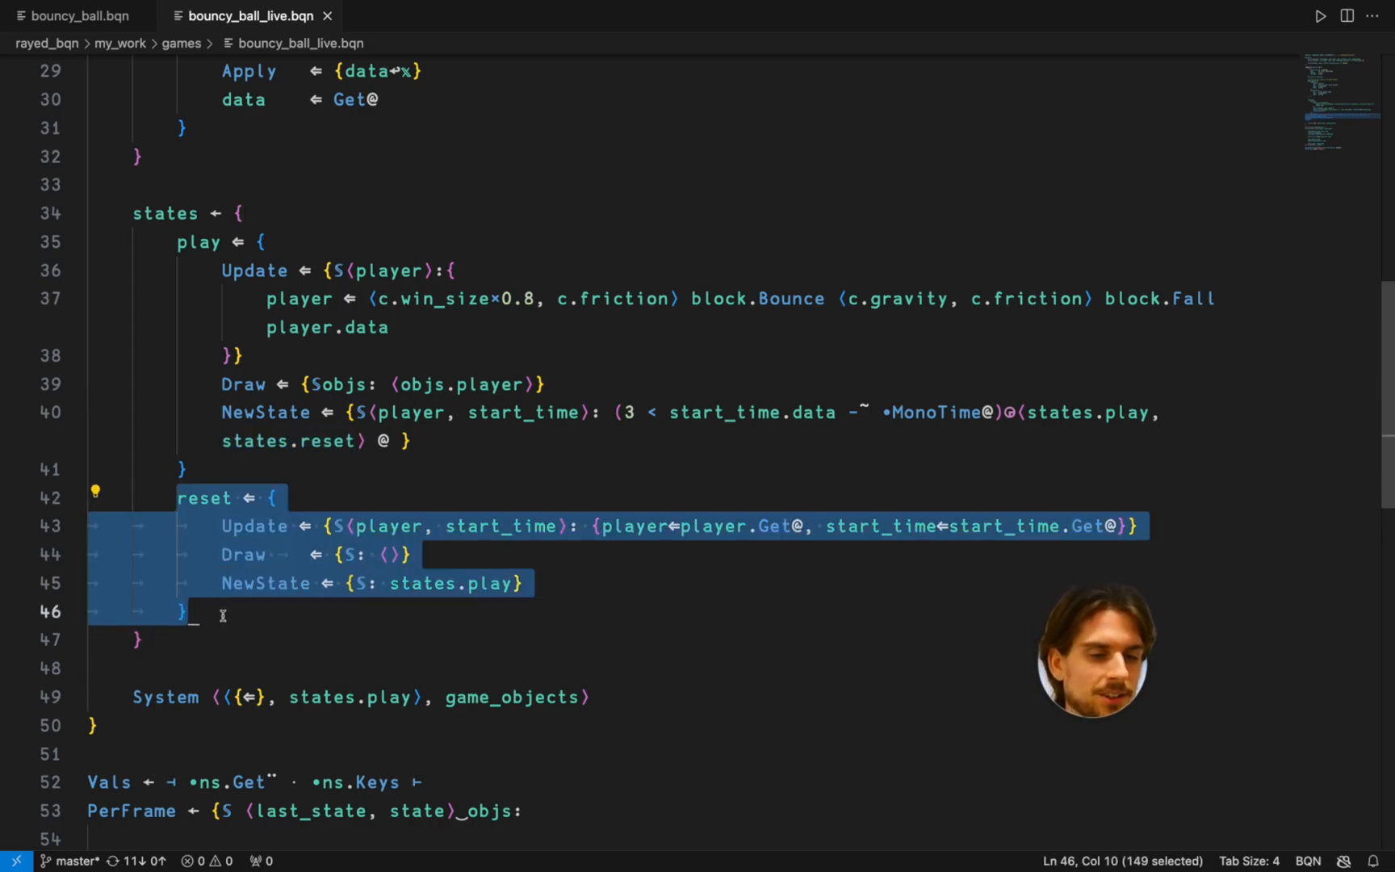
pyautogui.click(192, 611)
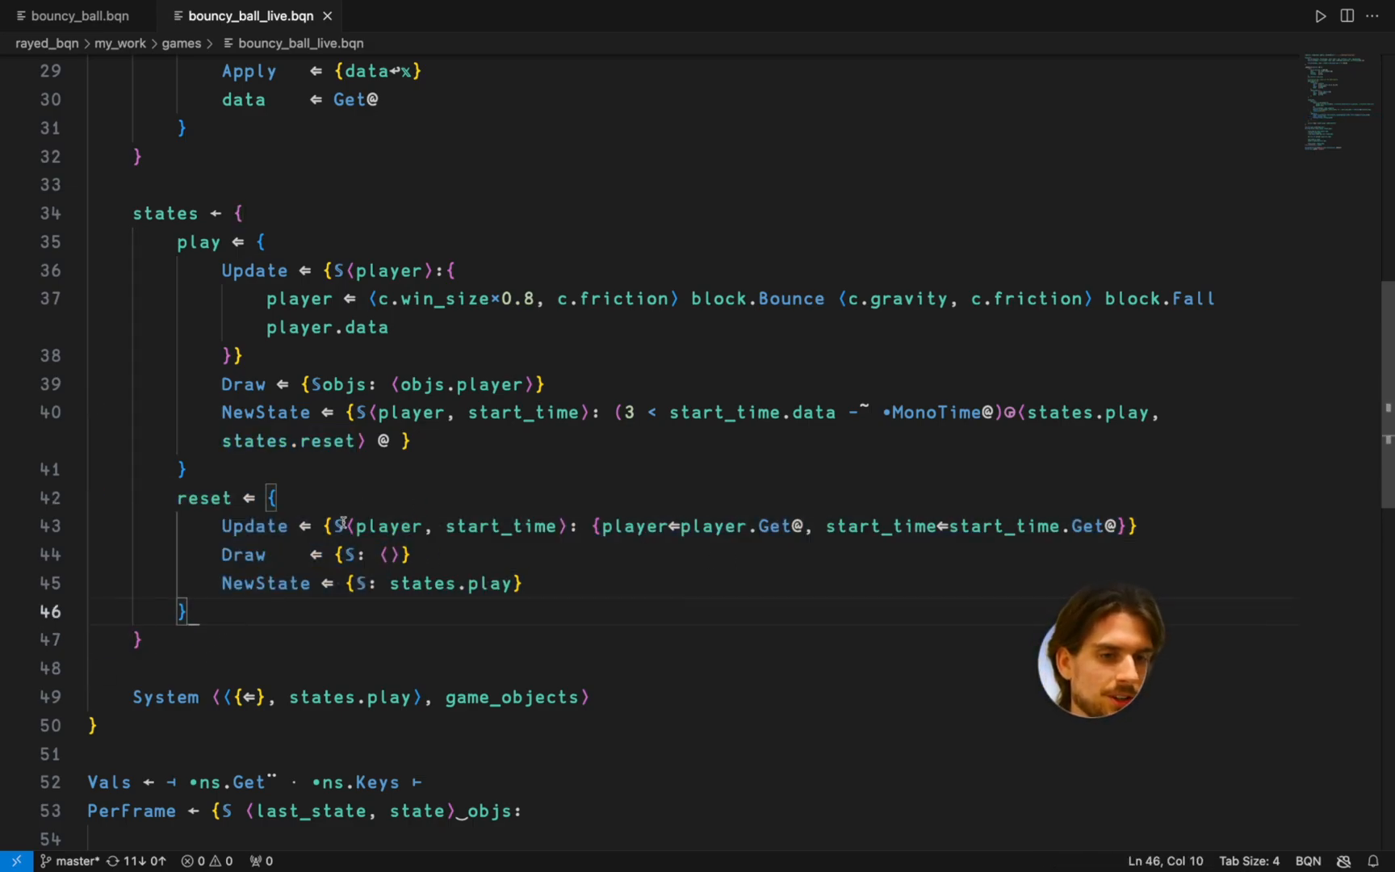
pyautogui.moveTo(345, 526); pyautogui.dragTo(1137, 526)
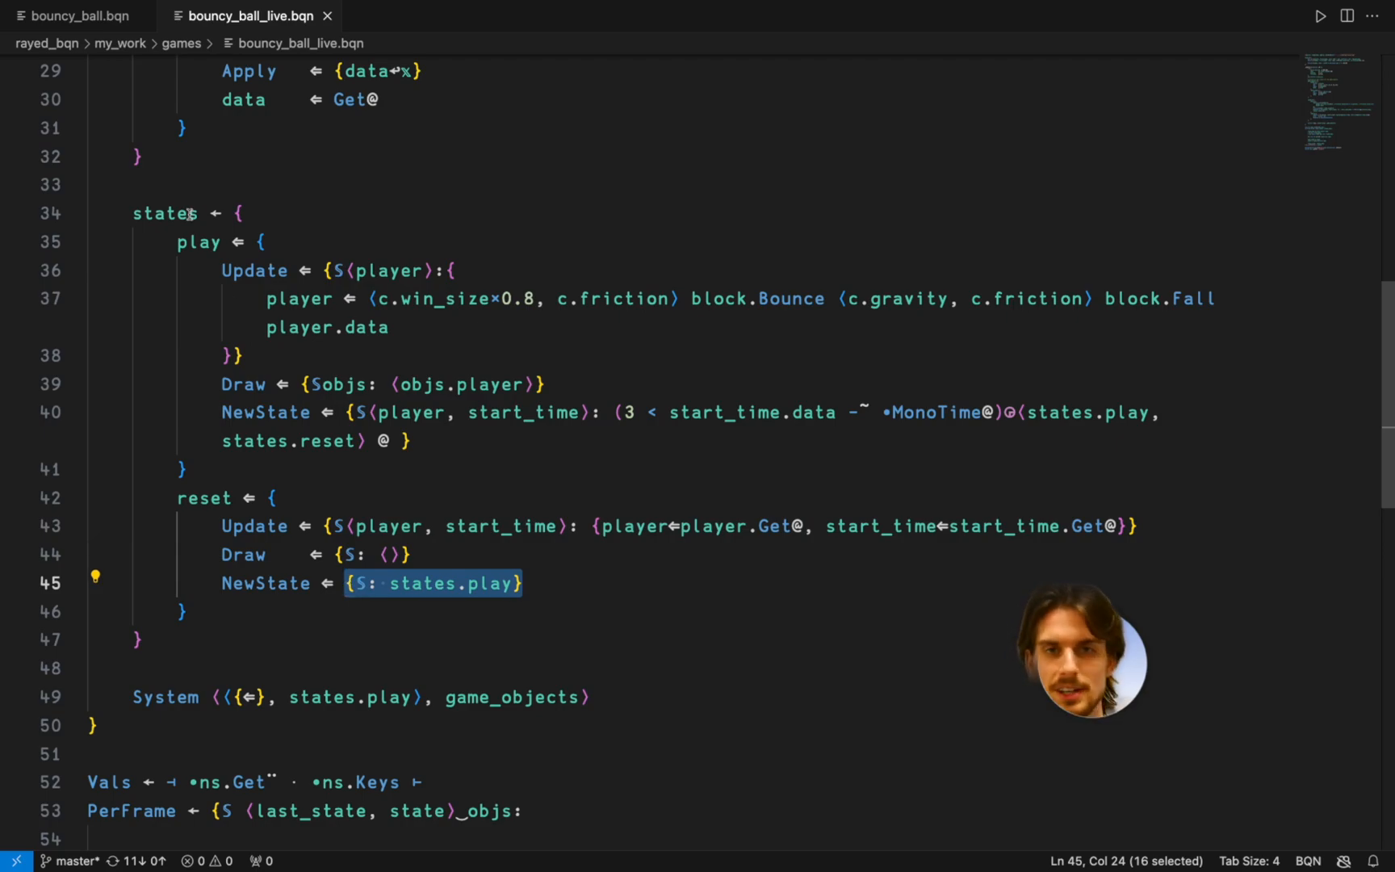
pyautogui.scroll(-3)
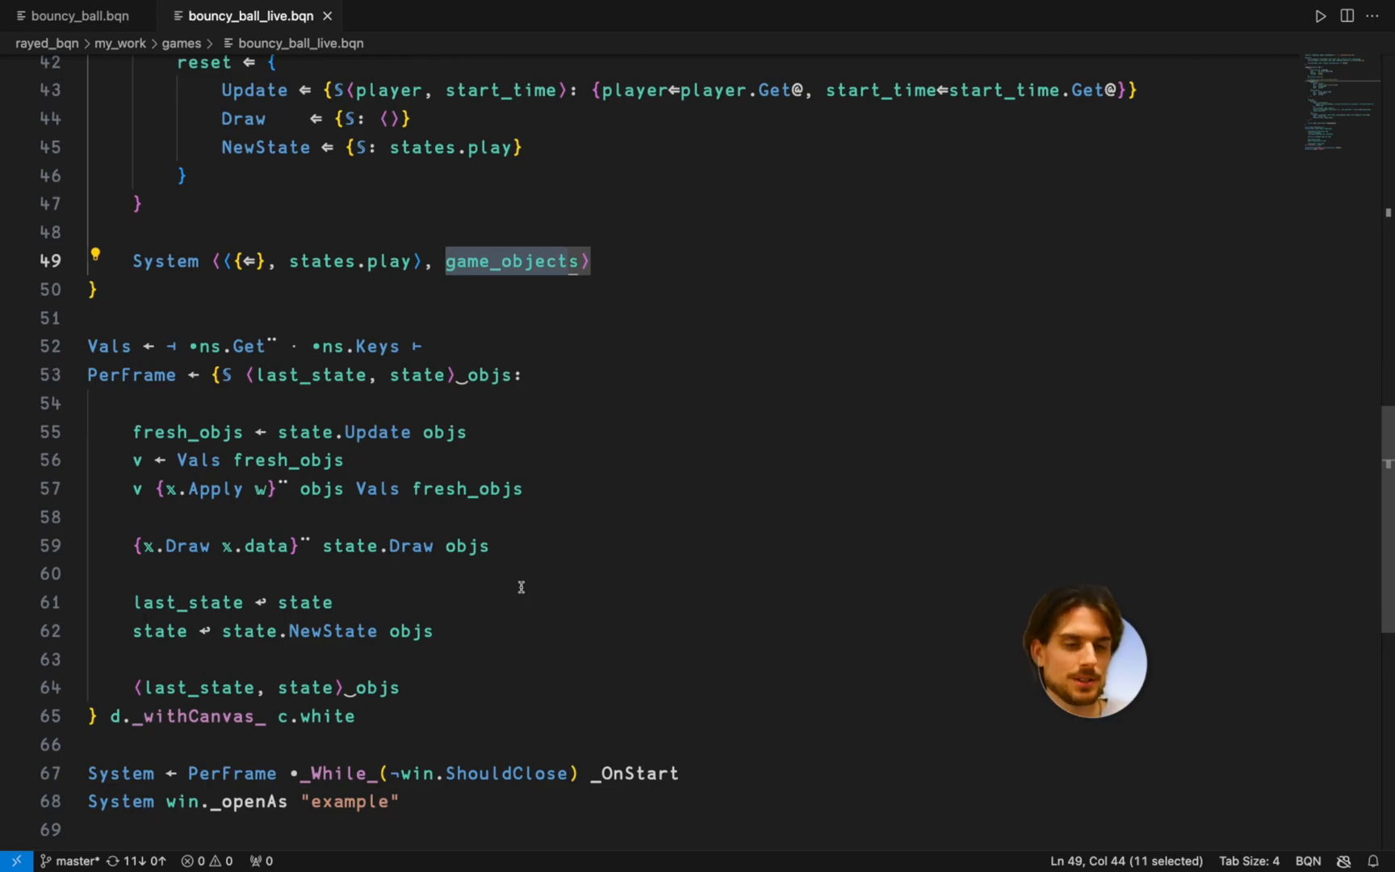
pyautogui.scroll(-3)
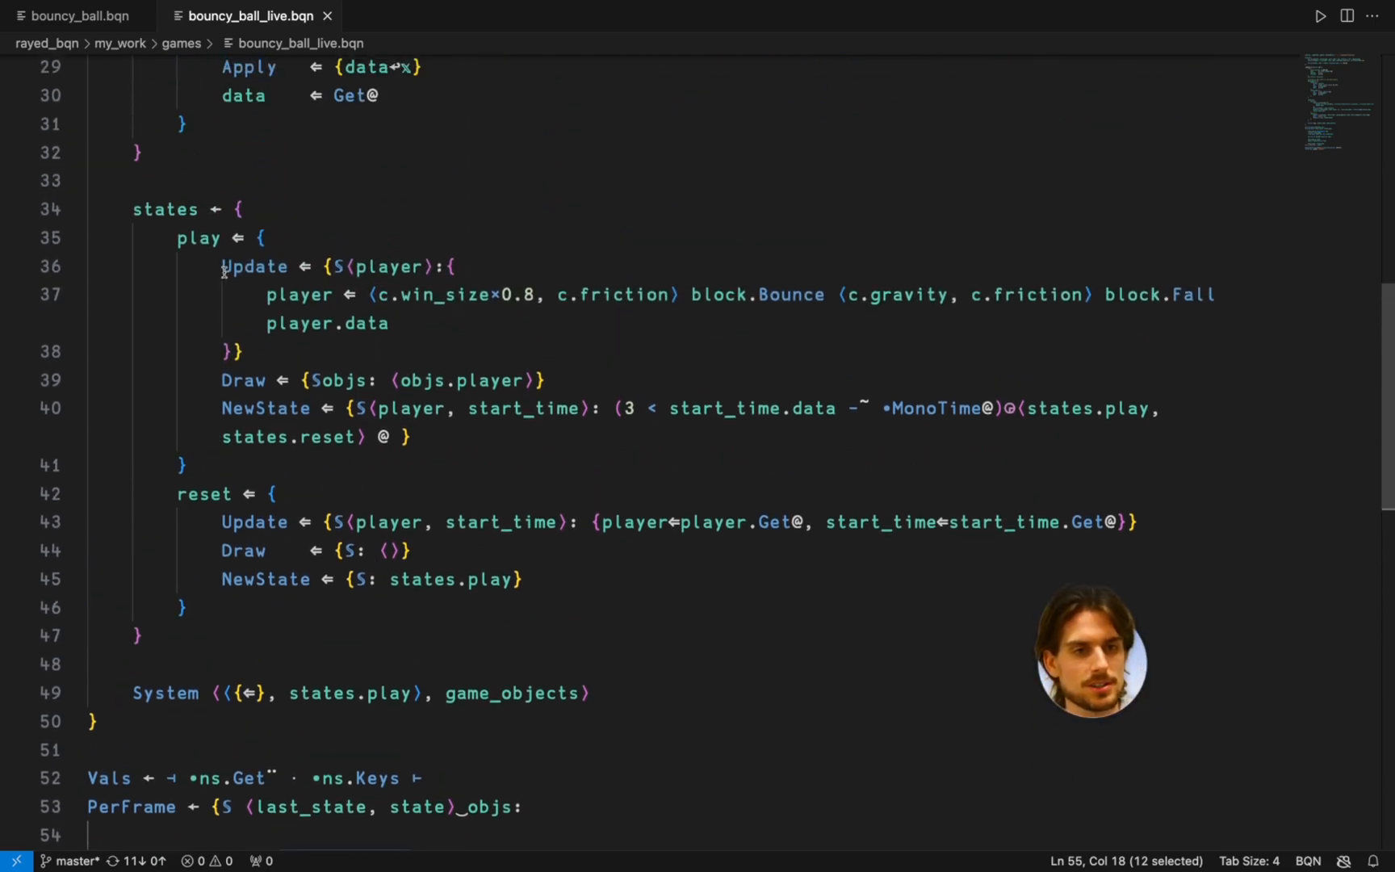
pyautogui.scroll(-3)
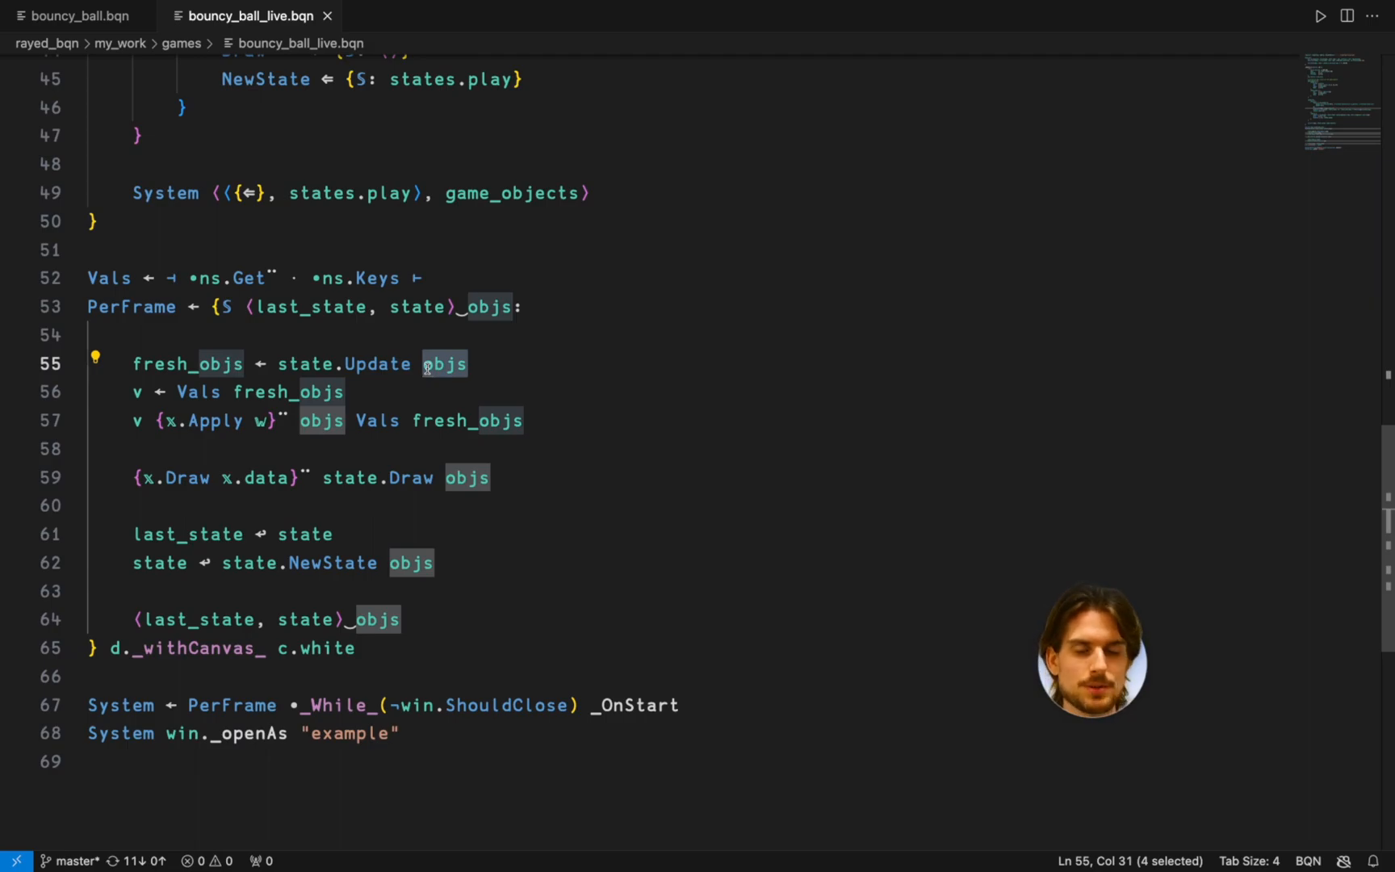
pyautogui.doubleClick(187, 364)
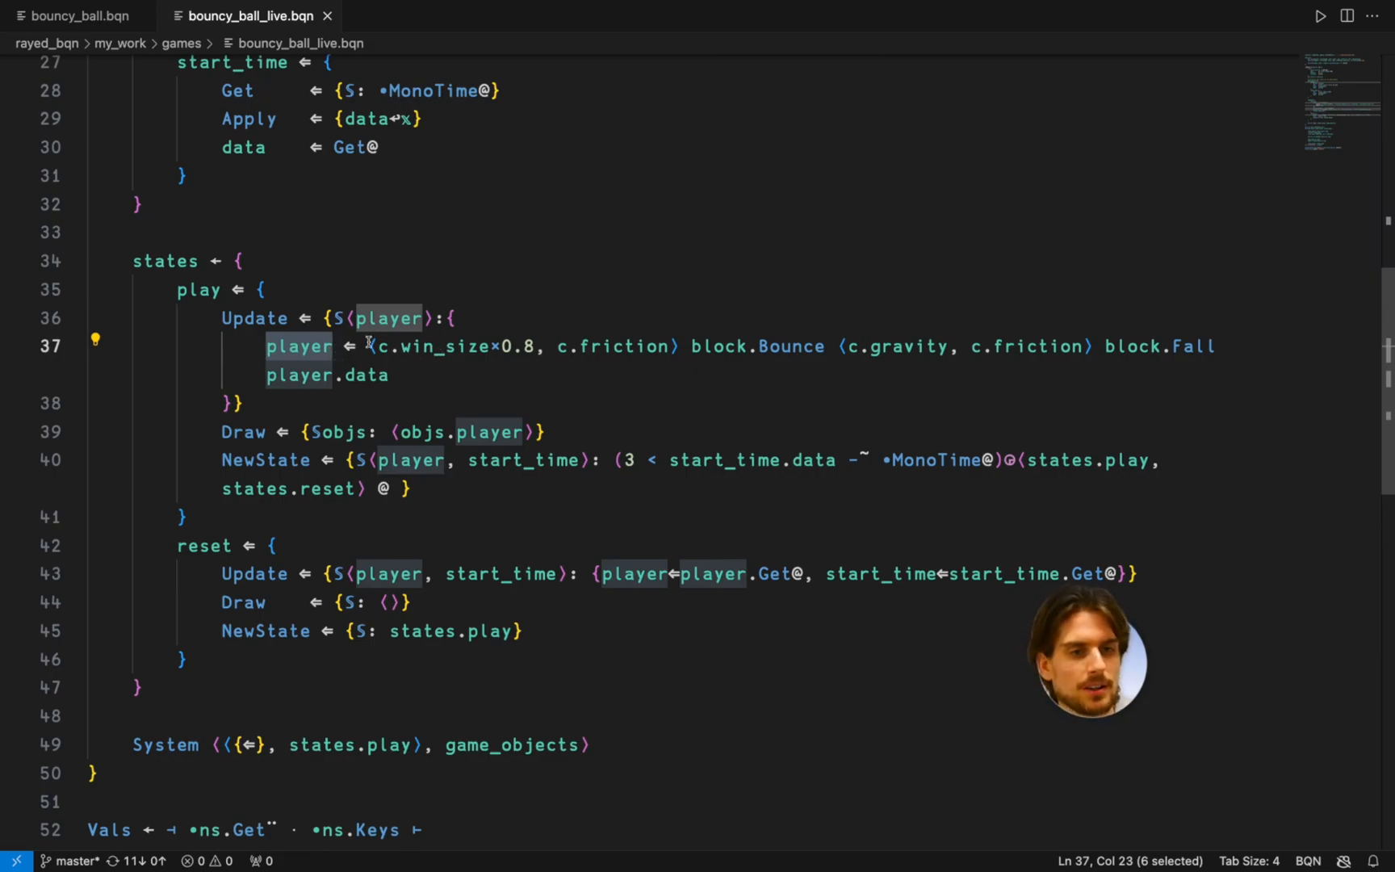
pyautogui.scroll(-3)
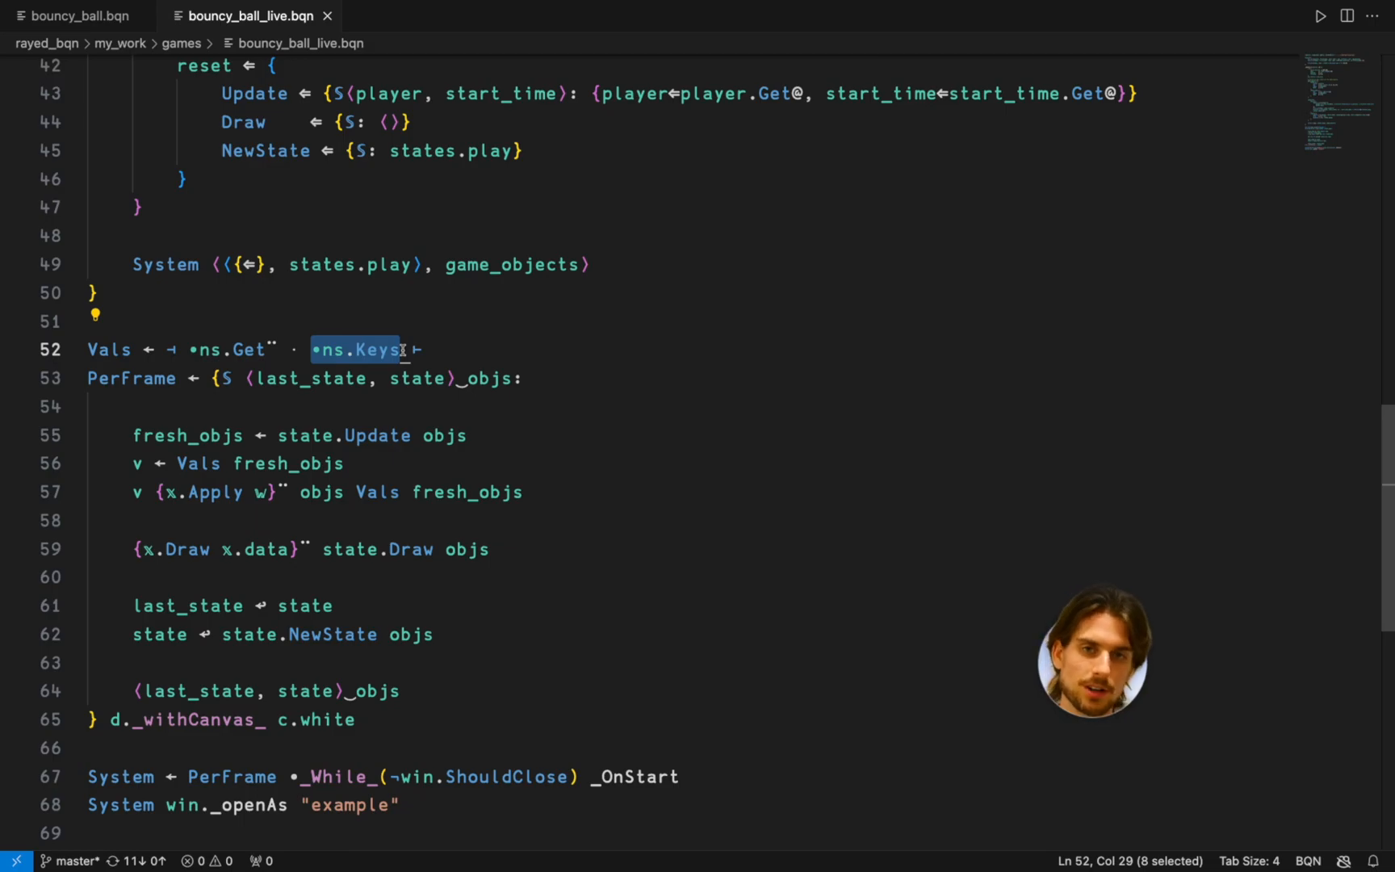
pyautogui.click(168, 349)
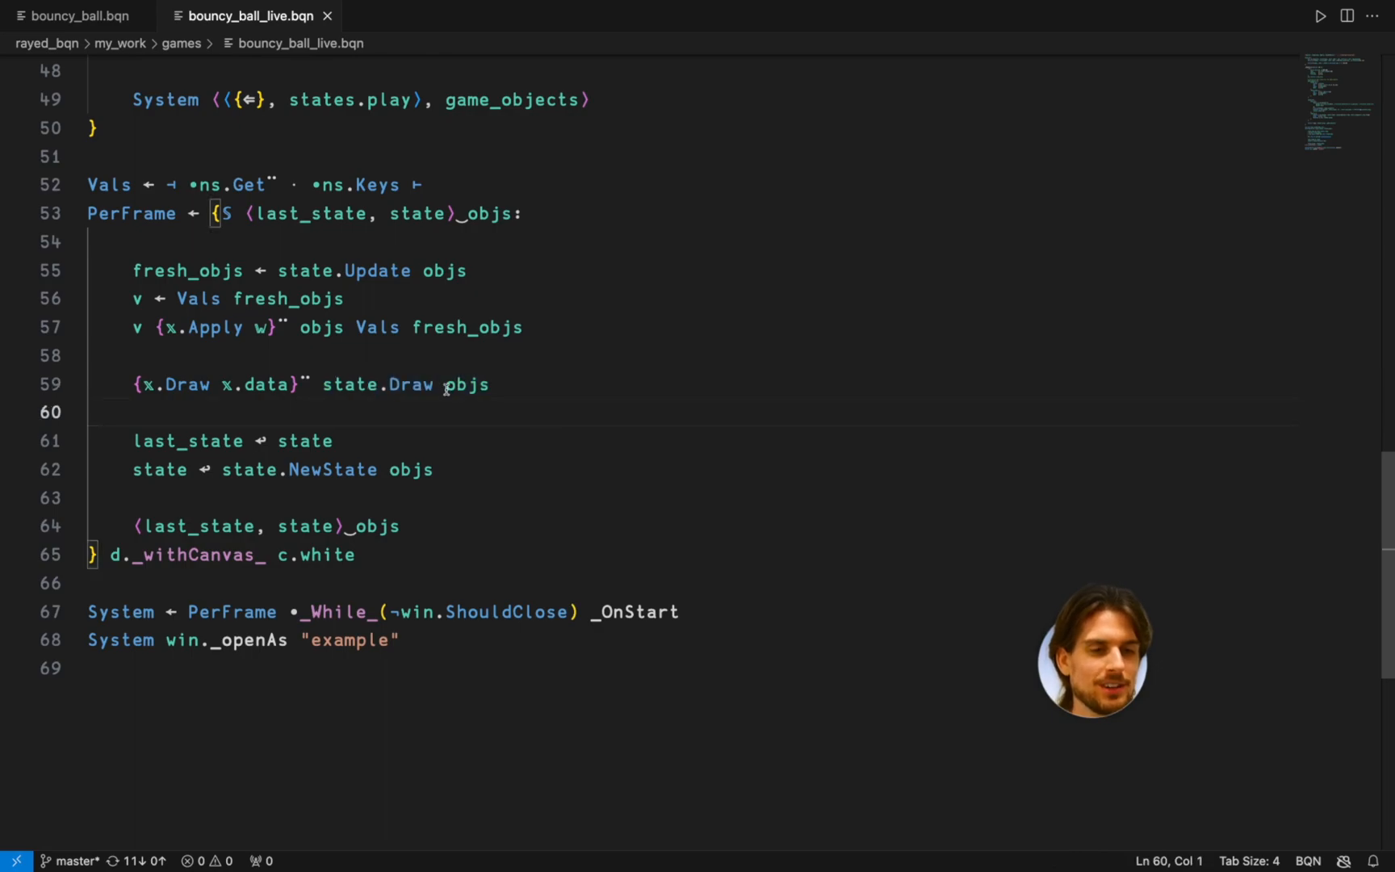
pyautogui.moveTo(331, 384); pyautogui.dragTo(488, 384)
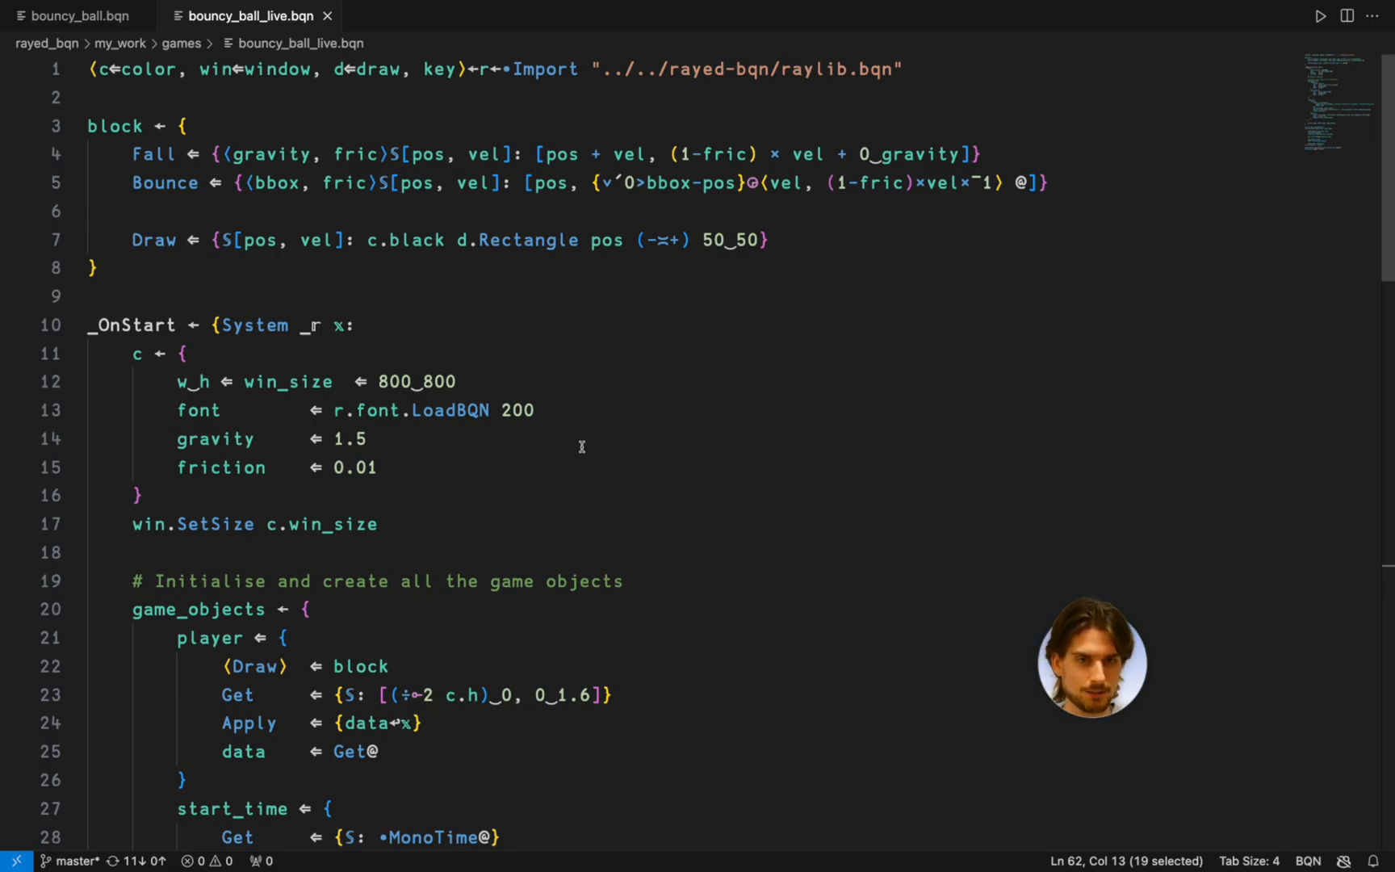
# Switch from bouncy_ball_live.bqn to the finished bouncy_ball.bqn file.
pyautogui.scroll(-3)
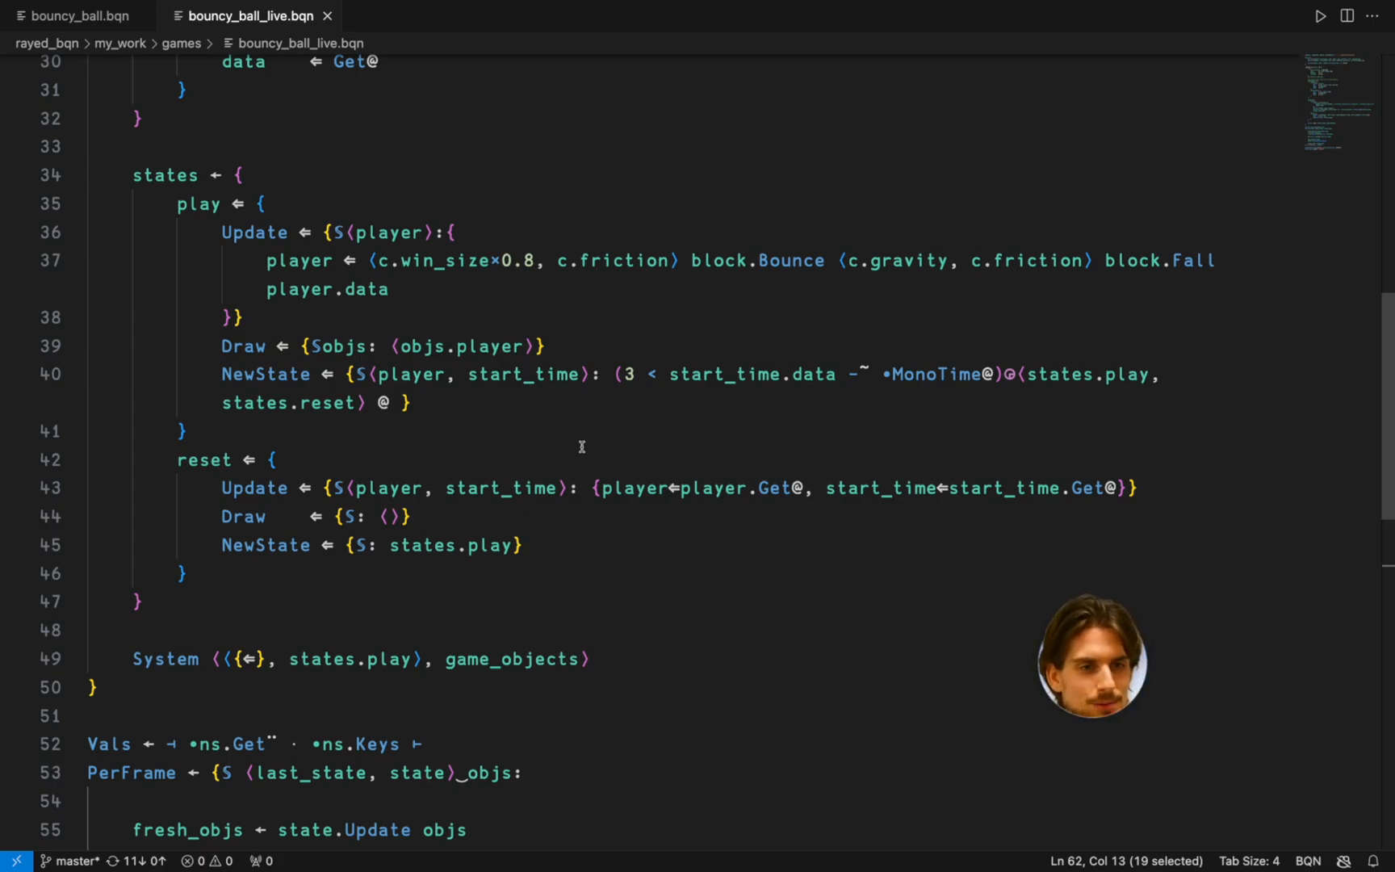
pyautogui.scroll(3)
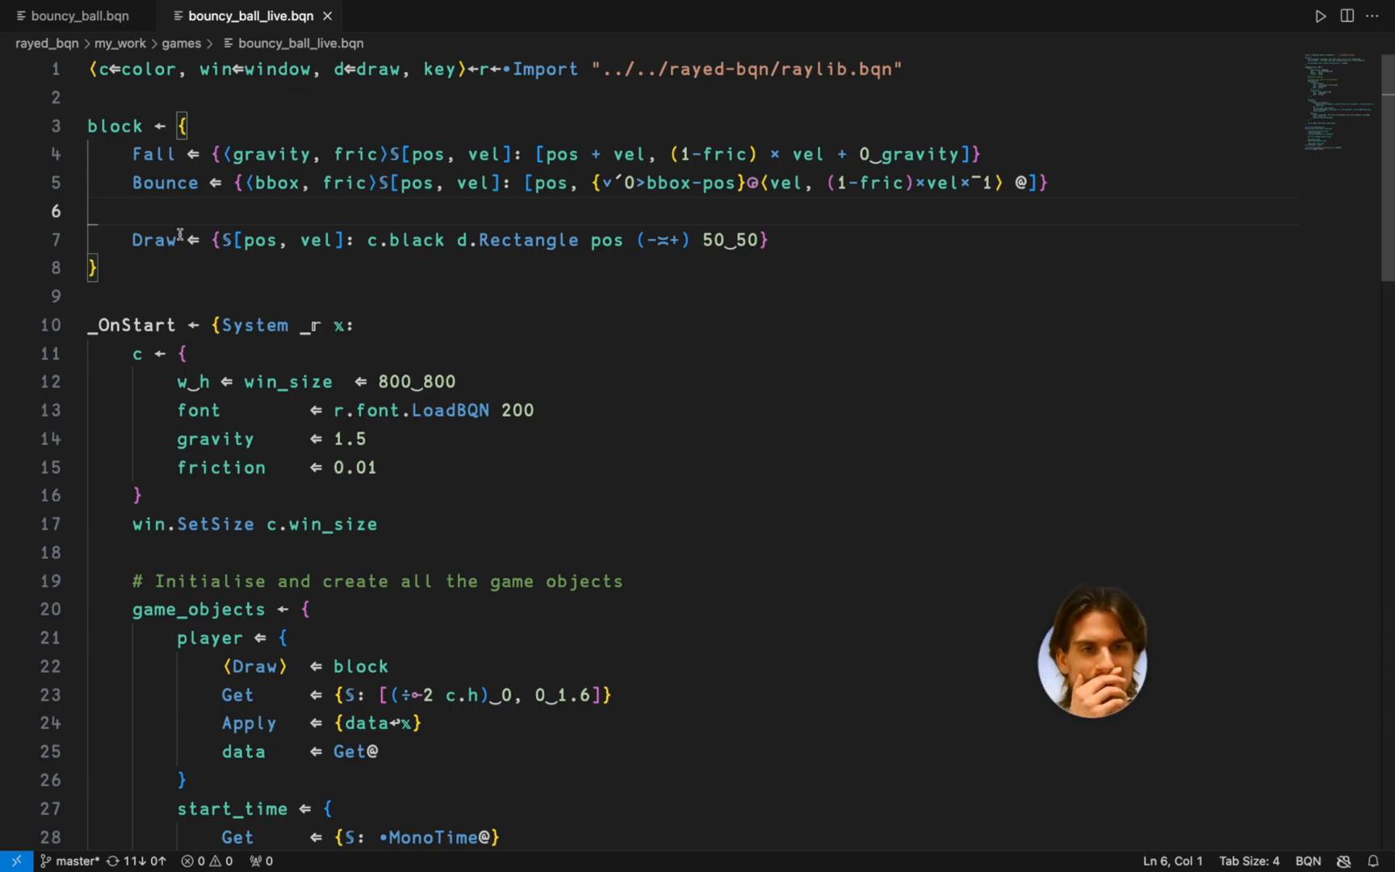
pyautogui.click(75, 16)
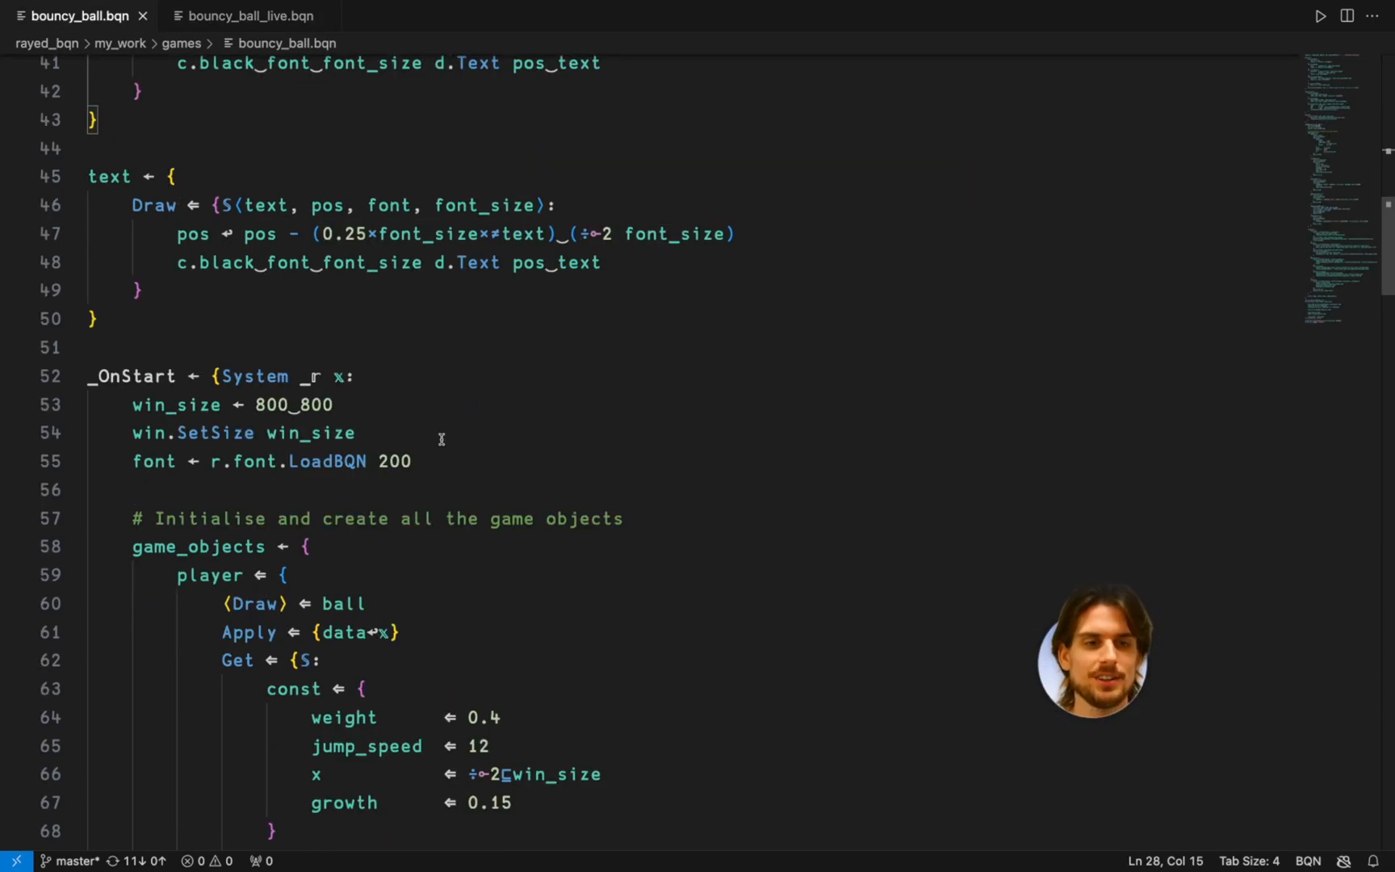
# Launch bouncy_ball.bqn in its raylib window, reaching the Game Over screen.
pyautogui.scroll(3)
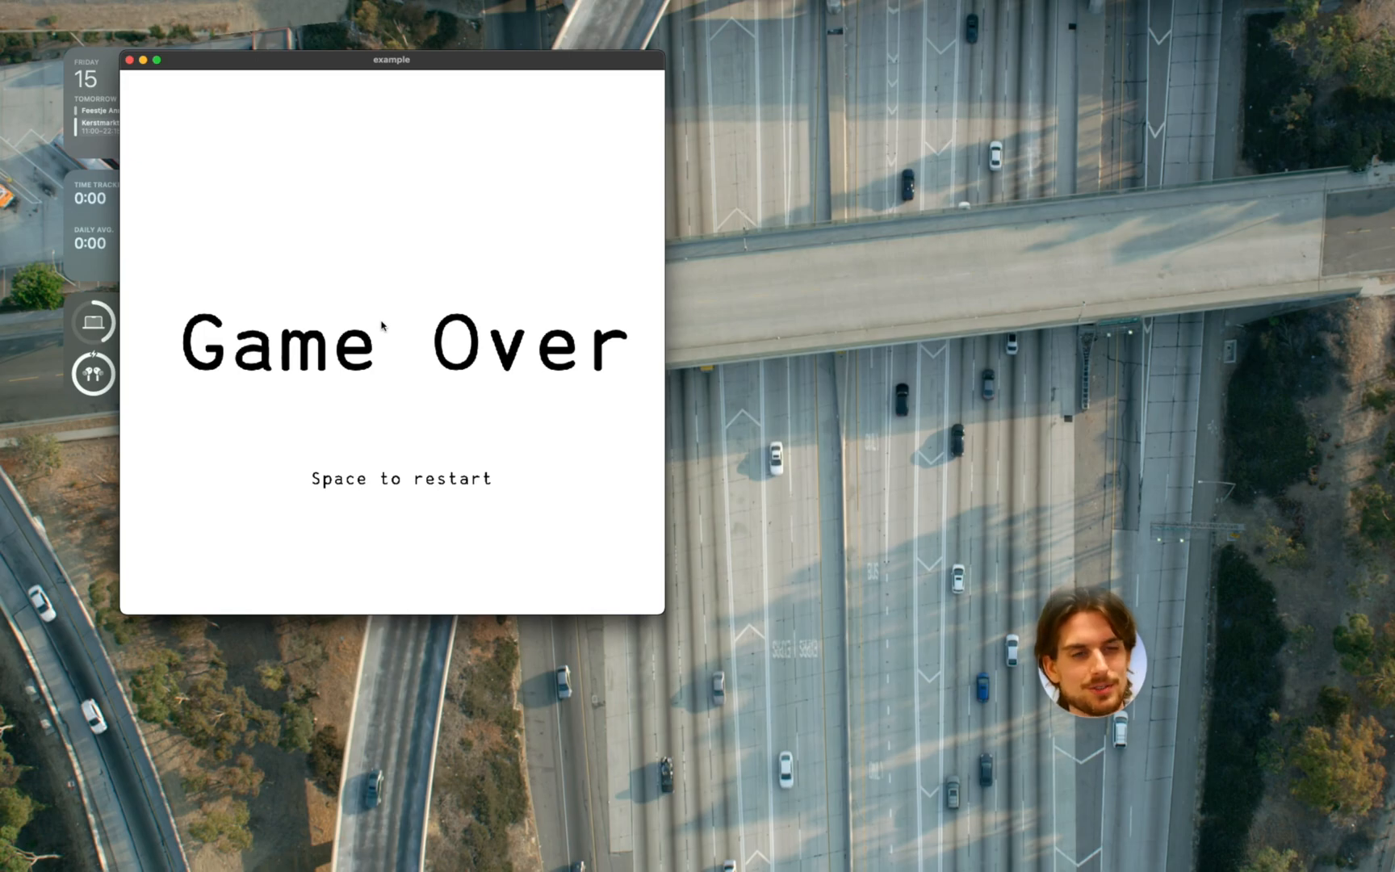
# Press Space in the game window, then quit back to the bouncy_ball.bqn code.
pyautogui.press('space')
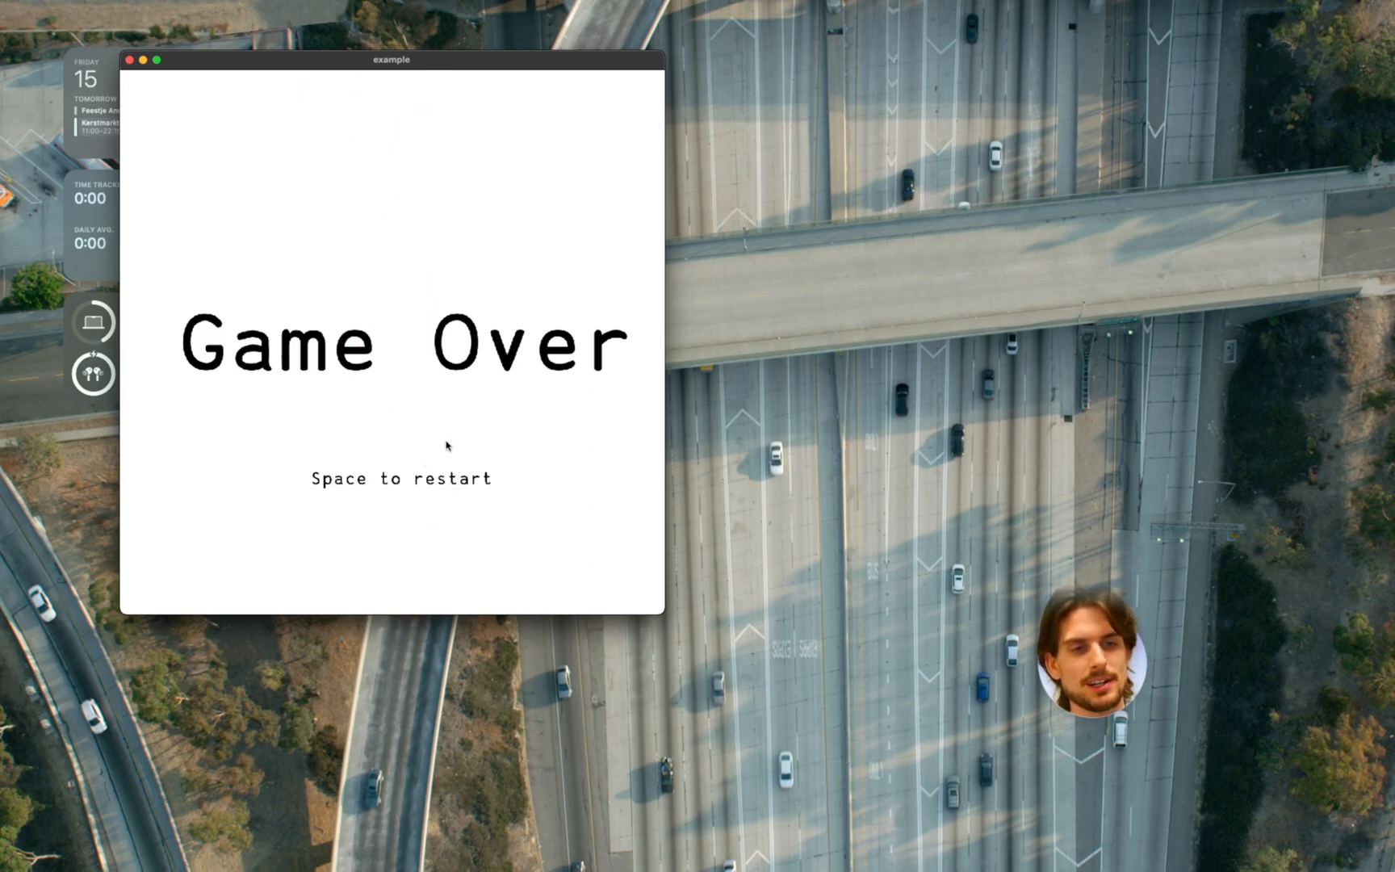
pyautogui.moveTo(529, 439)
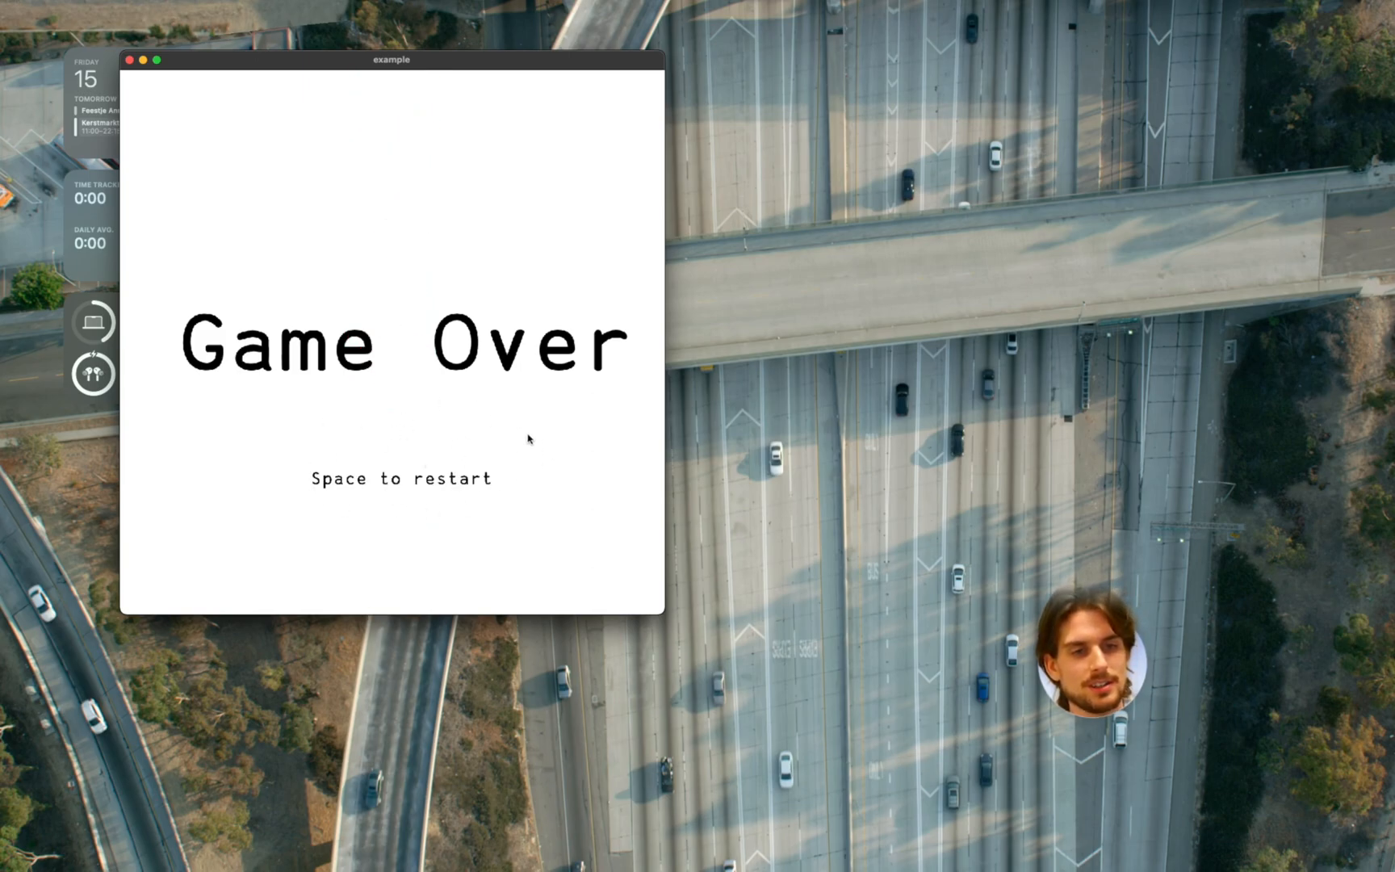
pyautogui.press('space')
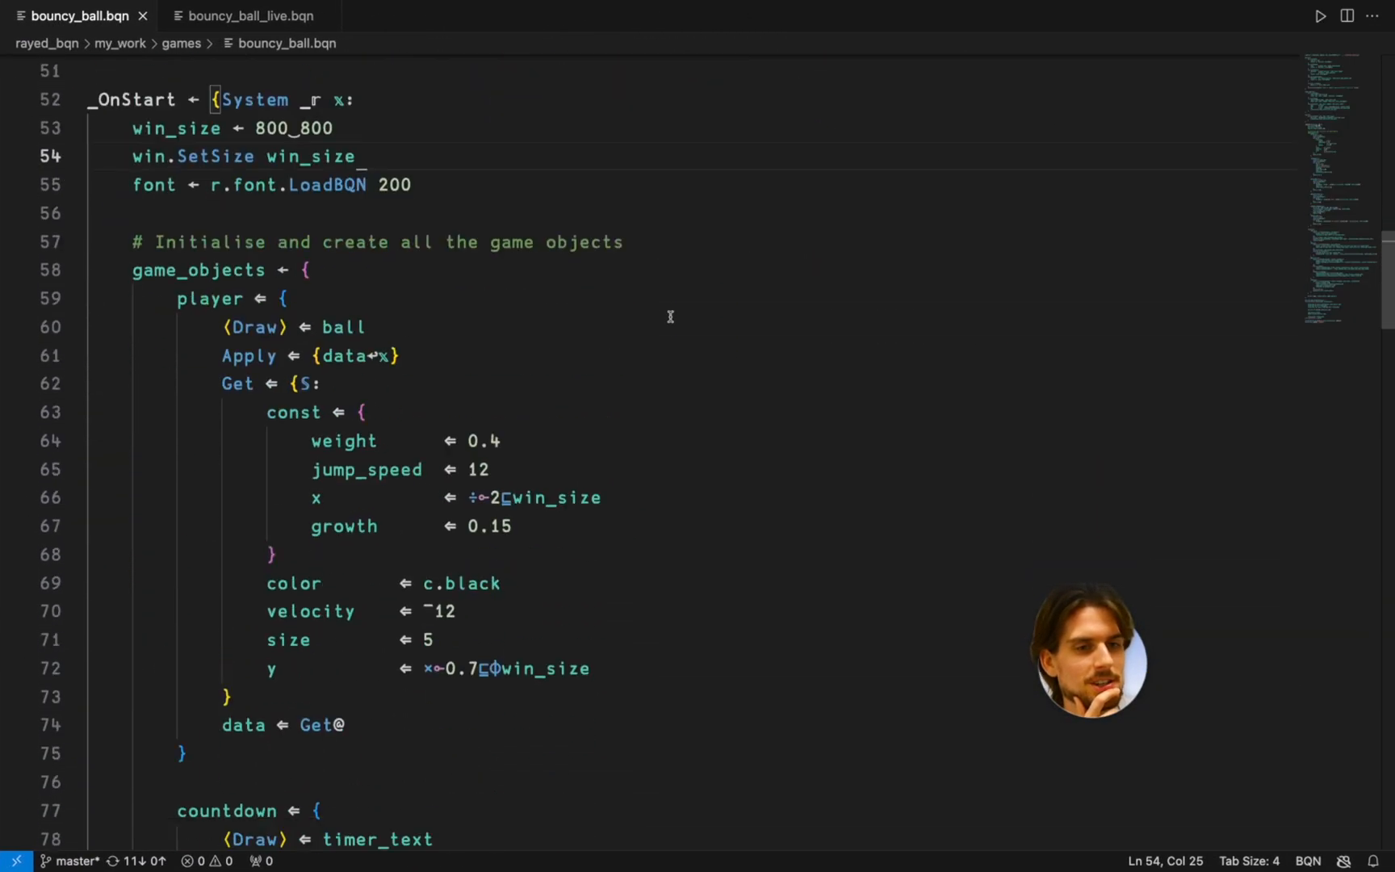
pyautogui.scroll(-3)
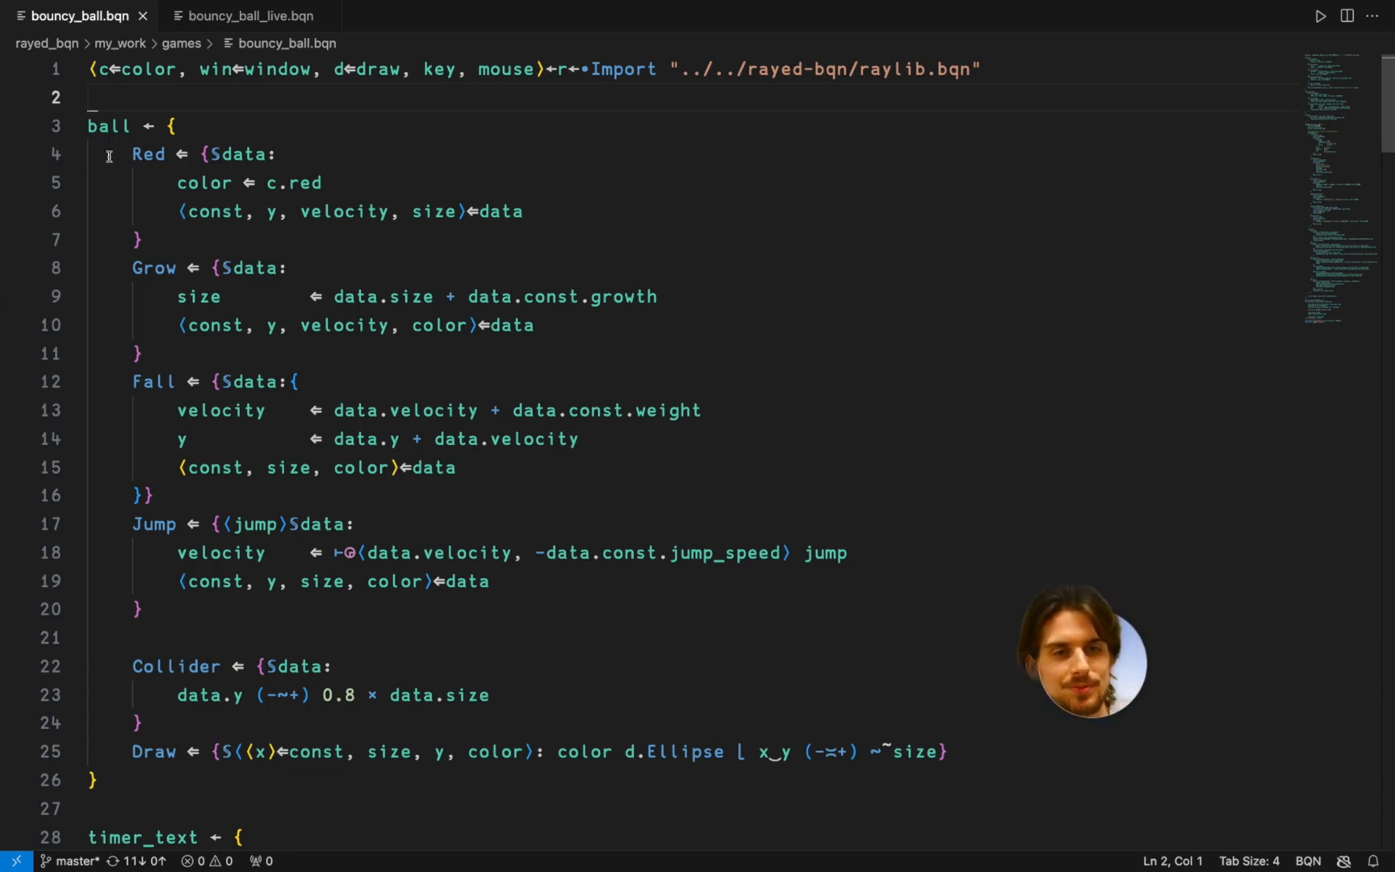
pyautogui.moveTo(132, 155); pyautogui.dragTo(277, 154)
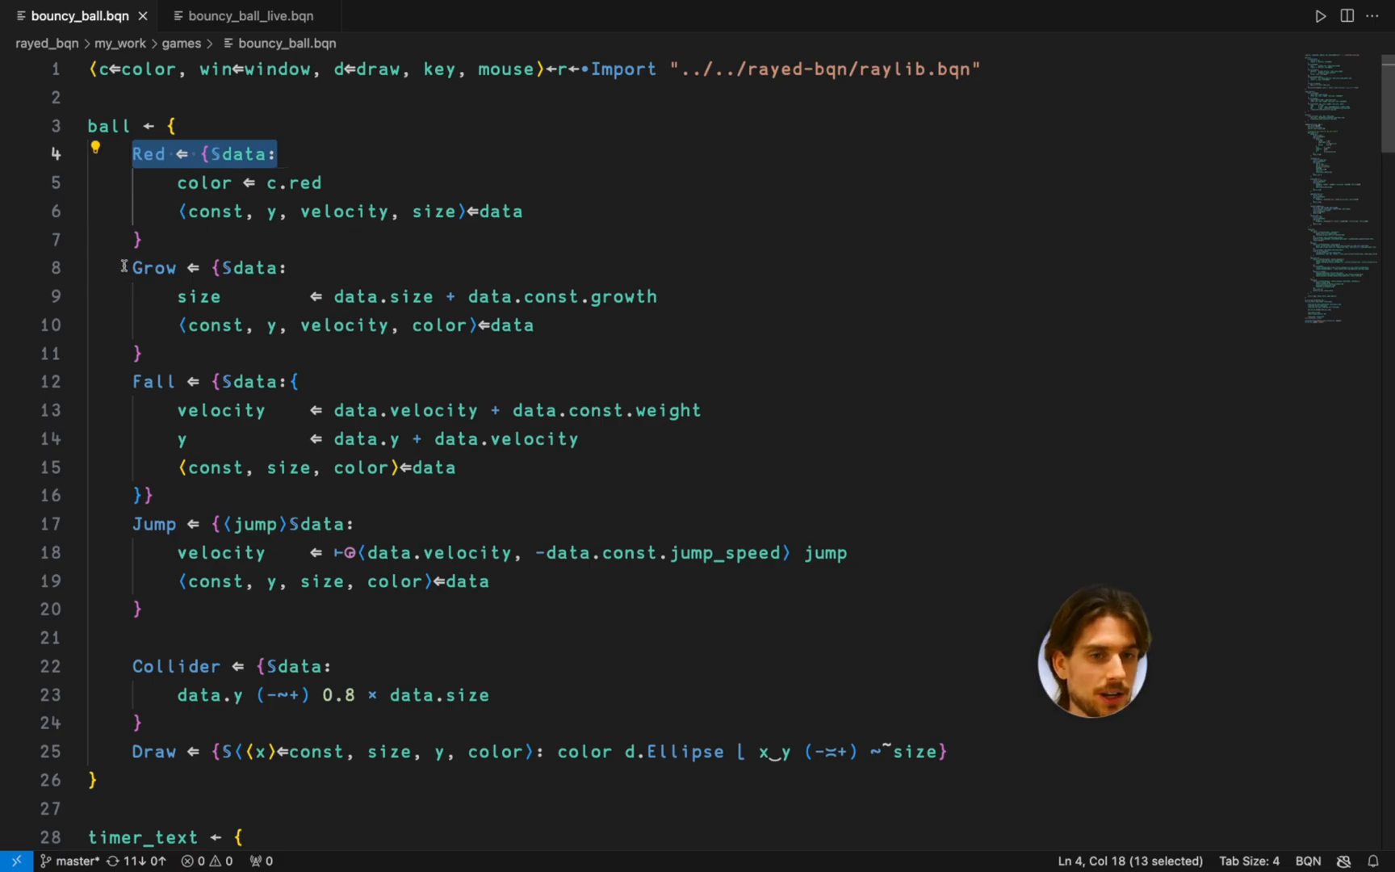
pyautogui.click(209, 268)
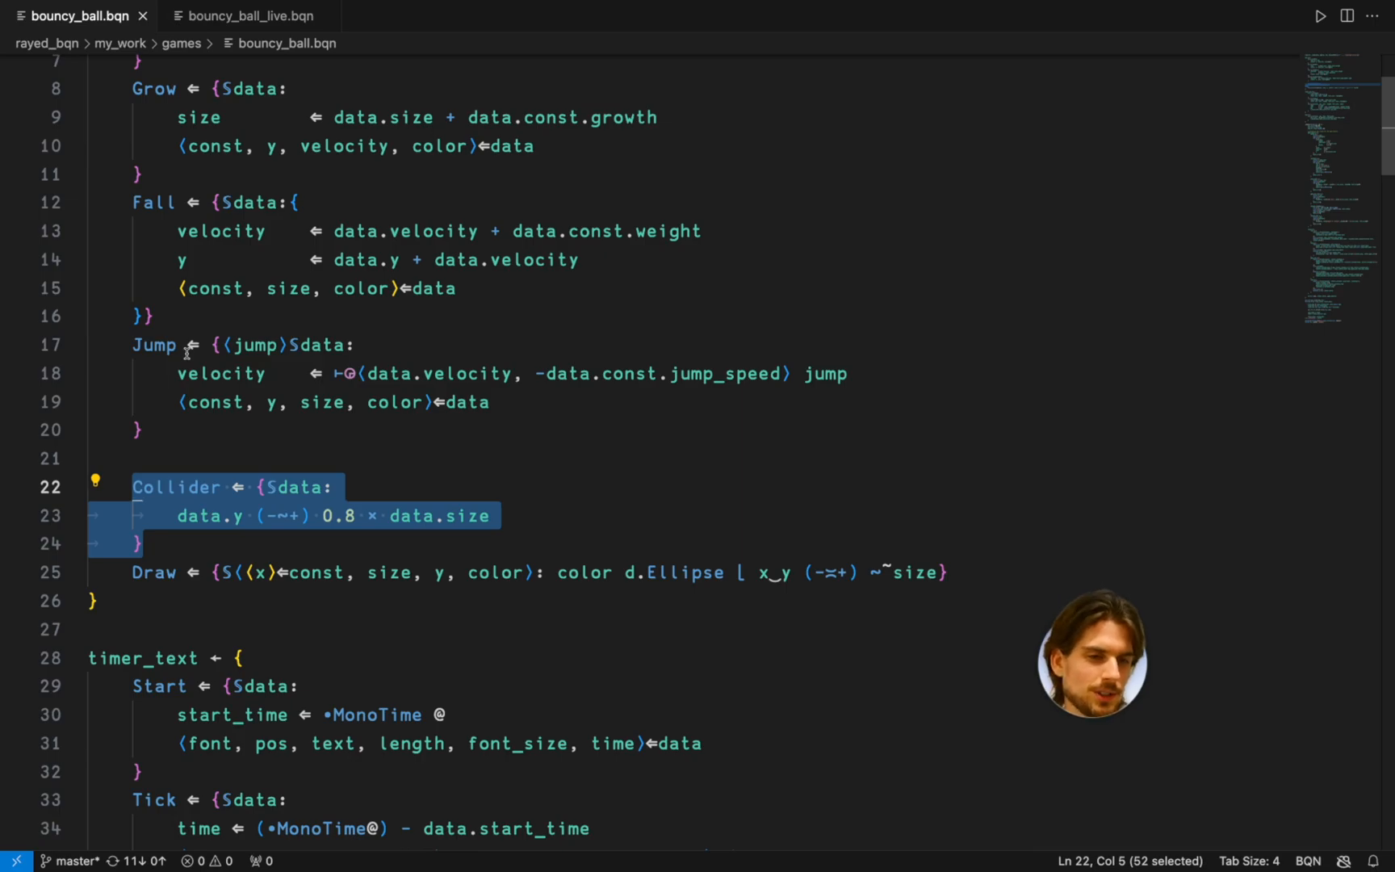
pyautogui.moveTo(130, 475)
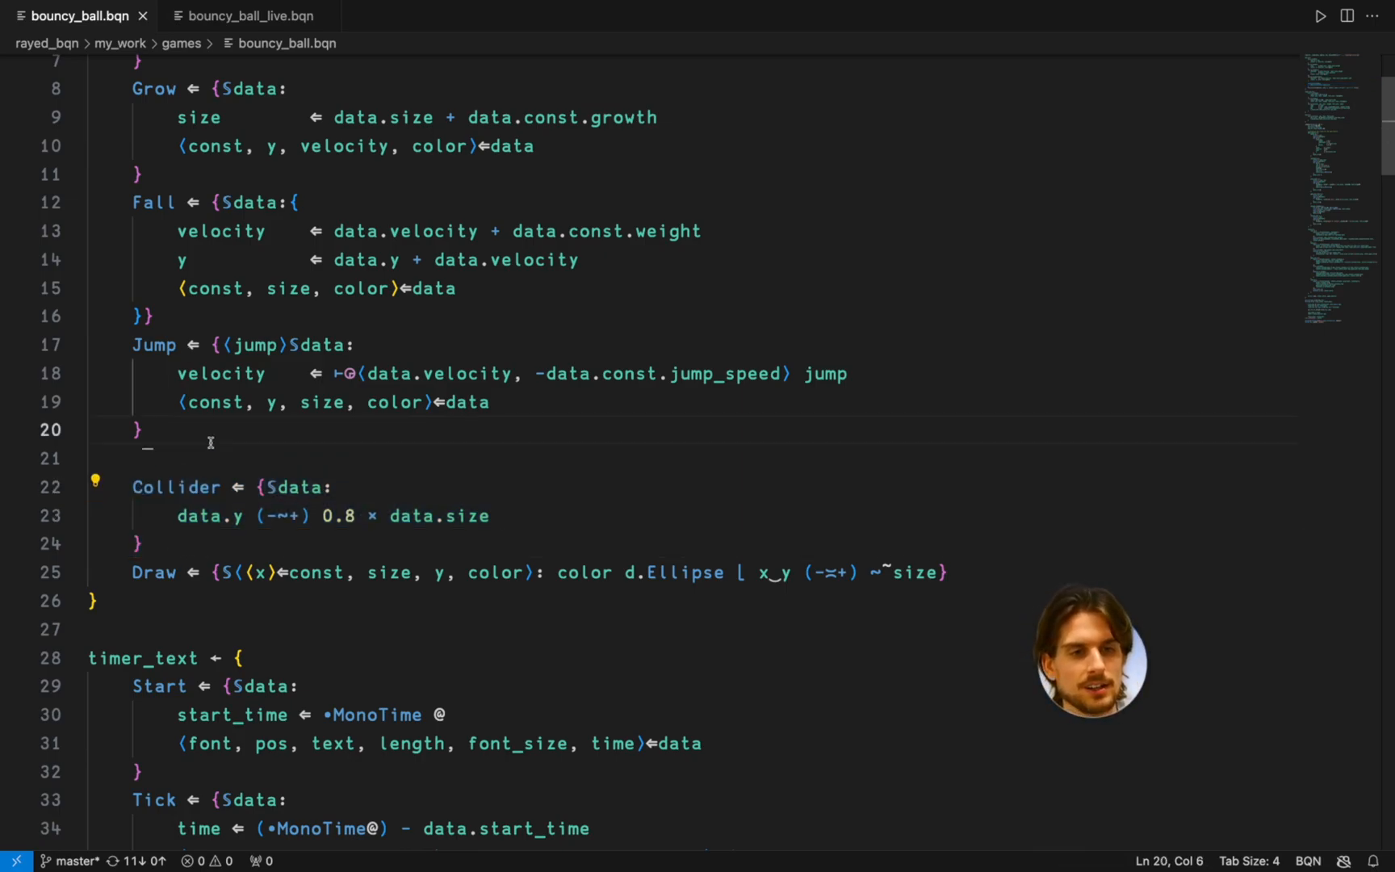
pyautogui.scroll(-3)
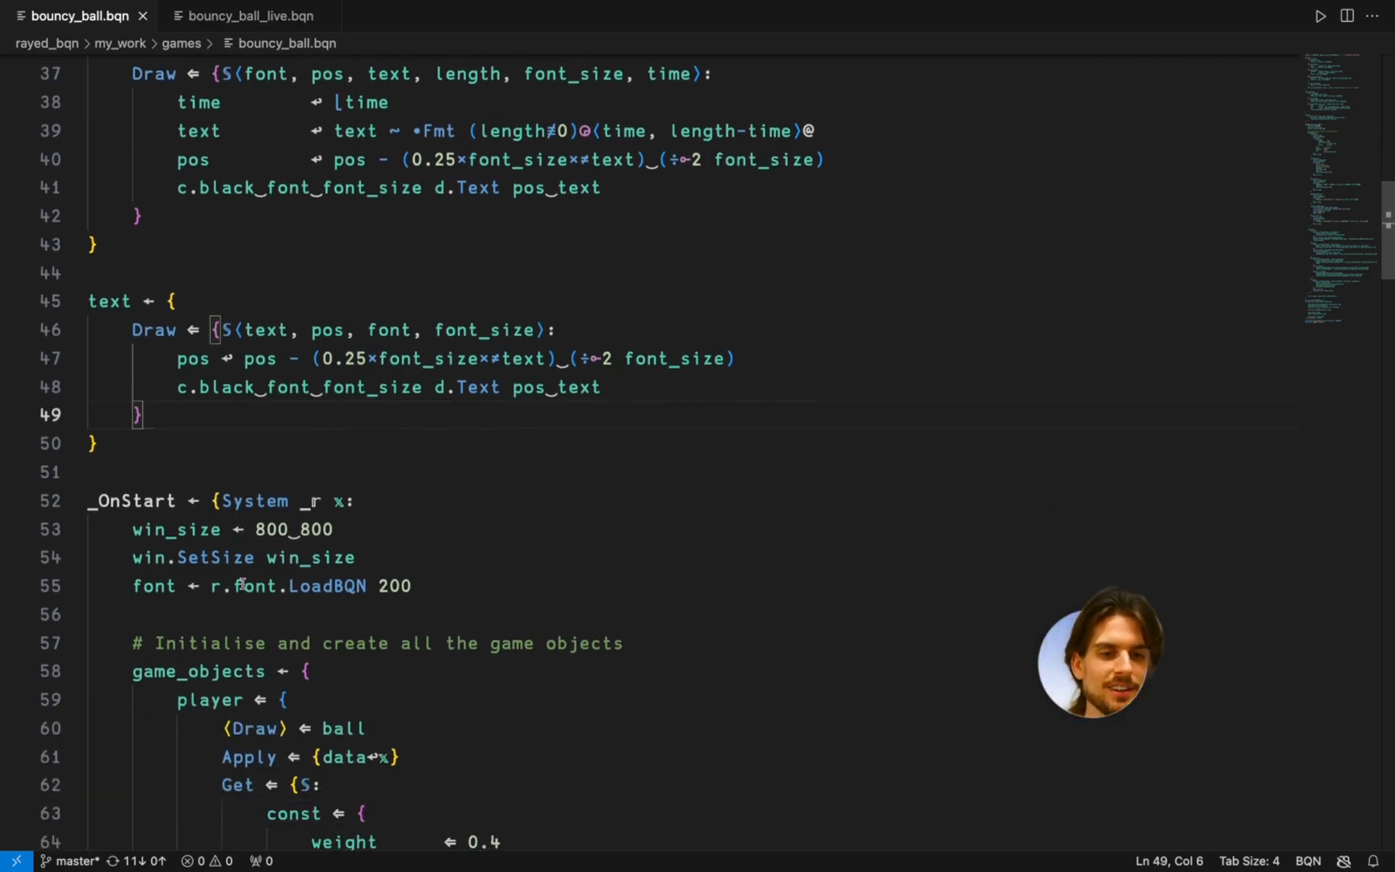
pyautogui.scroll(-3)
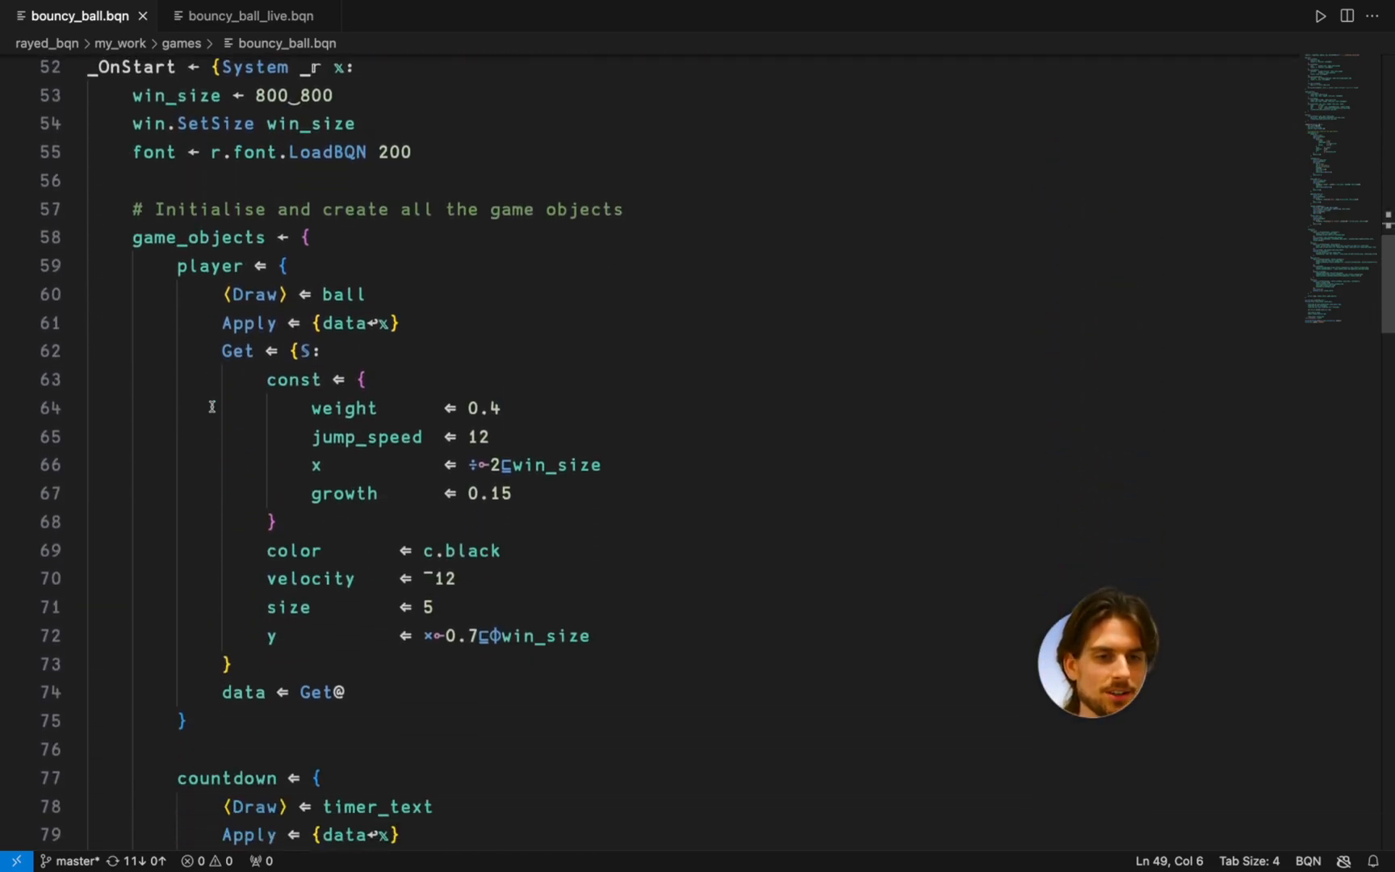
pyautogui.scroll(-3)
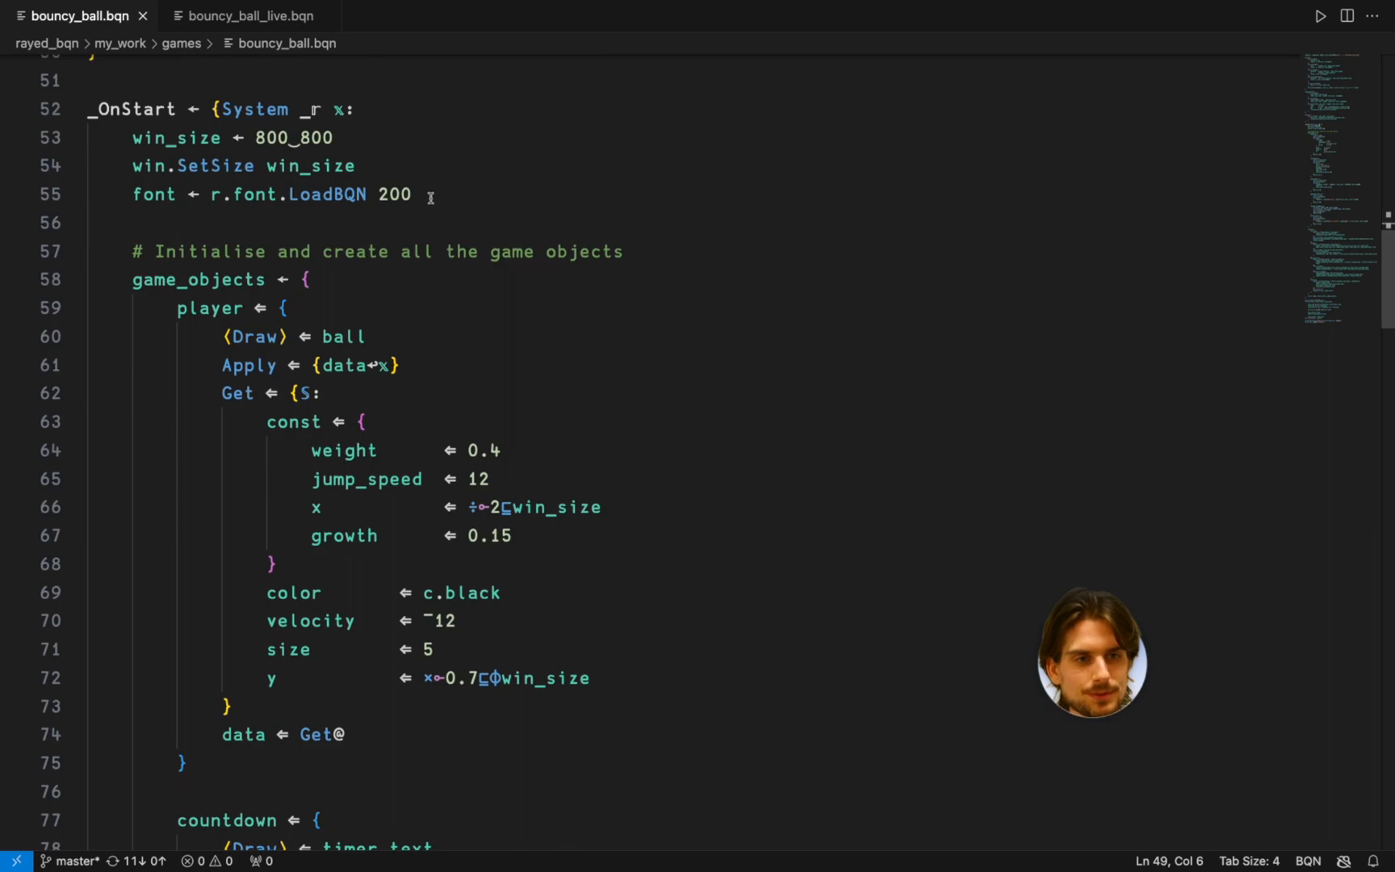
pyautogui.moveTo(177, 307); pyautogui.dragTo(186, 762)
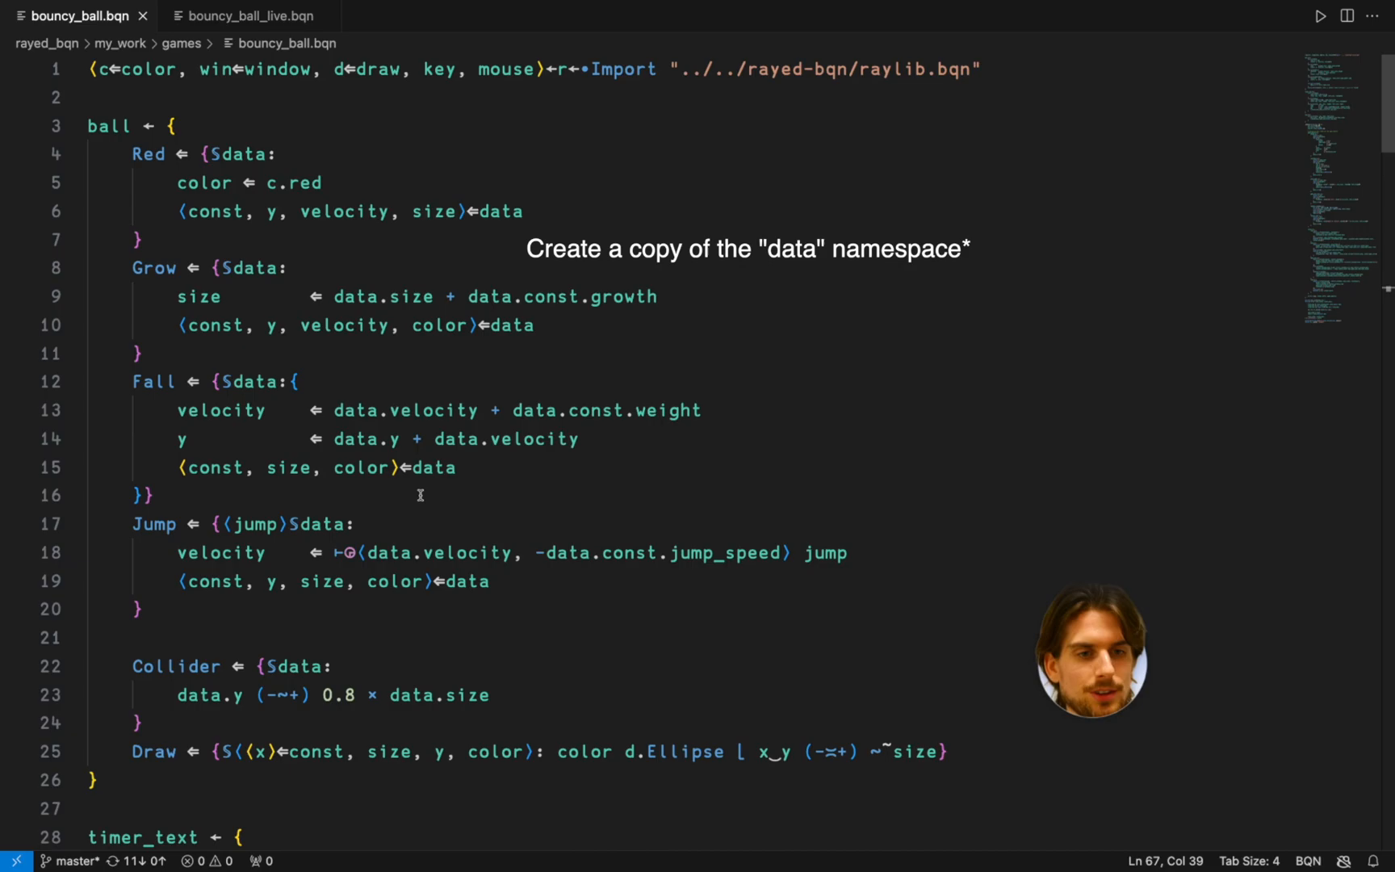
pyautogui.doubleClick(213, 467)
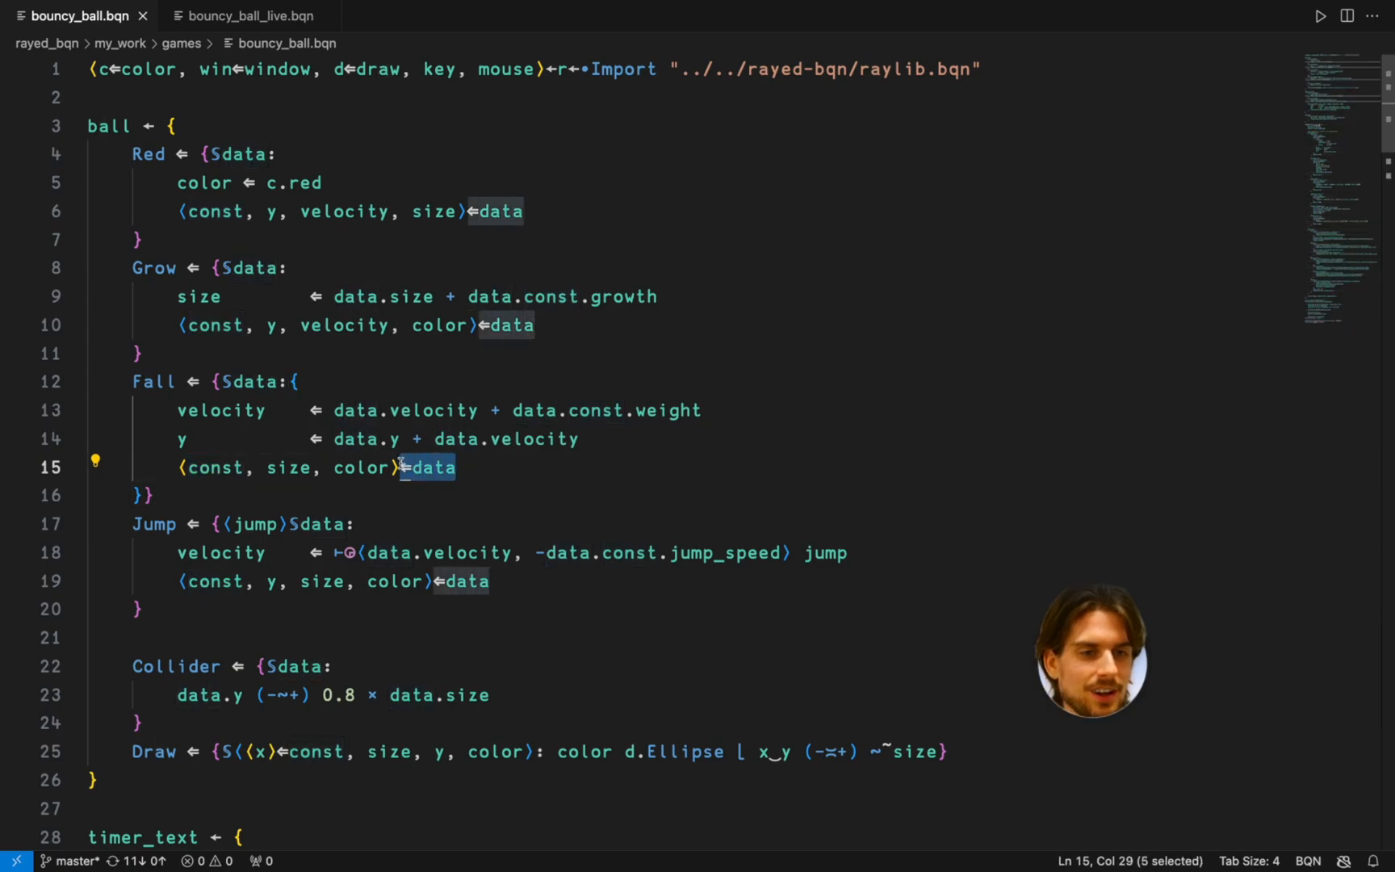
pyautogui.moveTo(392, 468); pyautogui.dragTo(221, 467)
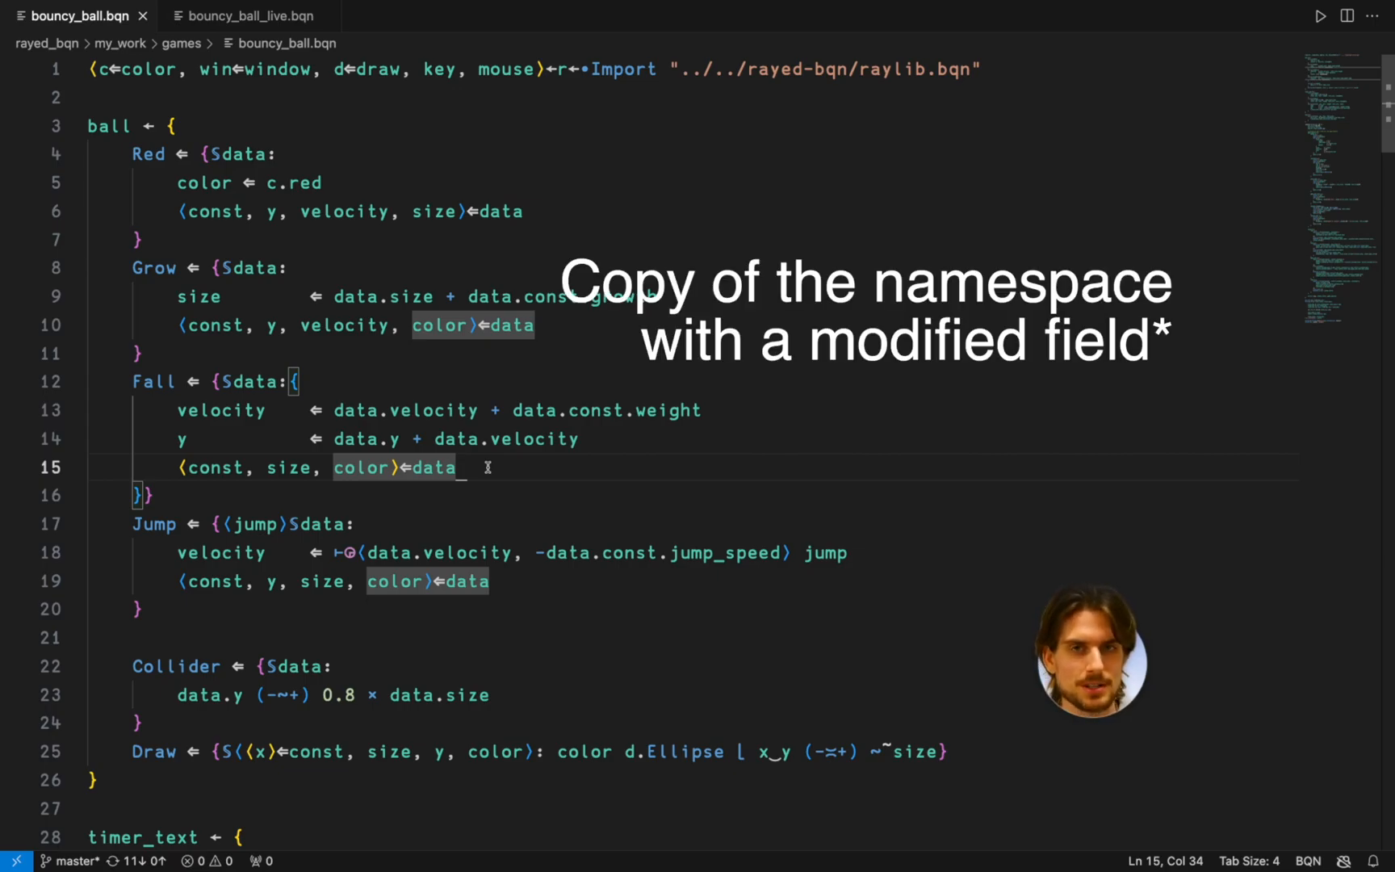
pyautogui.scroll(-3)
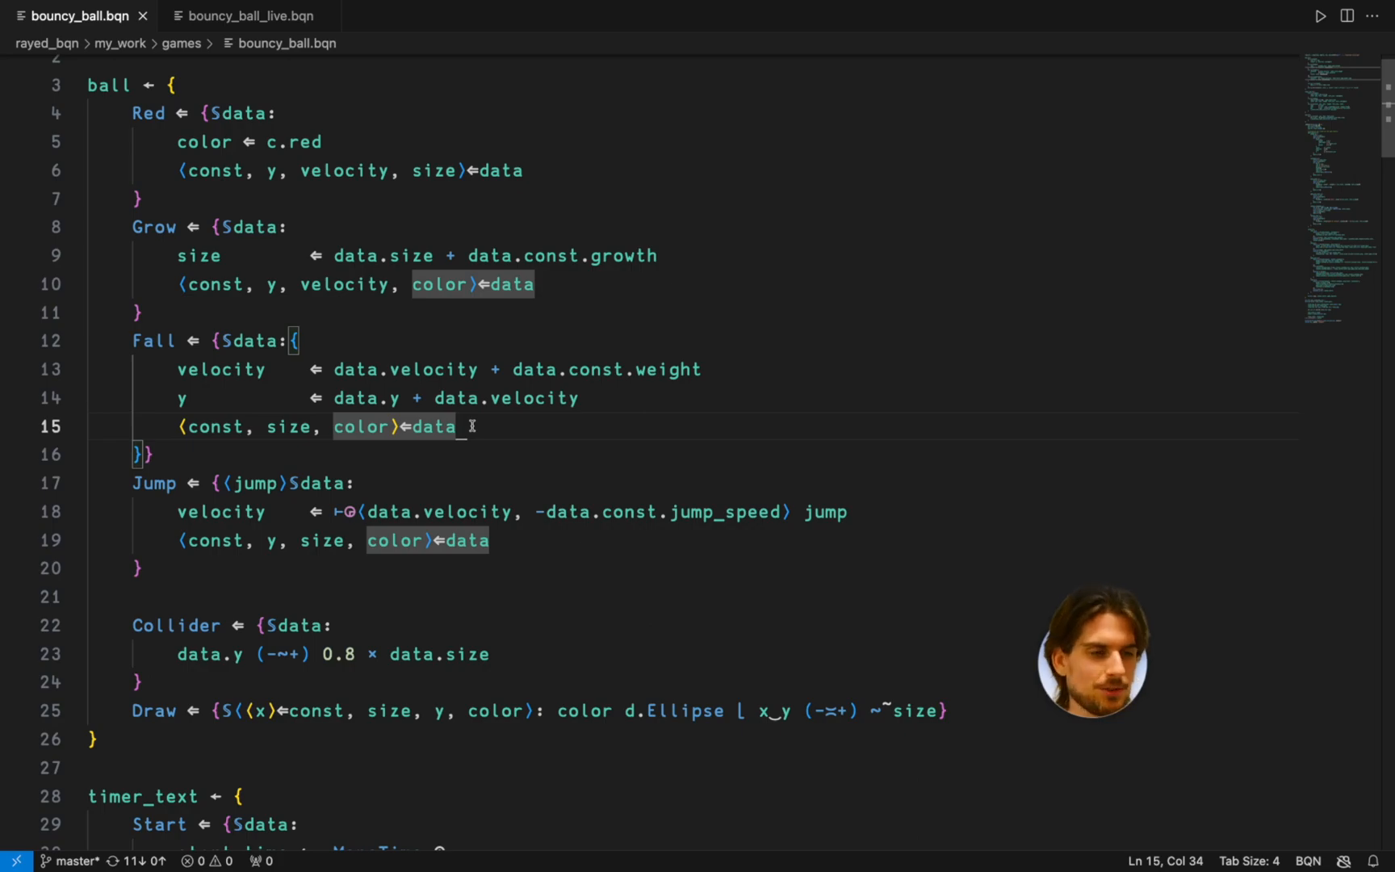
pyautogui.doubleClick(213, 426)
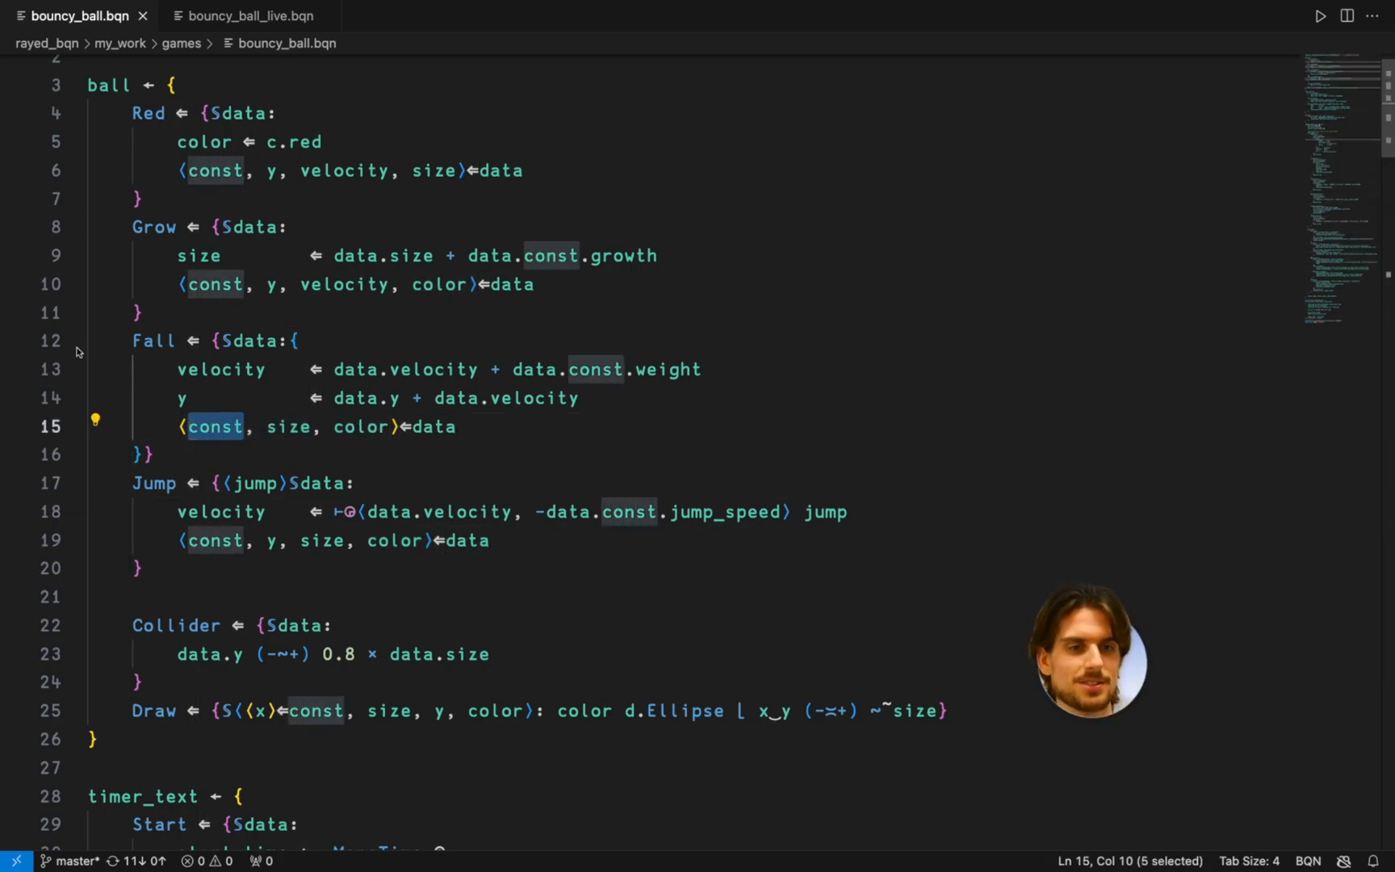
pyautogui.scroll(-3)
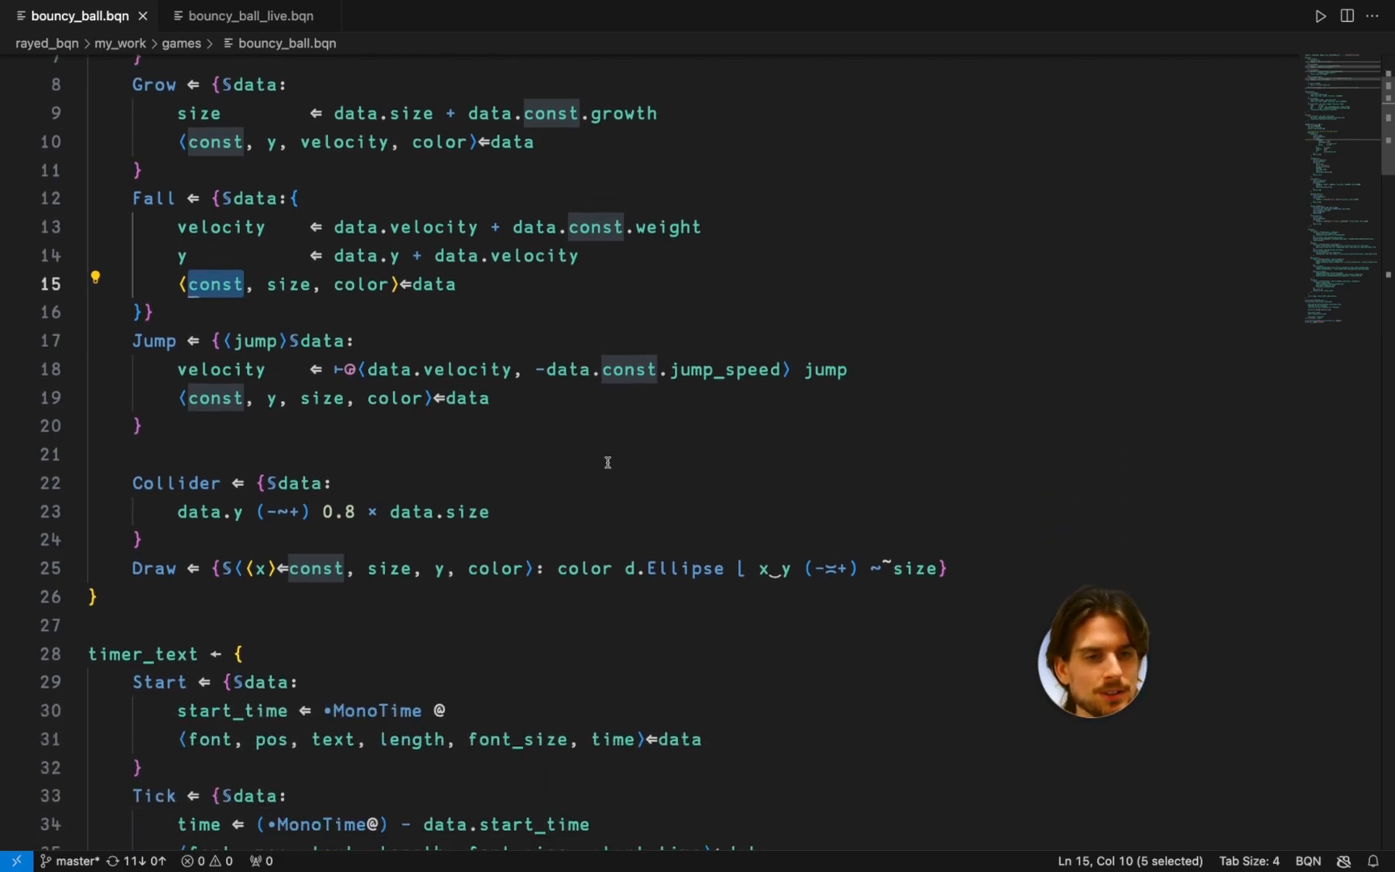
pyautogui.scroll(-3)
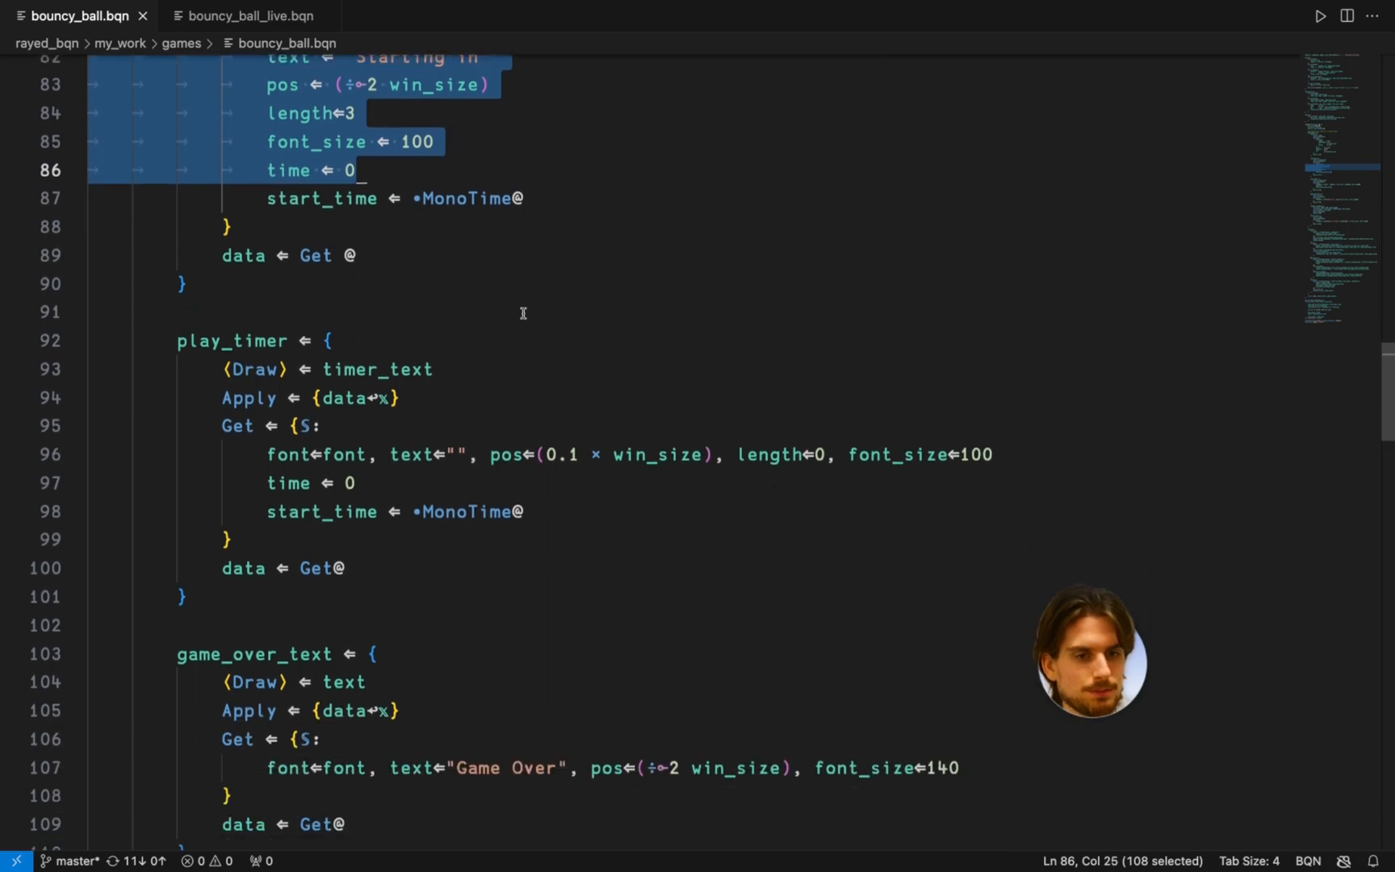
pyautogui.scroll(-3)
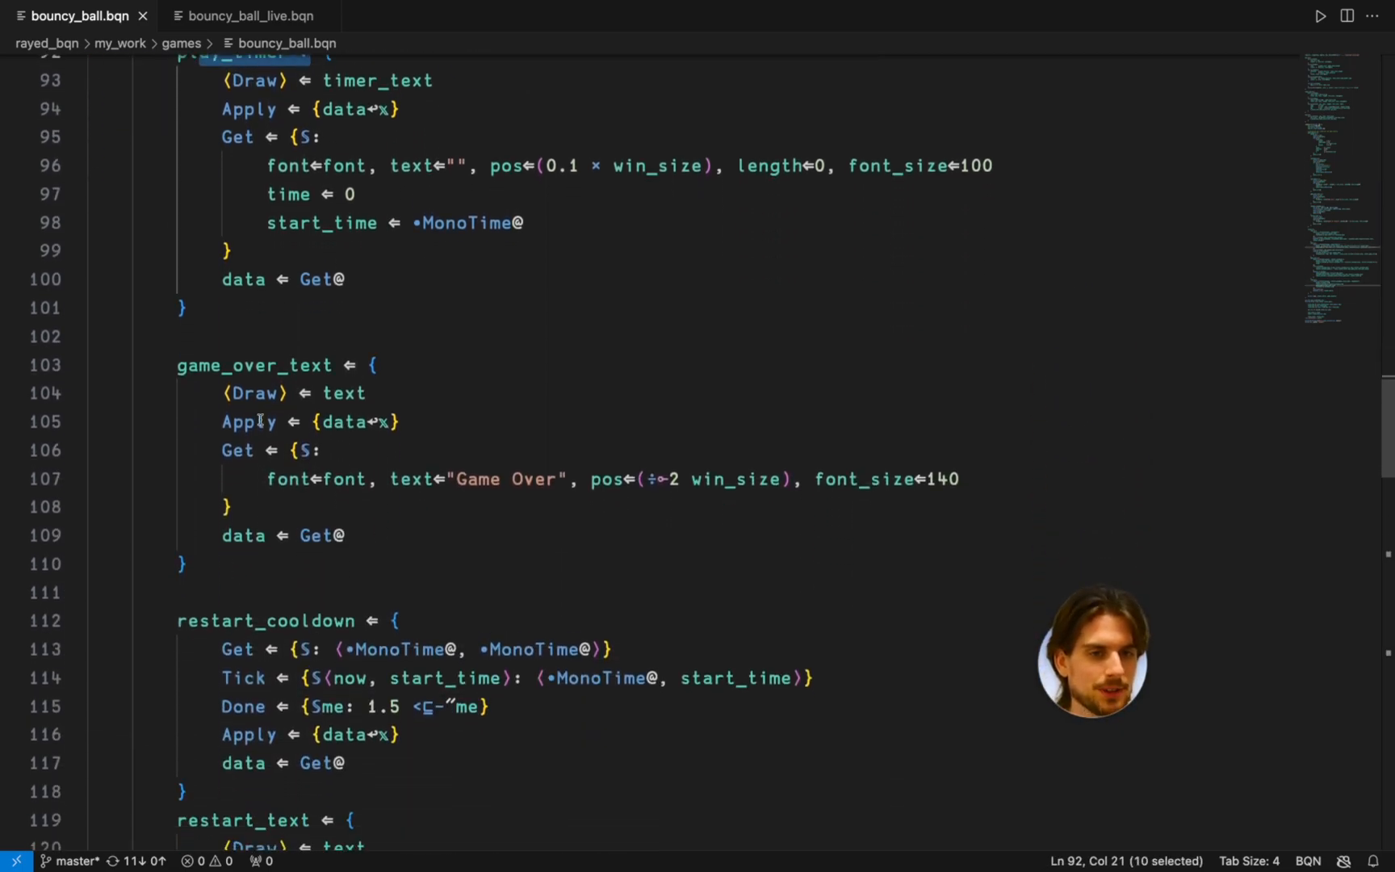
pyautogui.doubleClick(343, 393)
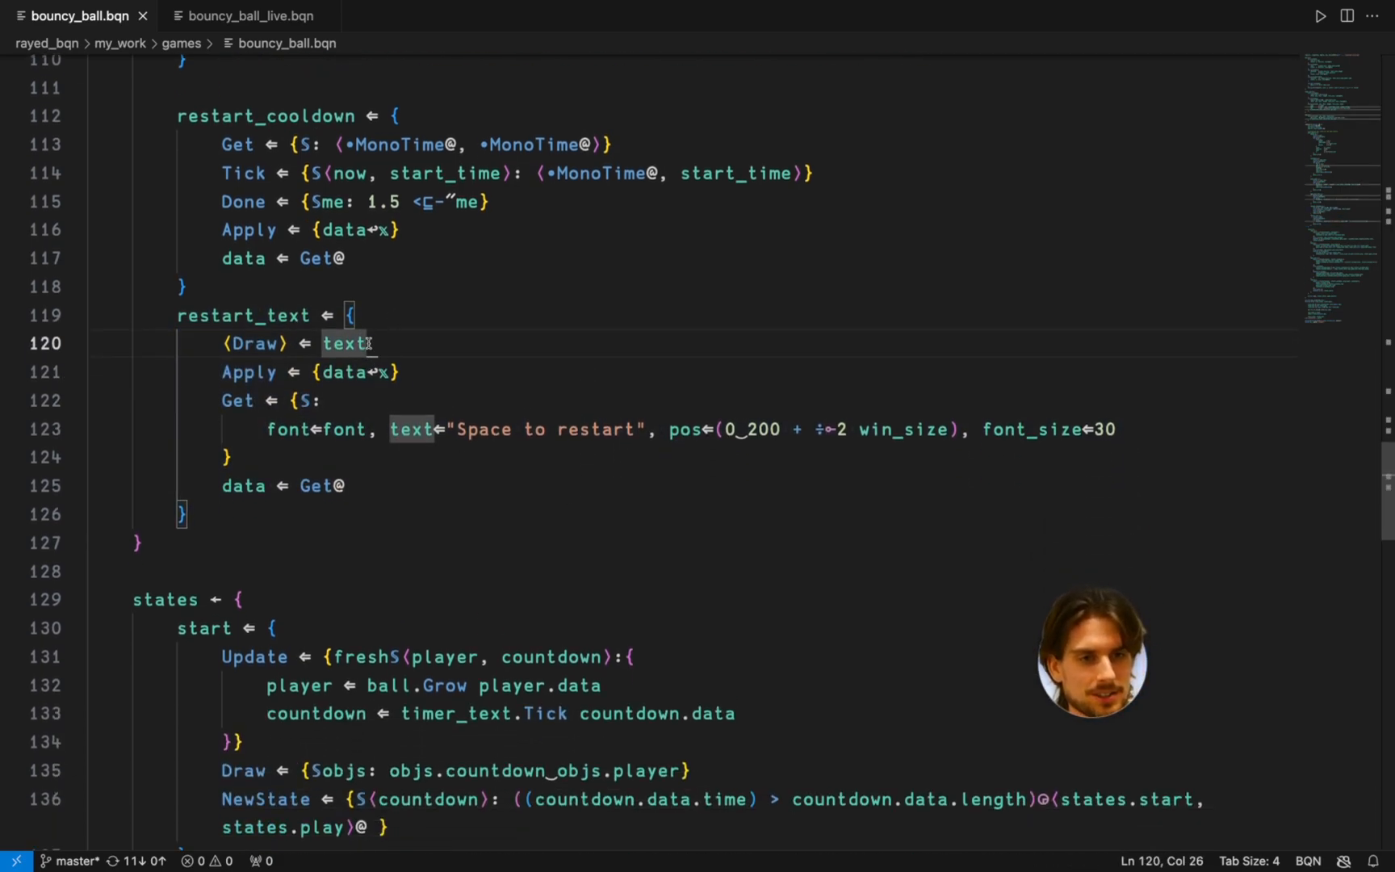
pyautogui.click(279, 430)
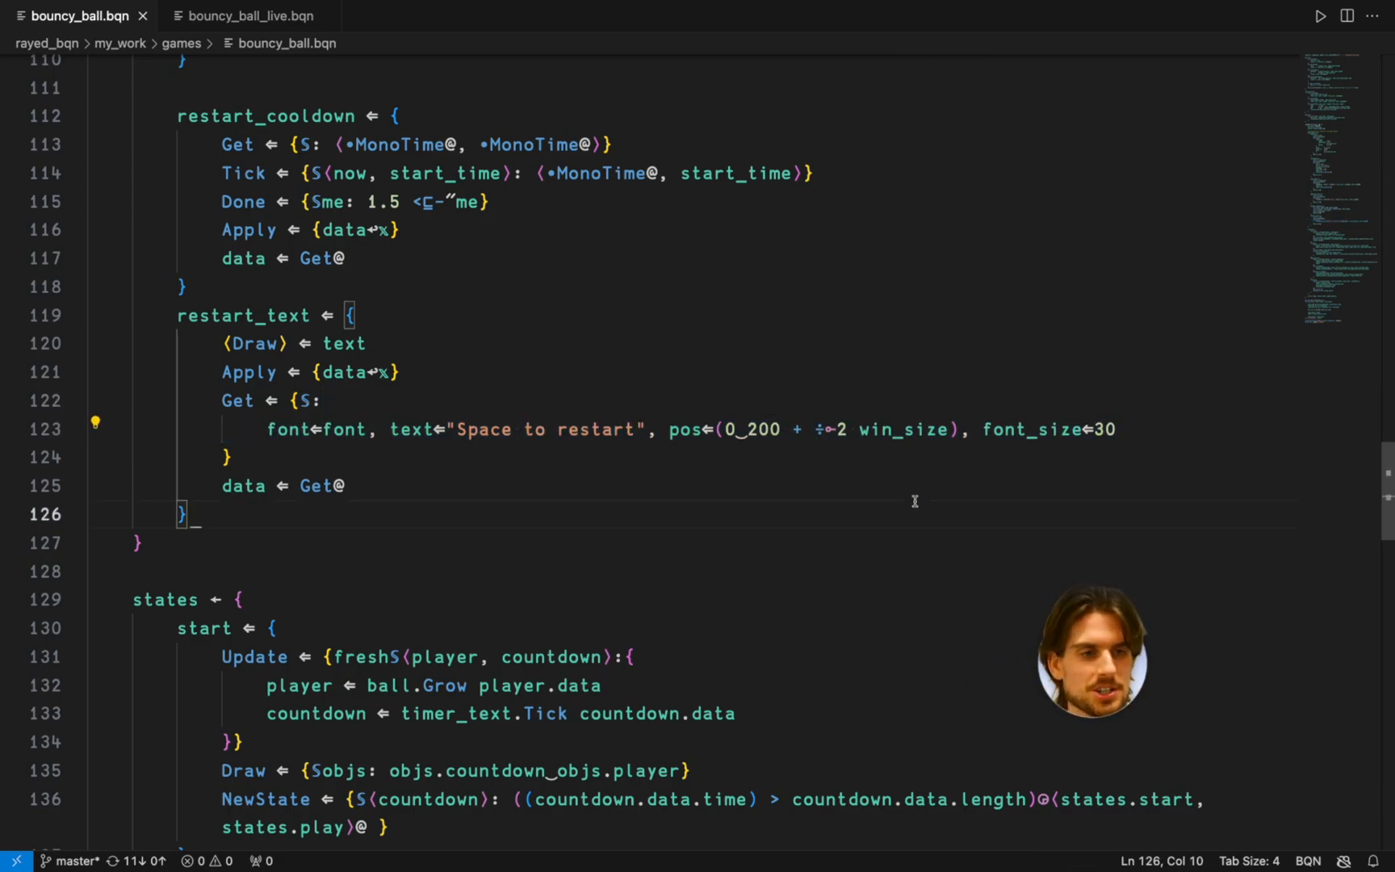
pyautogui.scroll(-3)
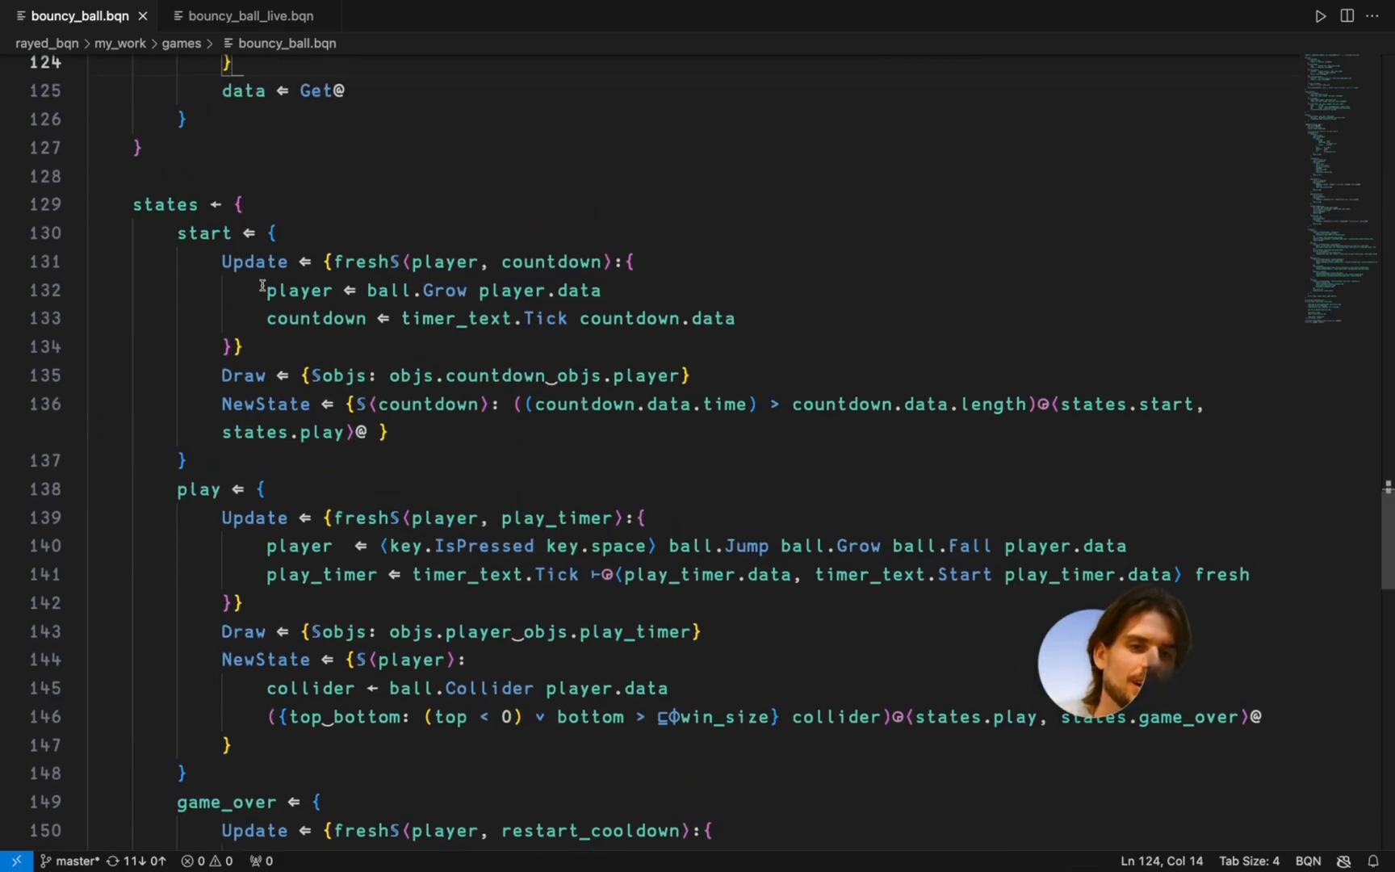
pyautogui.doubleClick(203, 233)
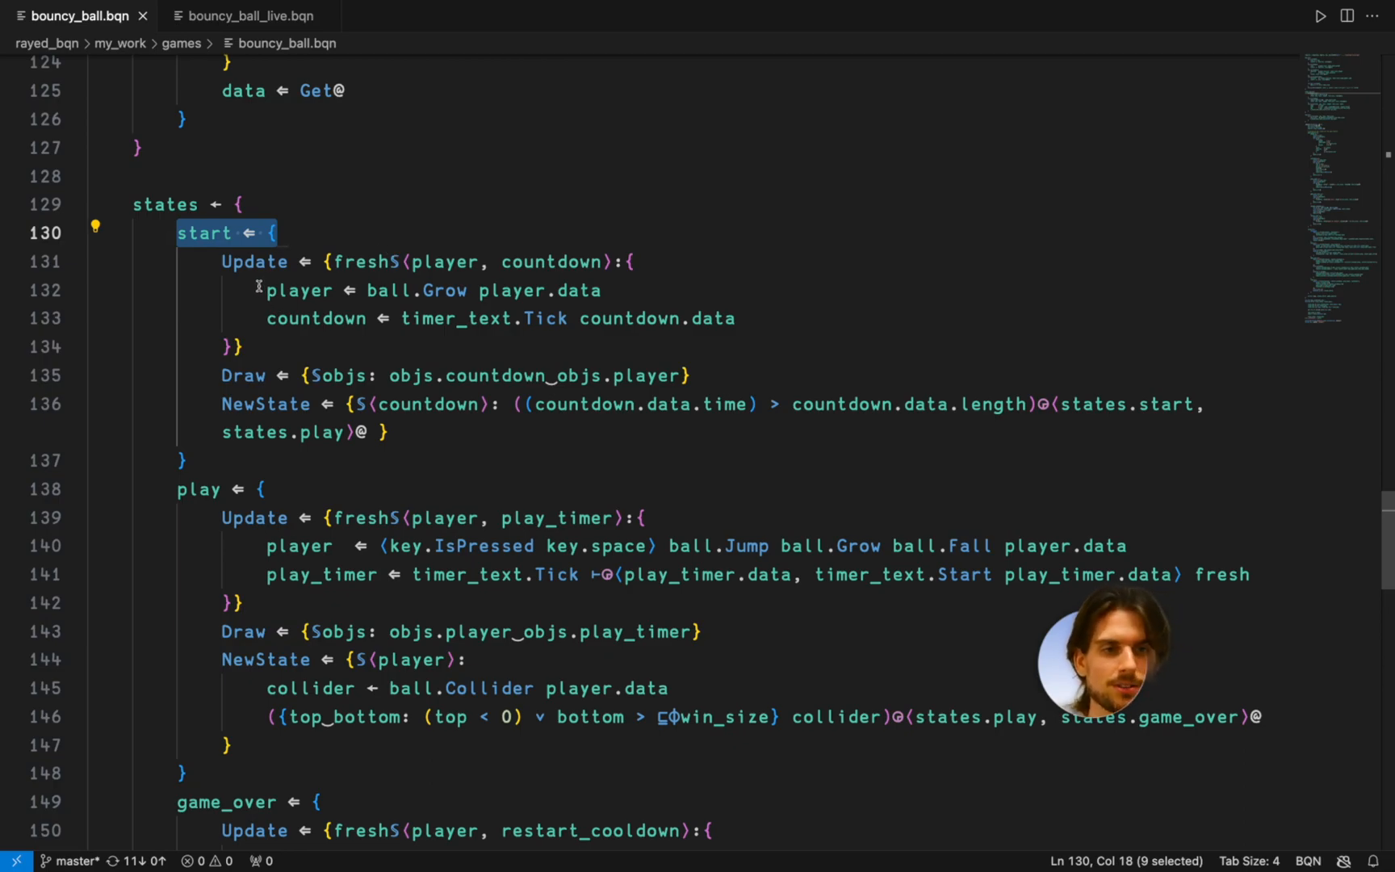
pyautogui.click(474, 290)
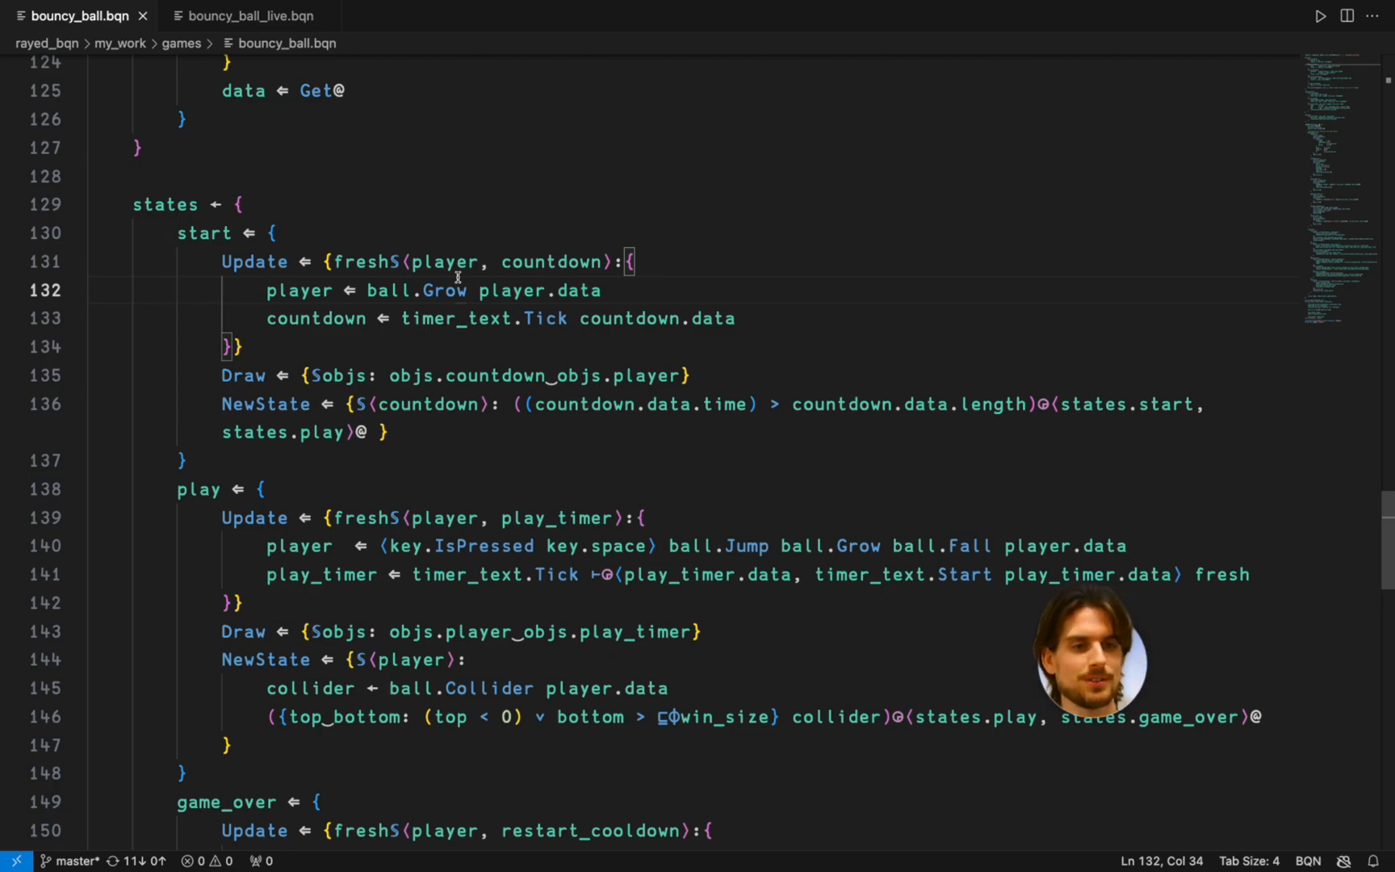
pyautogui.moveTo(265, 319); pyautogui.dragTo(736, 319)
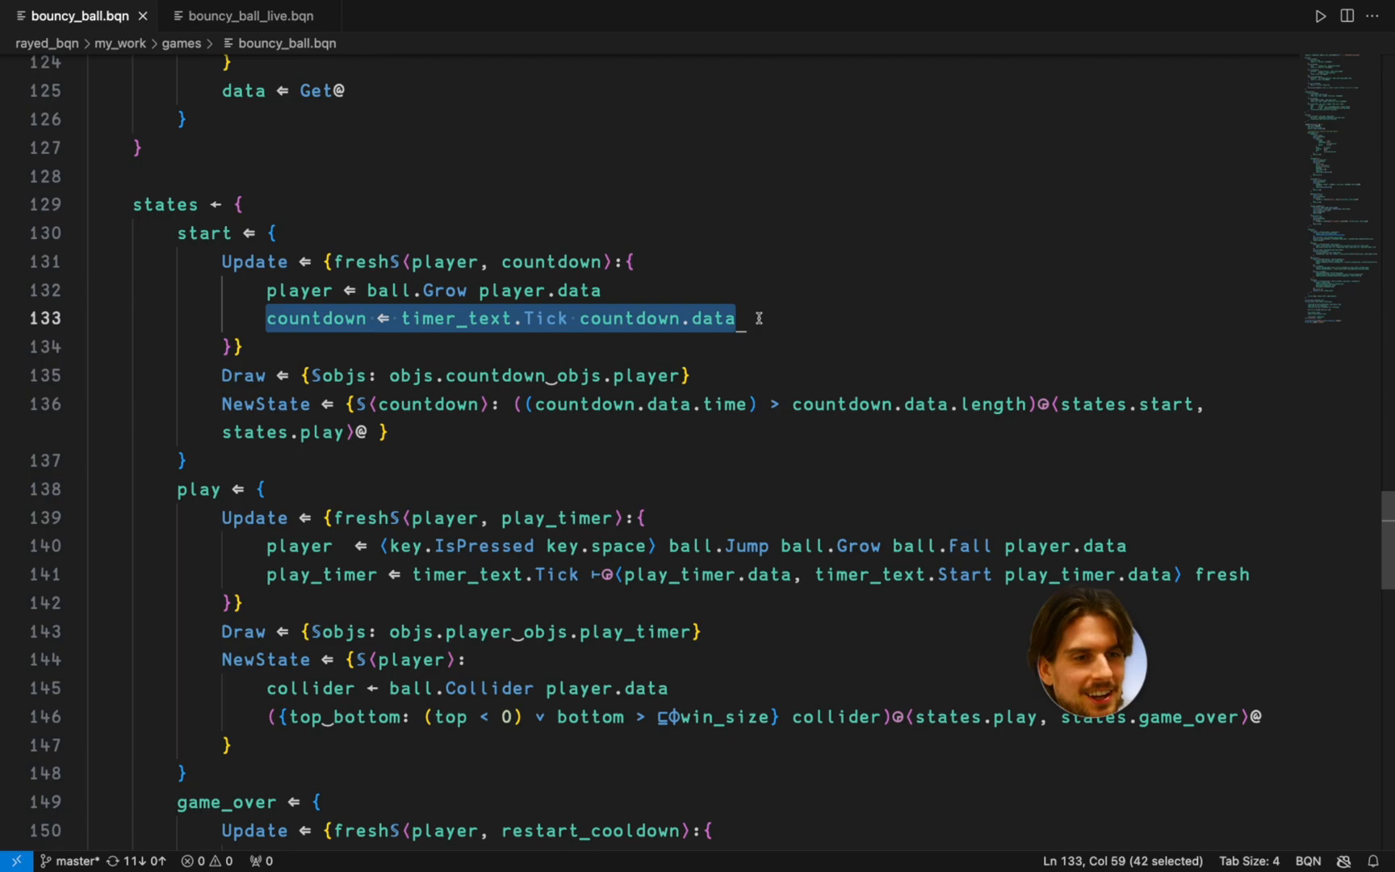
pyautogui.doubleClick(543, 317)
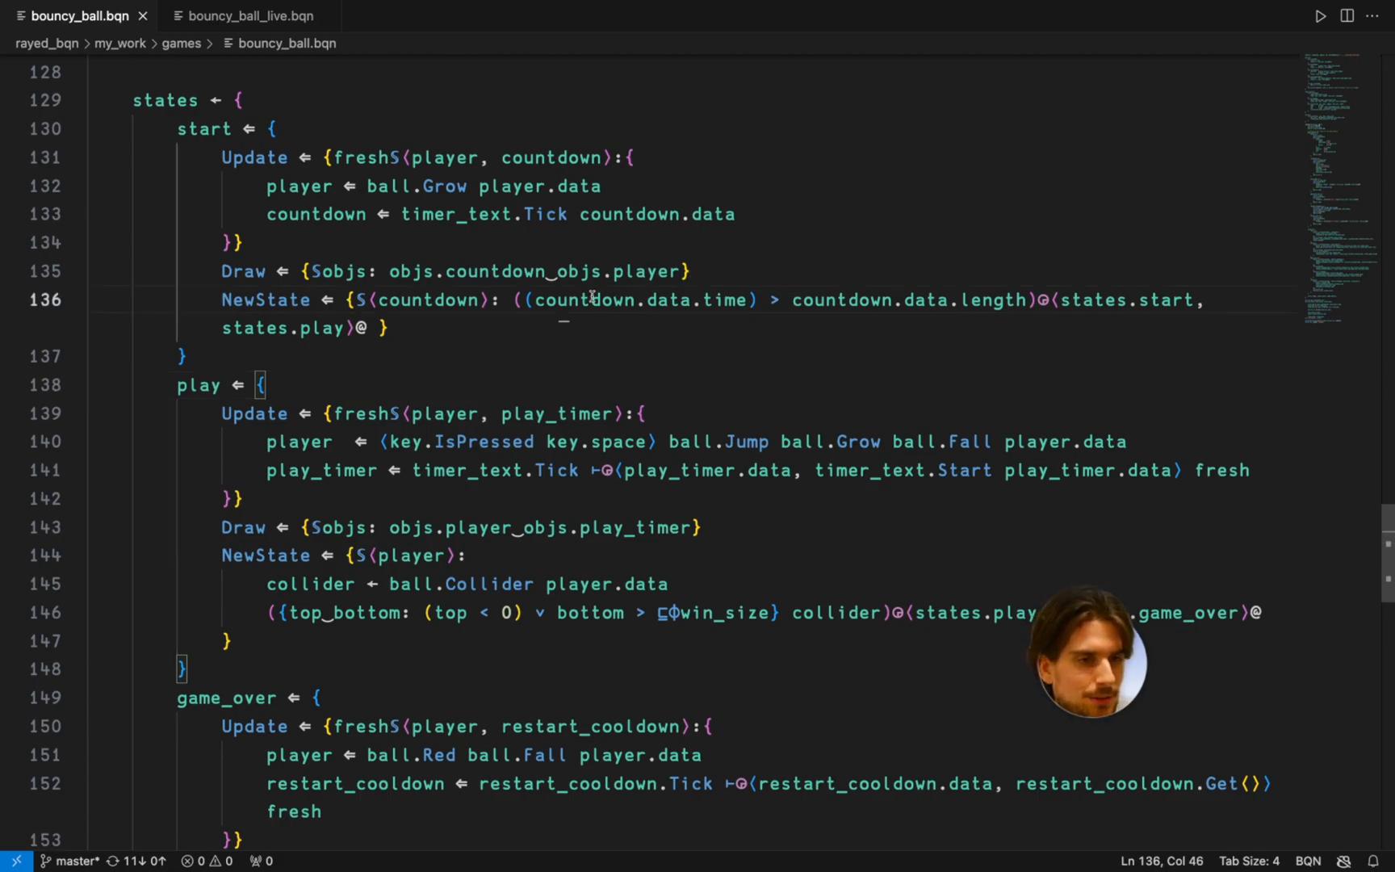
pyautogui.moveTo(592, 300); pyautogui.dragTo(961, 300)
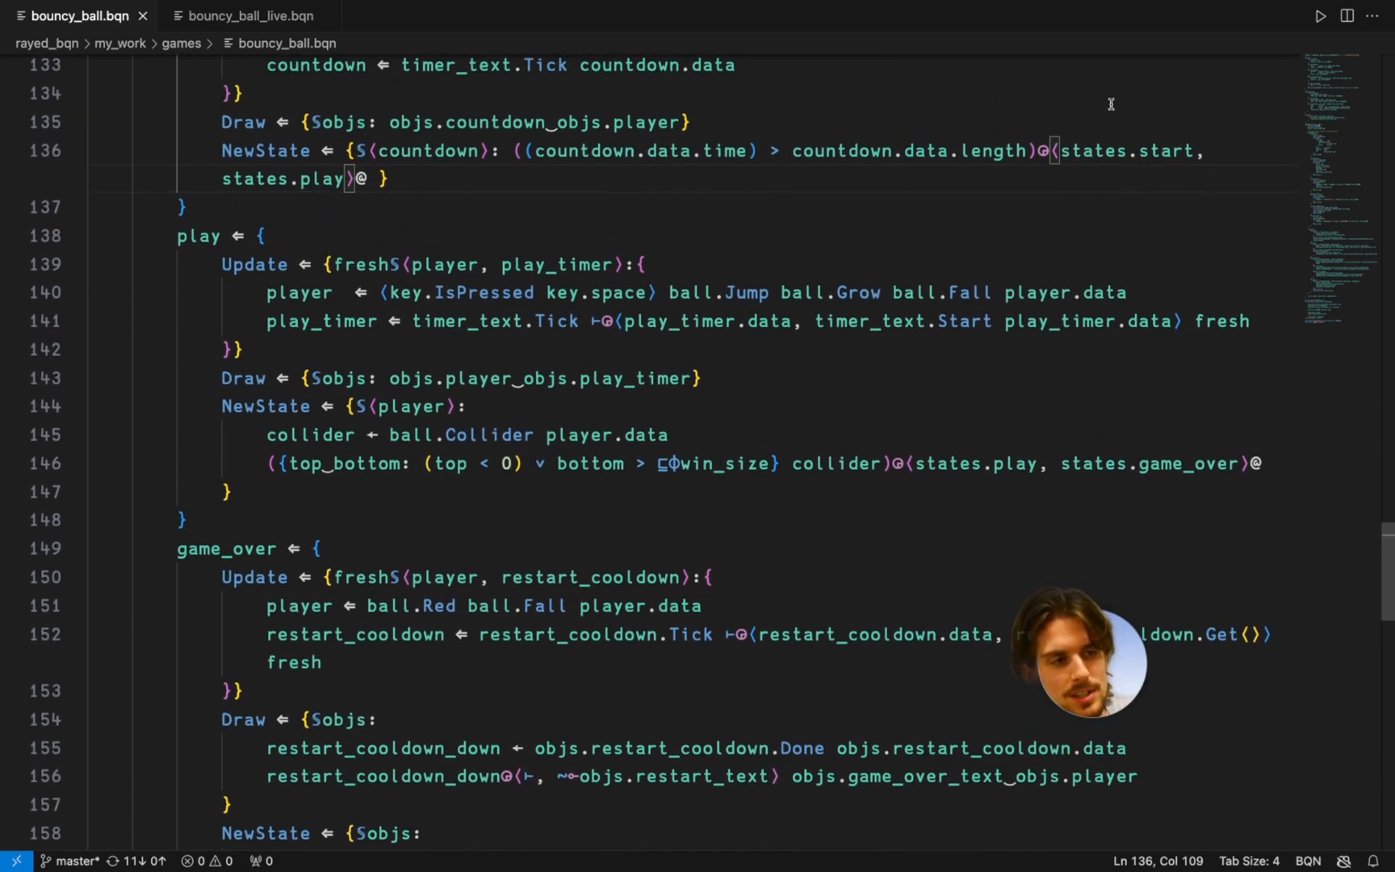
pyautogui.scroll(-3)
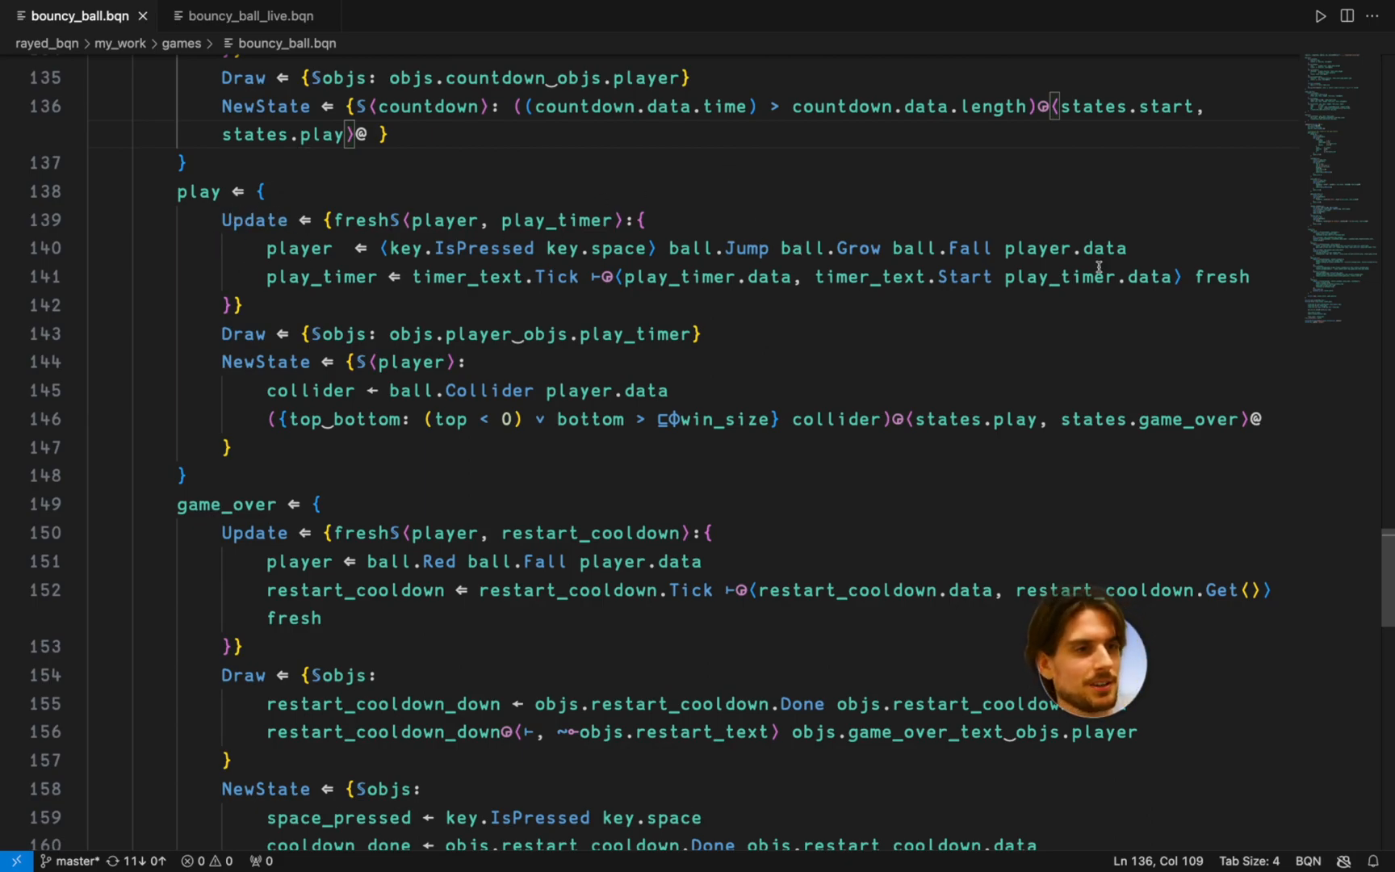
pyautogui.click(985, 248)
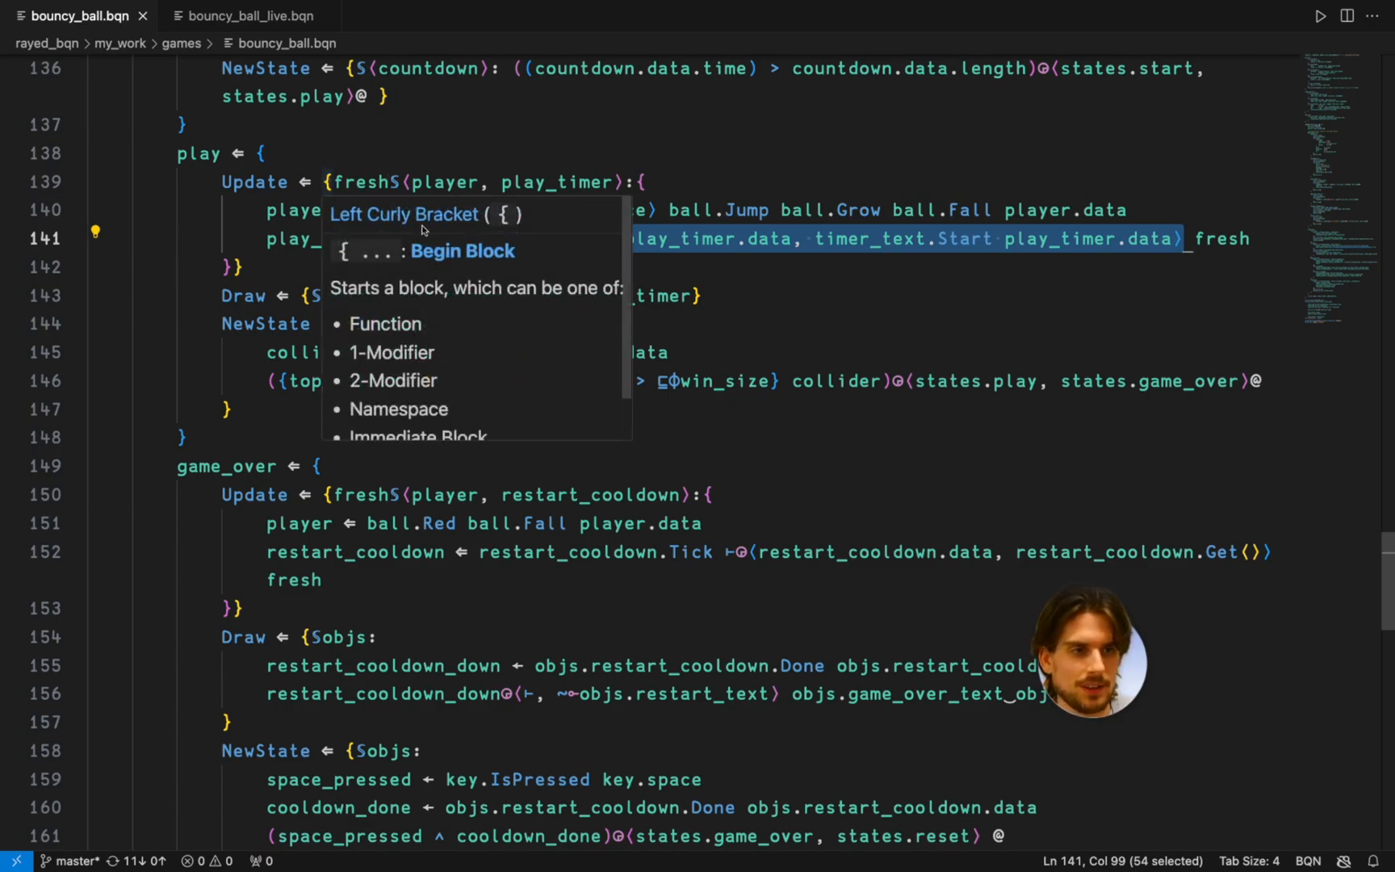
pyautogui.moveTo(1250, 254)
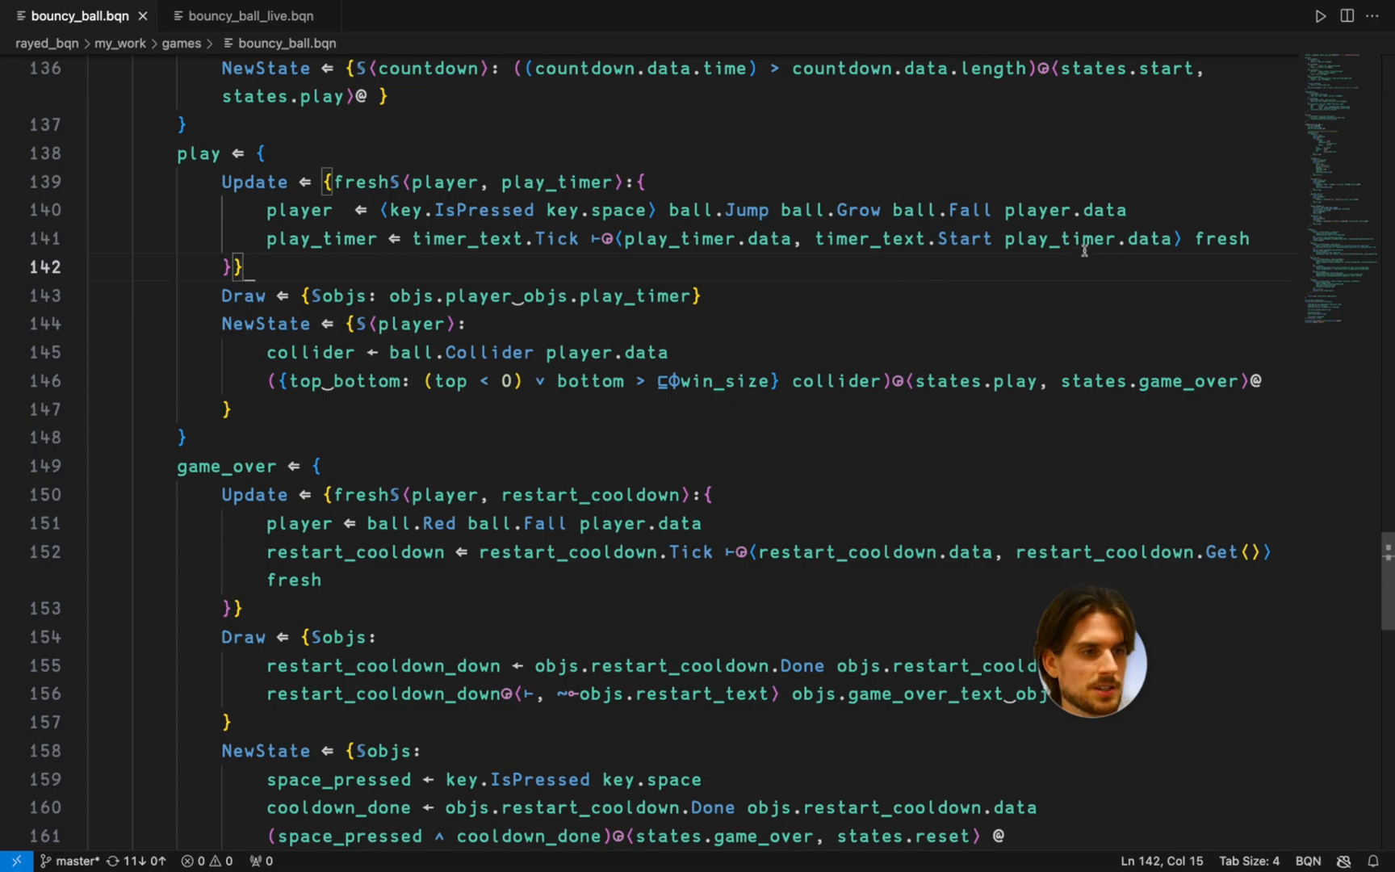
pyautogui.doubleClick(480, 238)
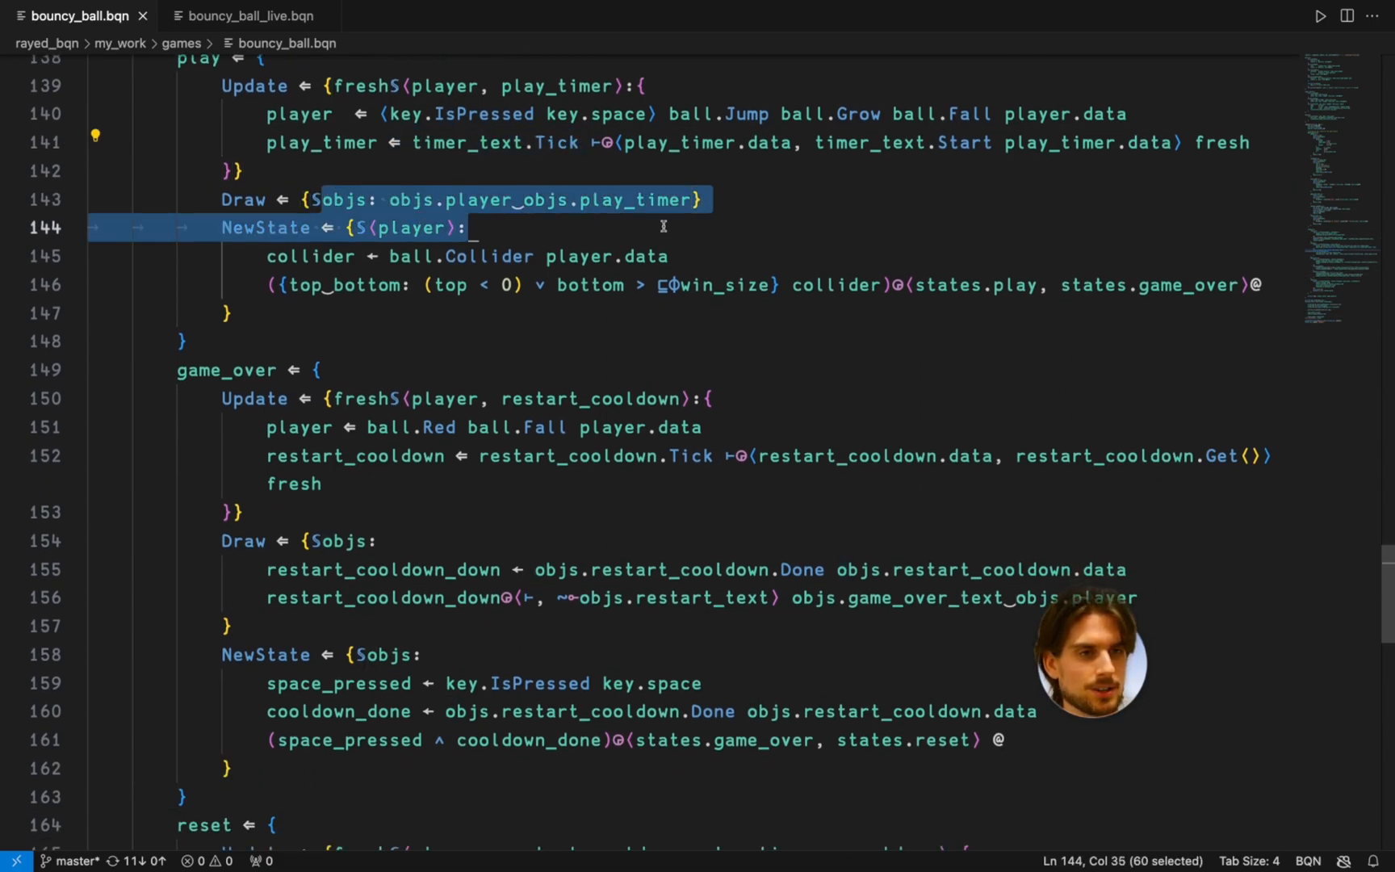
pyautogui.click(463, 285)
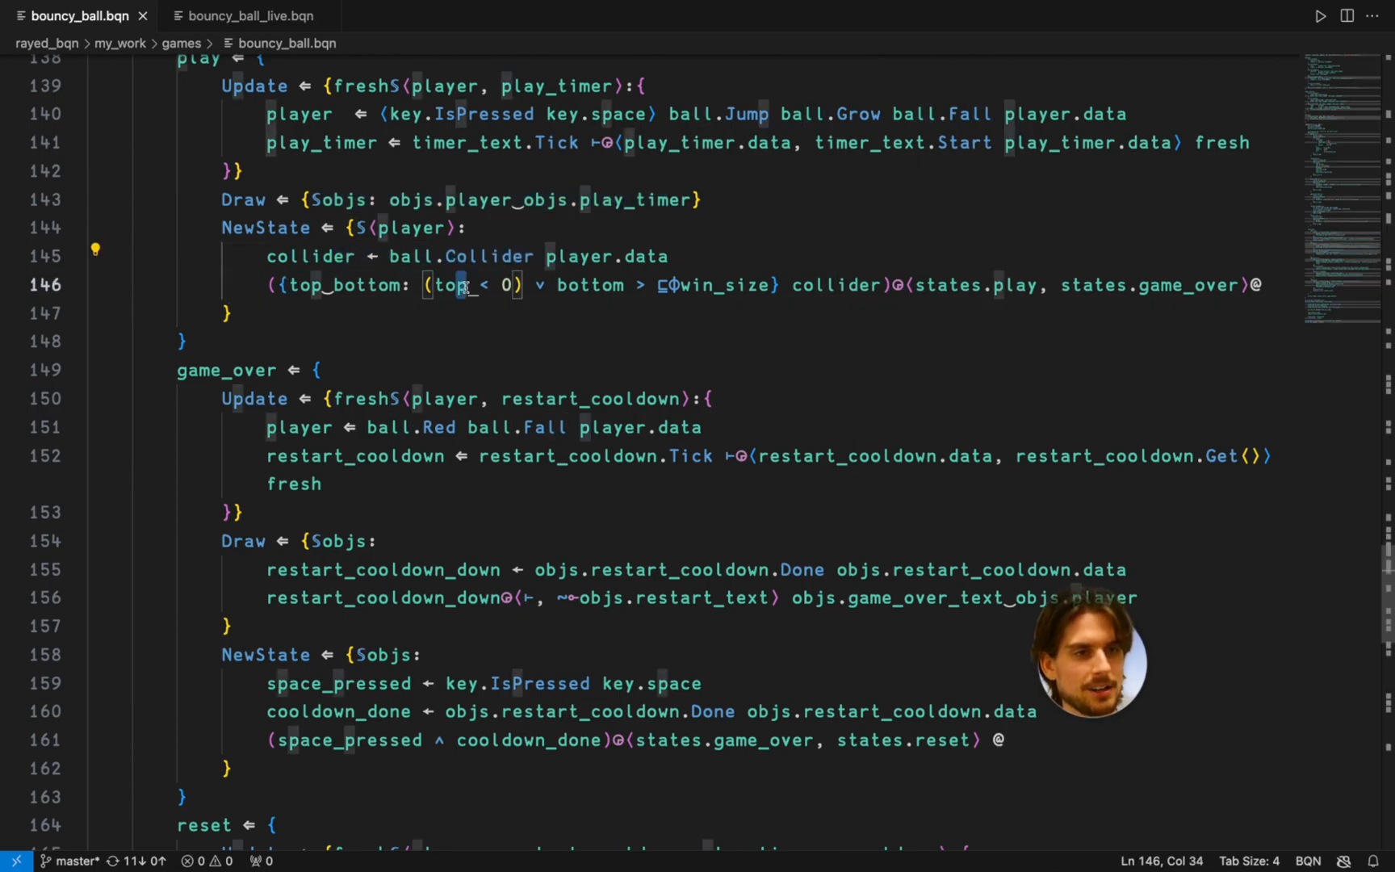
pyautogui.click(707, 399)
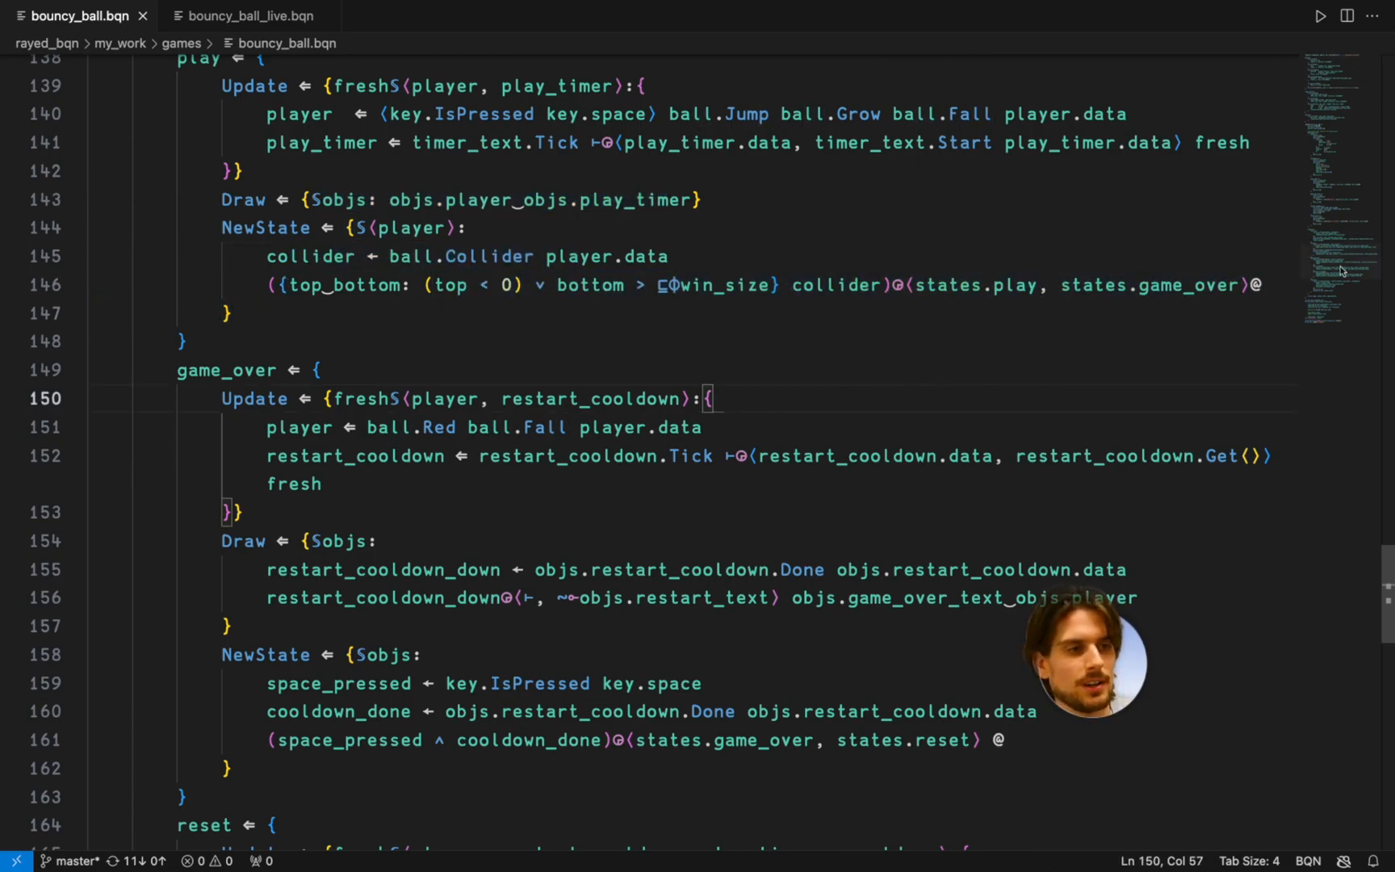
pyautogui.doubleClick(1192, 285)
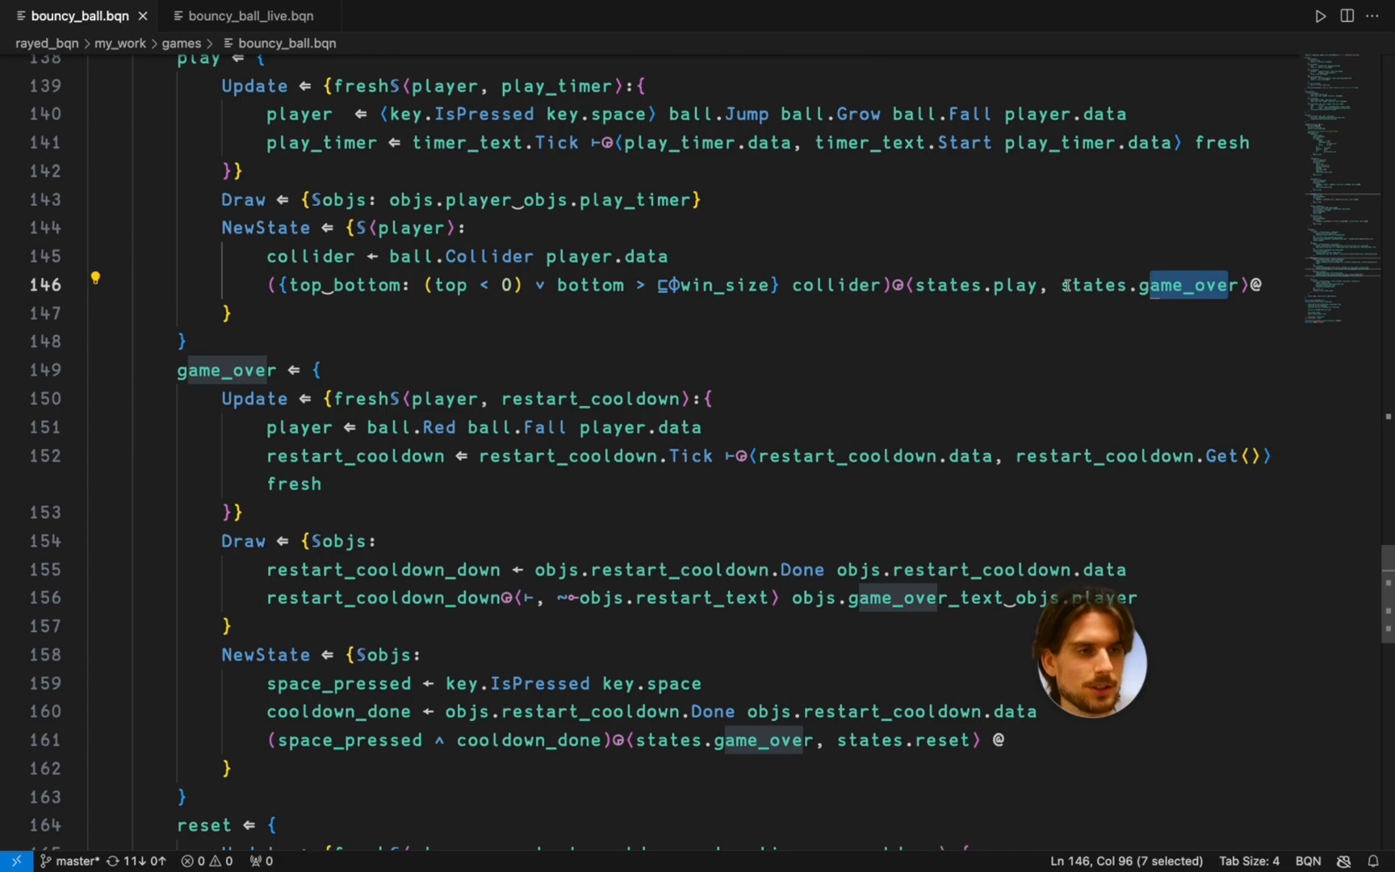
pyautogui.scroll(-3)
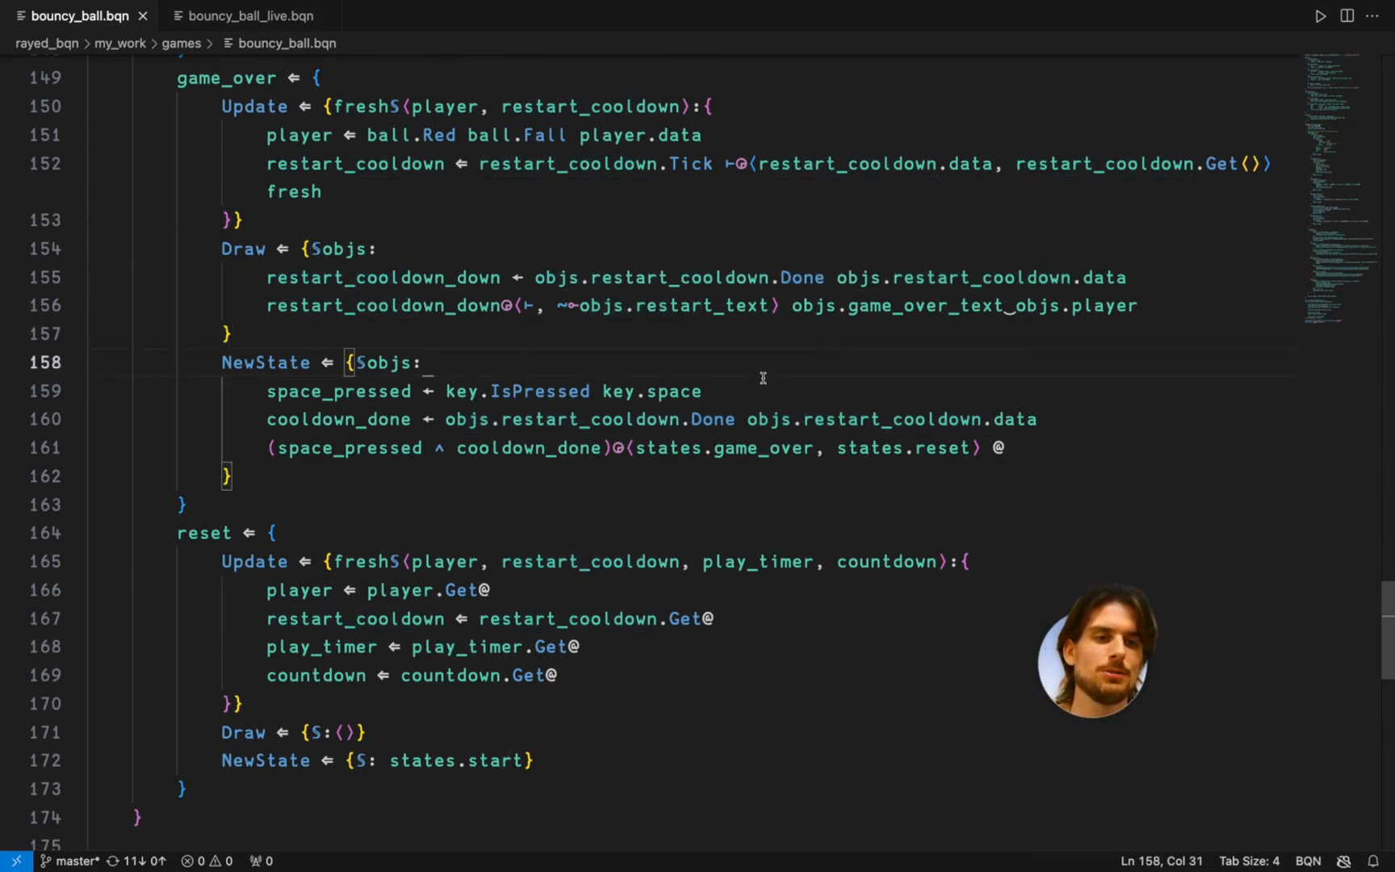
pyautogui.doubleClick(642, 306)
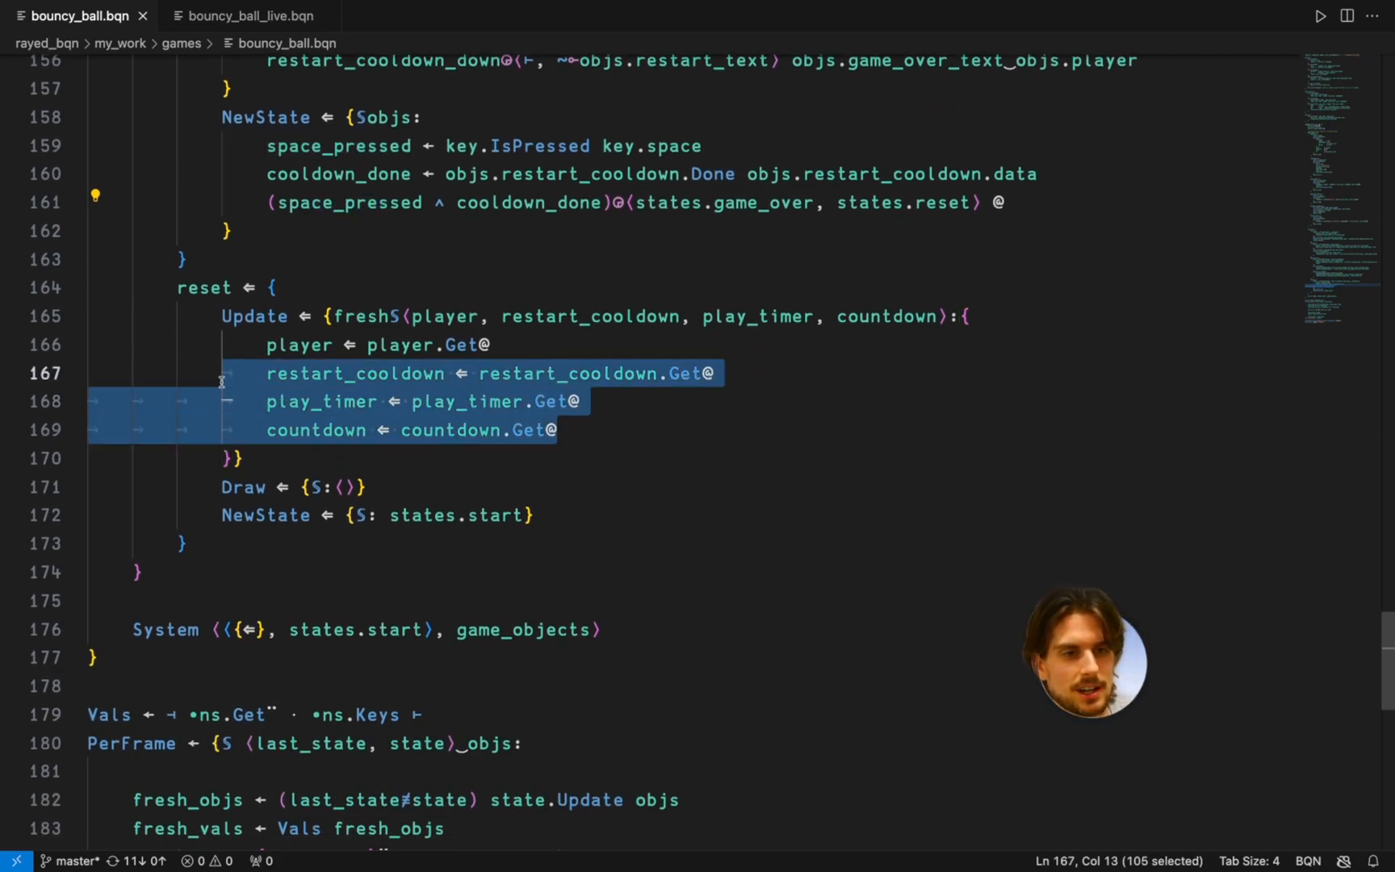
pyautogui.scroll(-3)
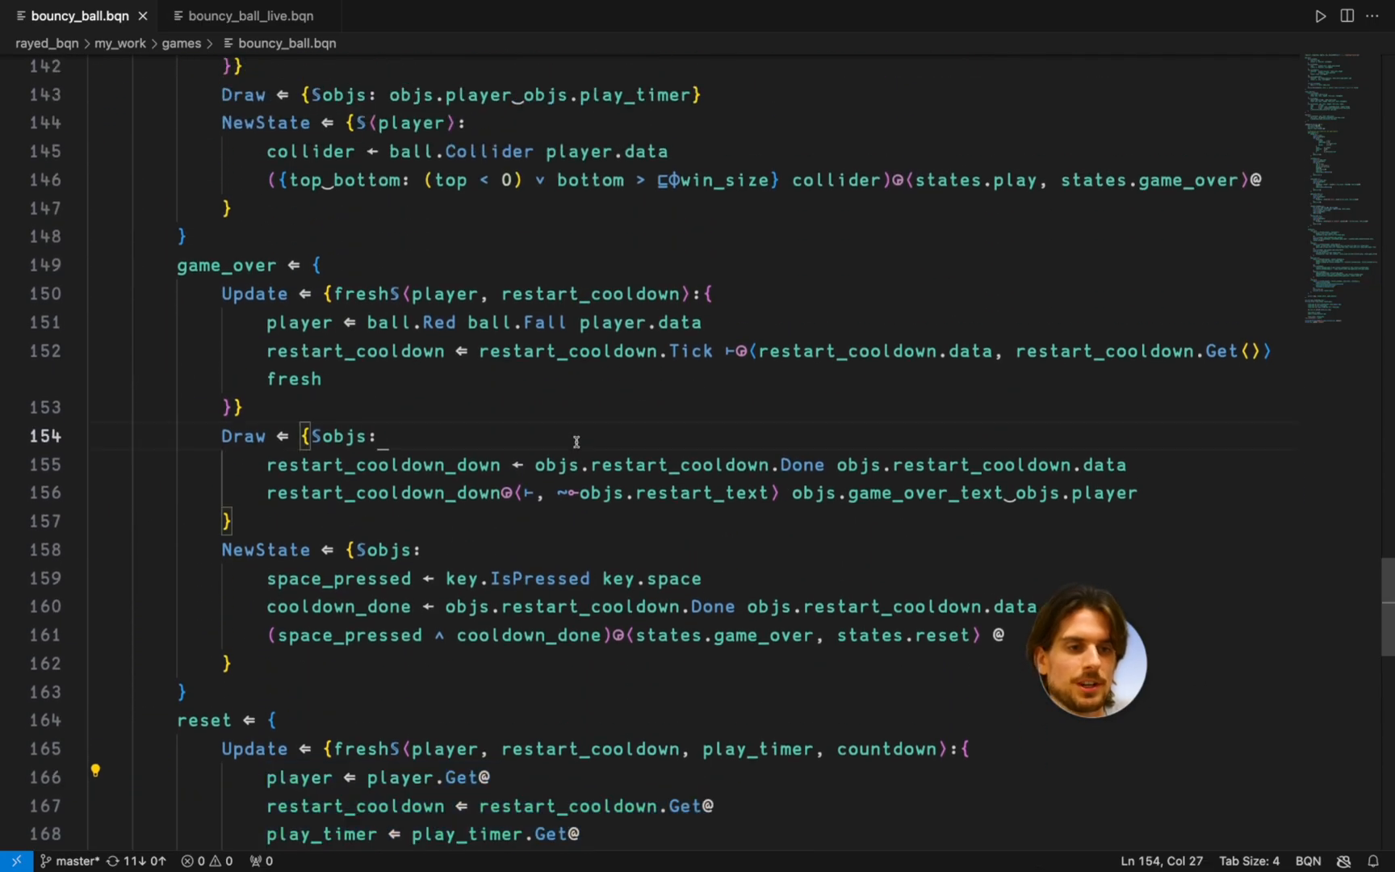
pyautogui.scroll(3)
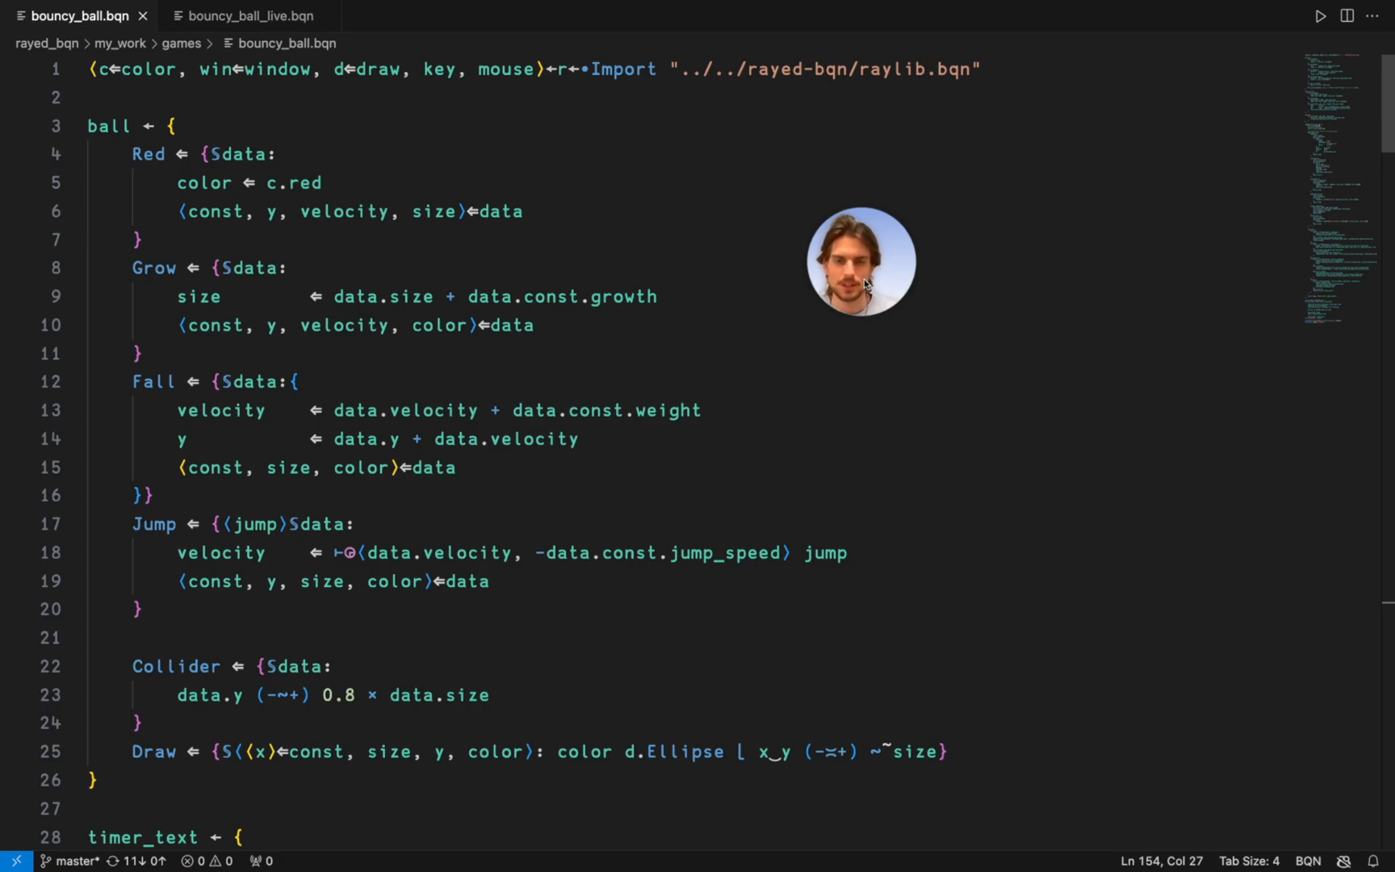
pyautogui.scroll(-3)
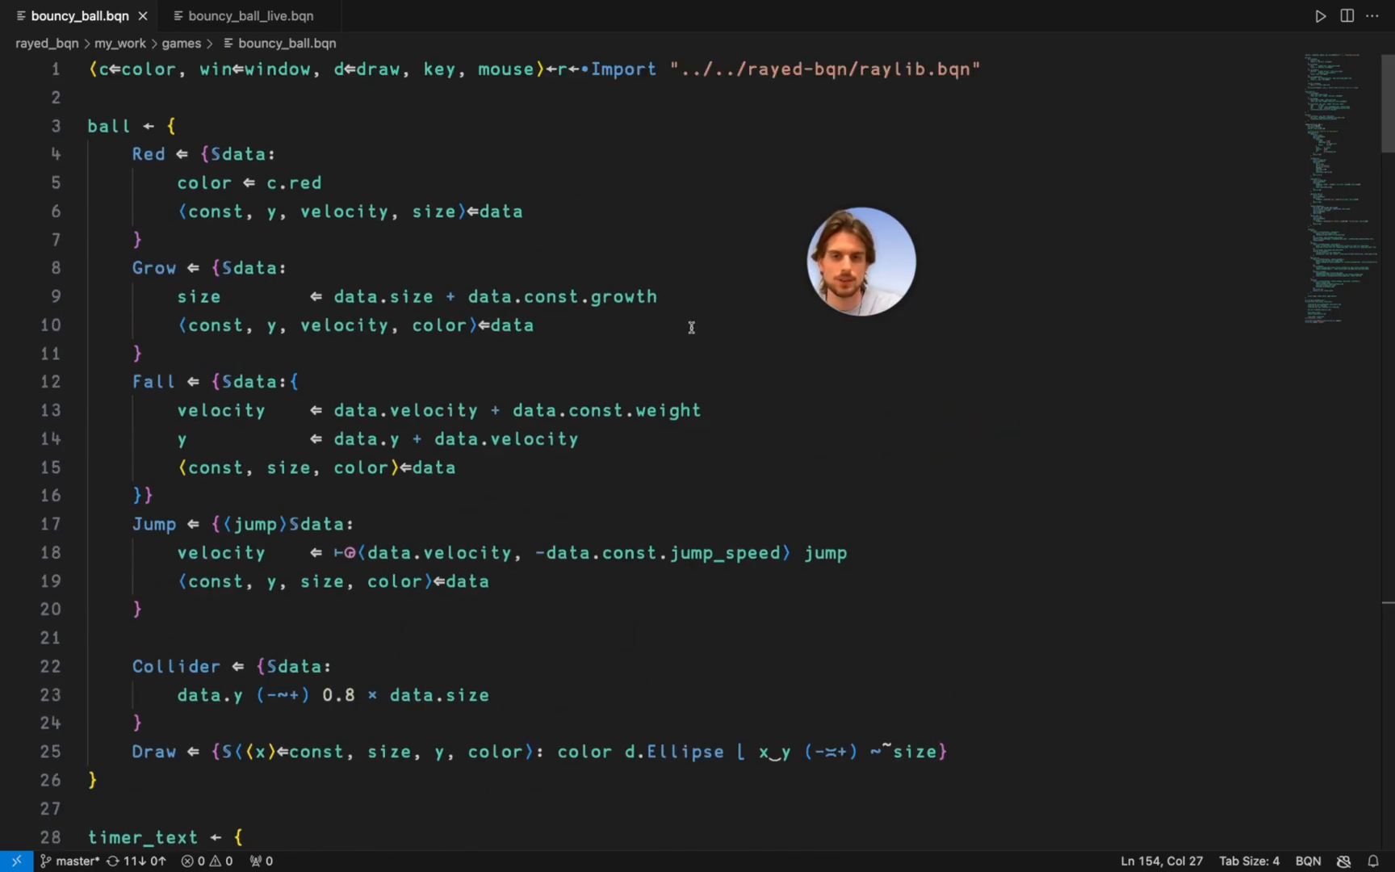
pyautogui.scroll(-3)
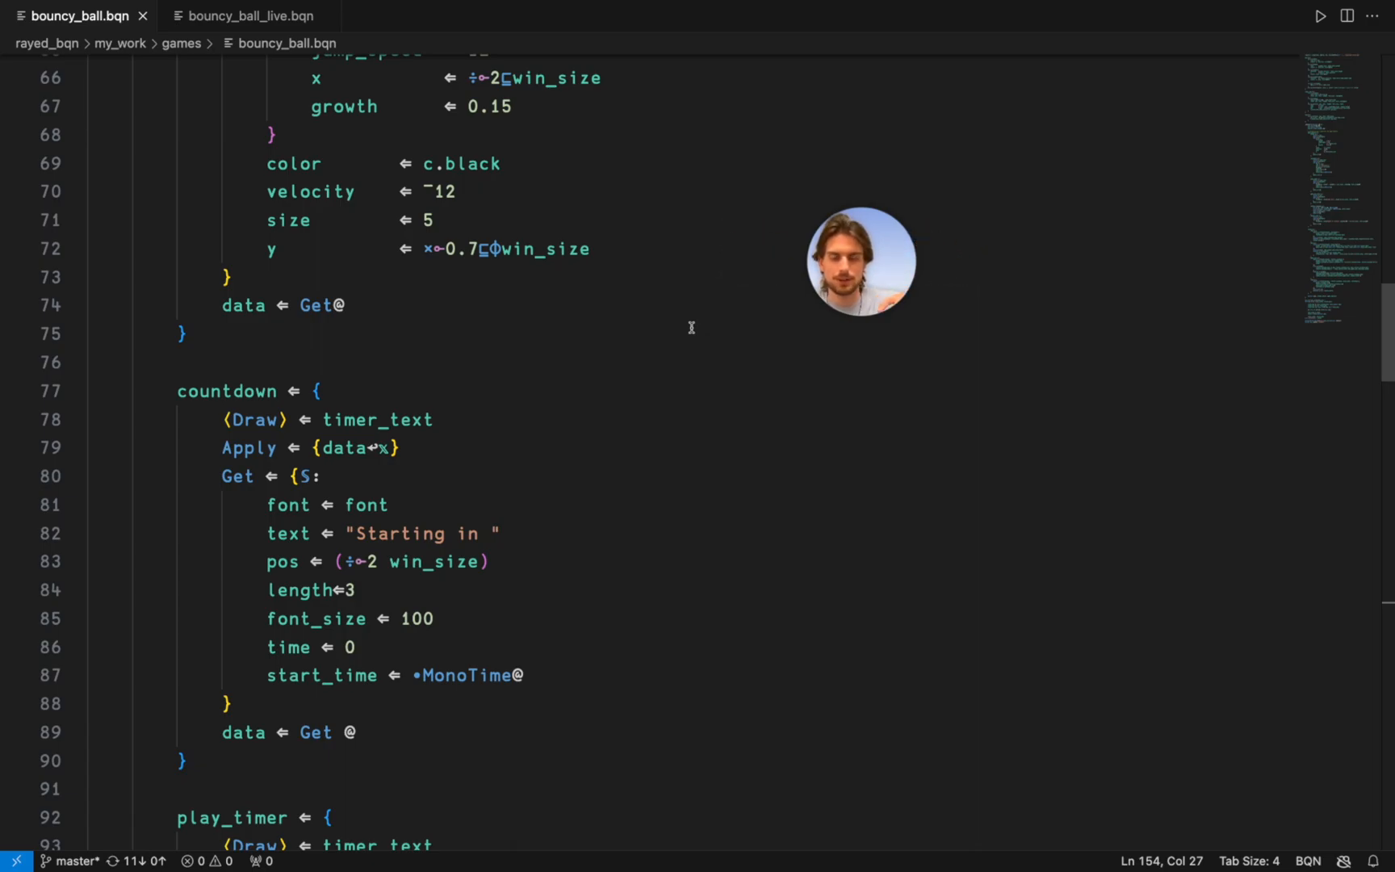
pyautogui.scroll(-3)
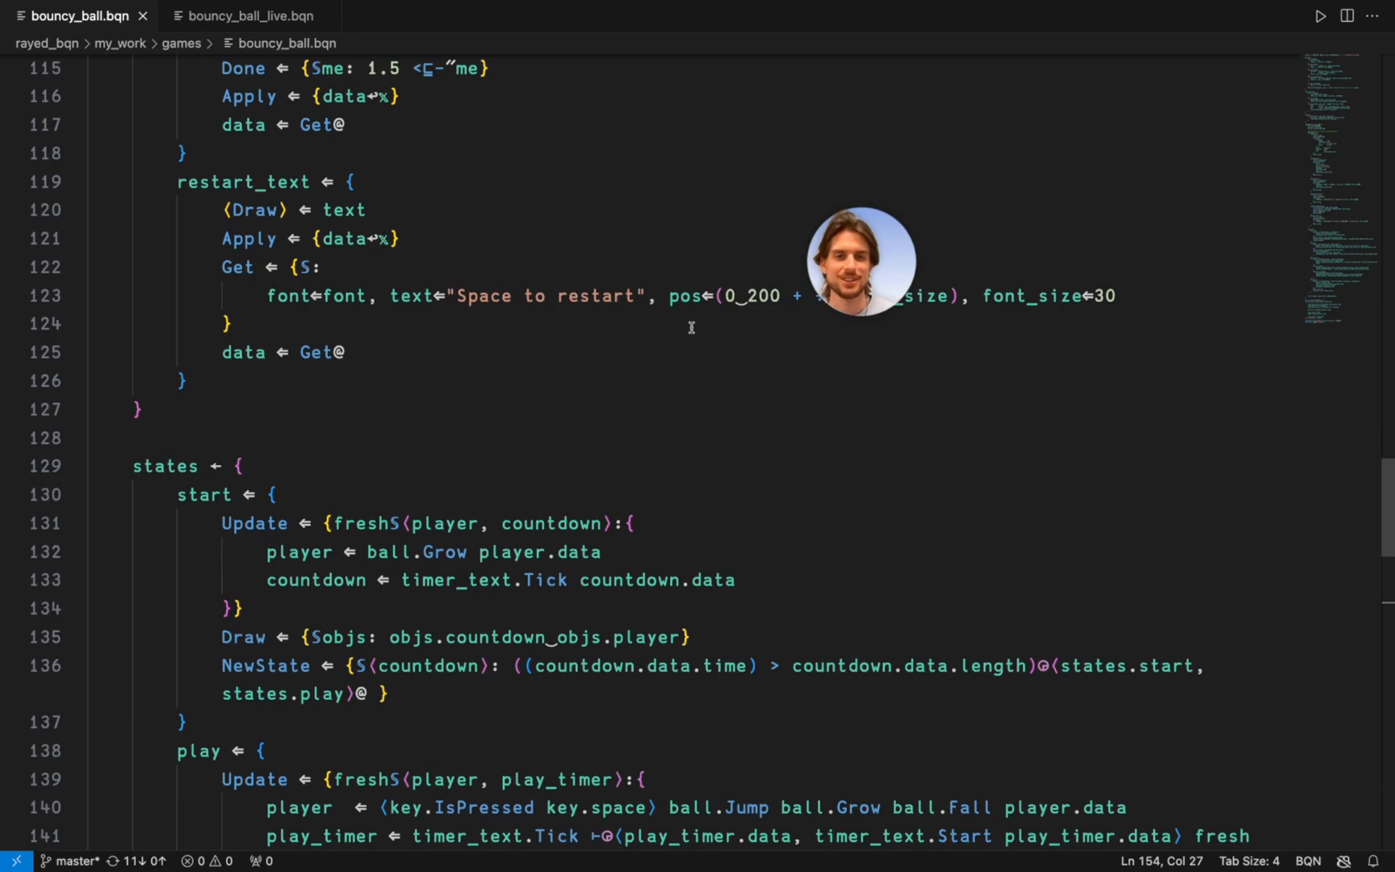